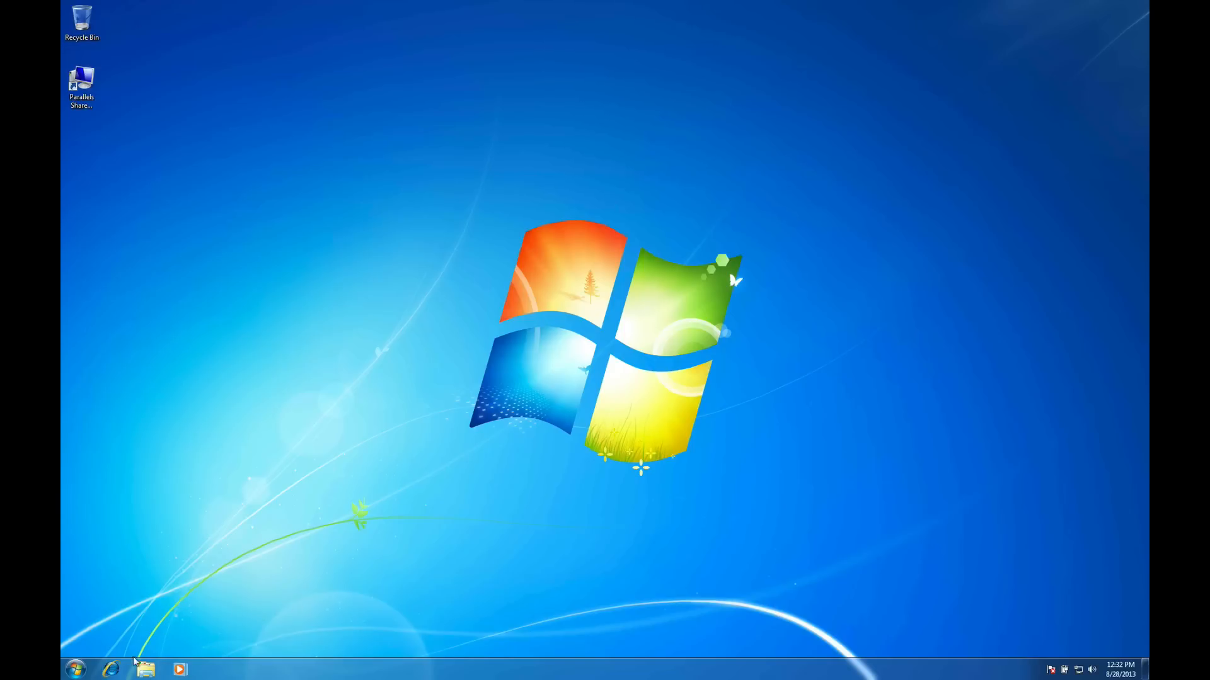
Open Internet Explorer and run a Bing search for MINGW.
click(110, 669)
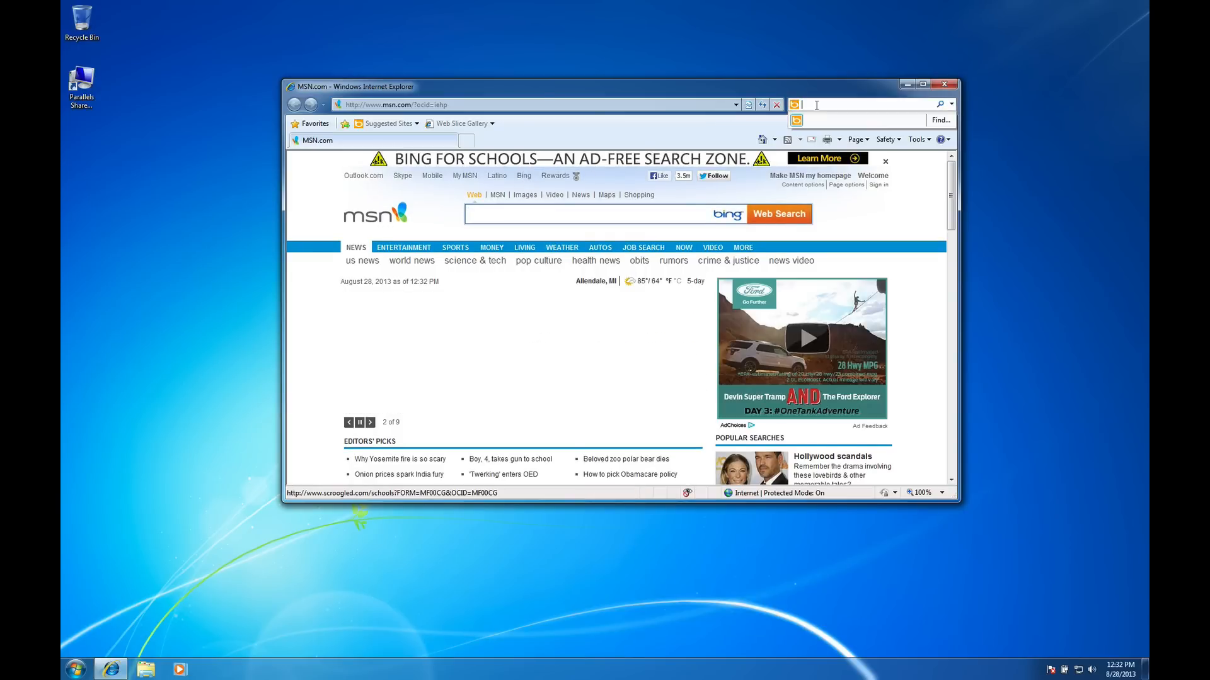
text(H)
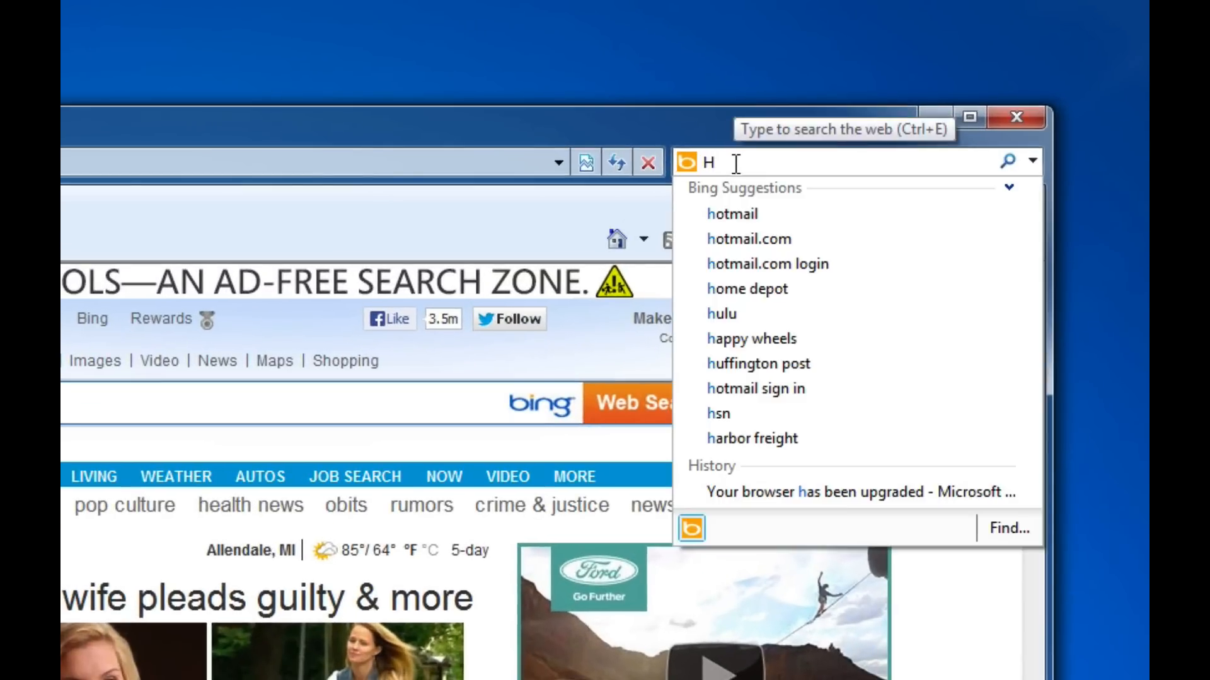
text(MINGW)
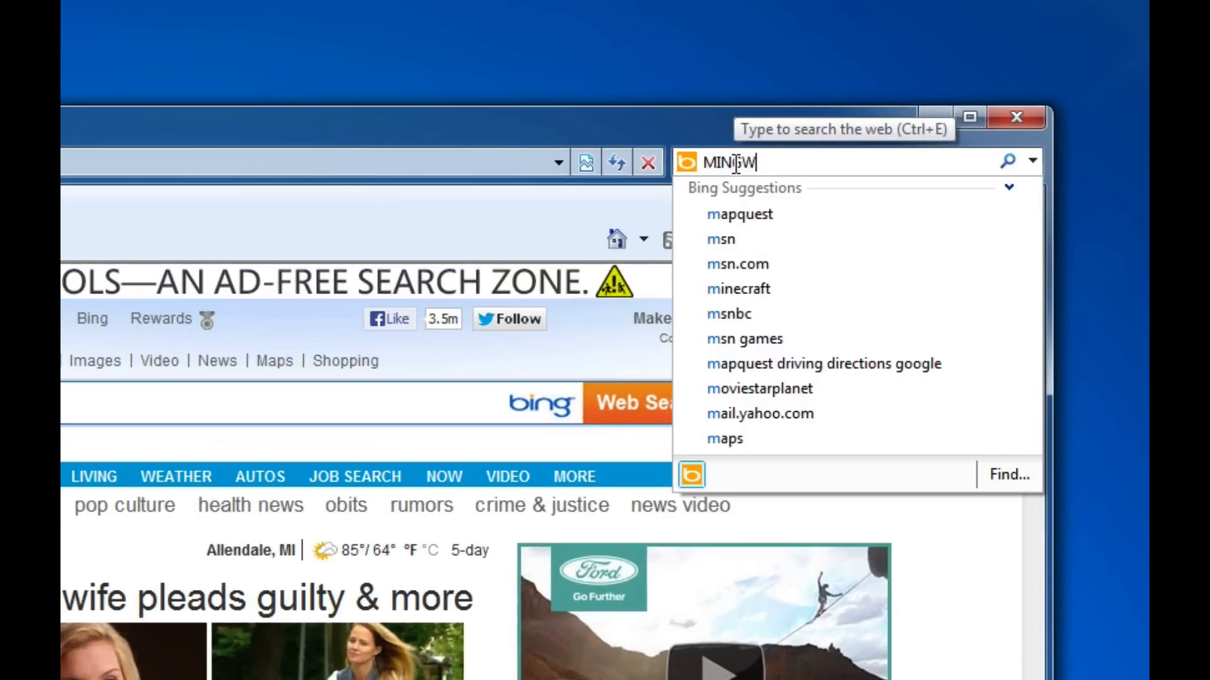
key(Enter)
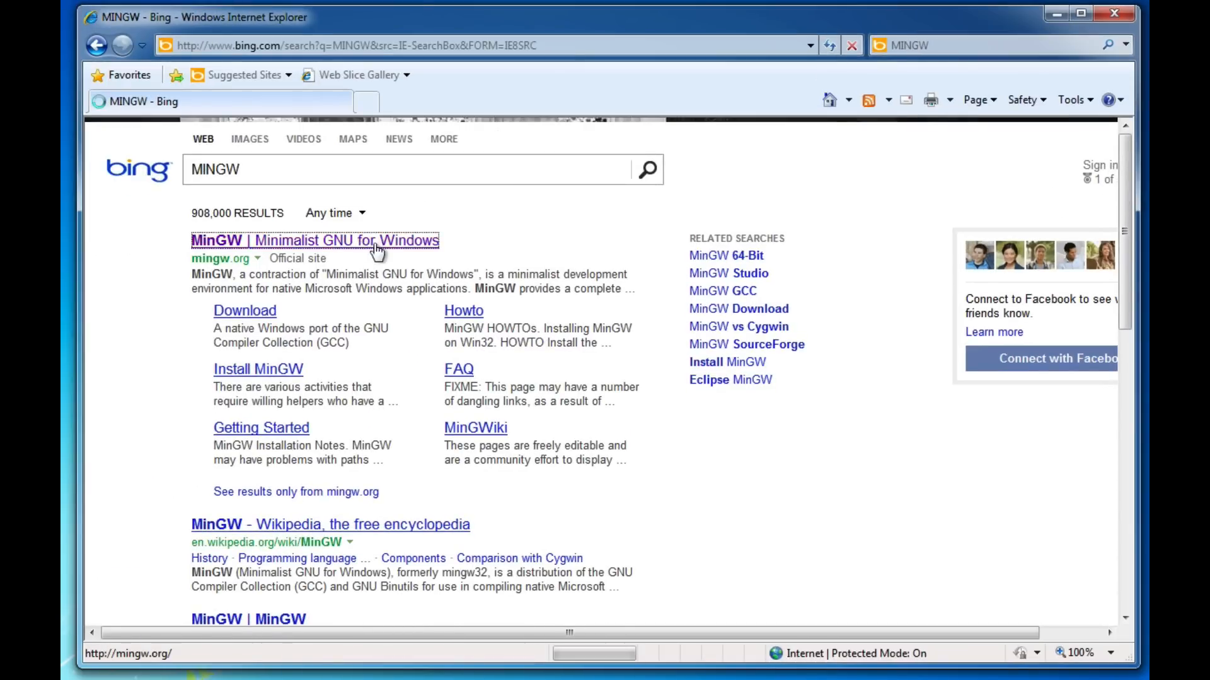
Open the MinGW result and download mingw-get-setup.exe from SourceForge's Installer folder.
click(313, 240)
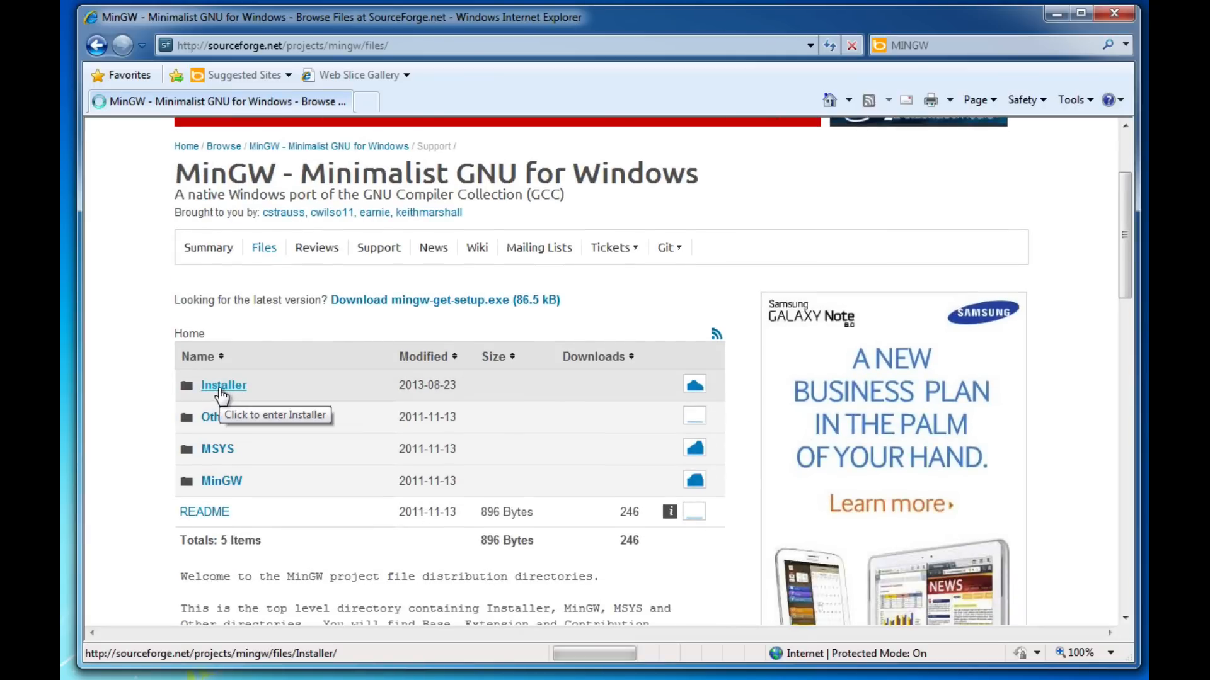
click(224, 385)
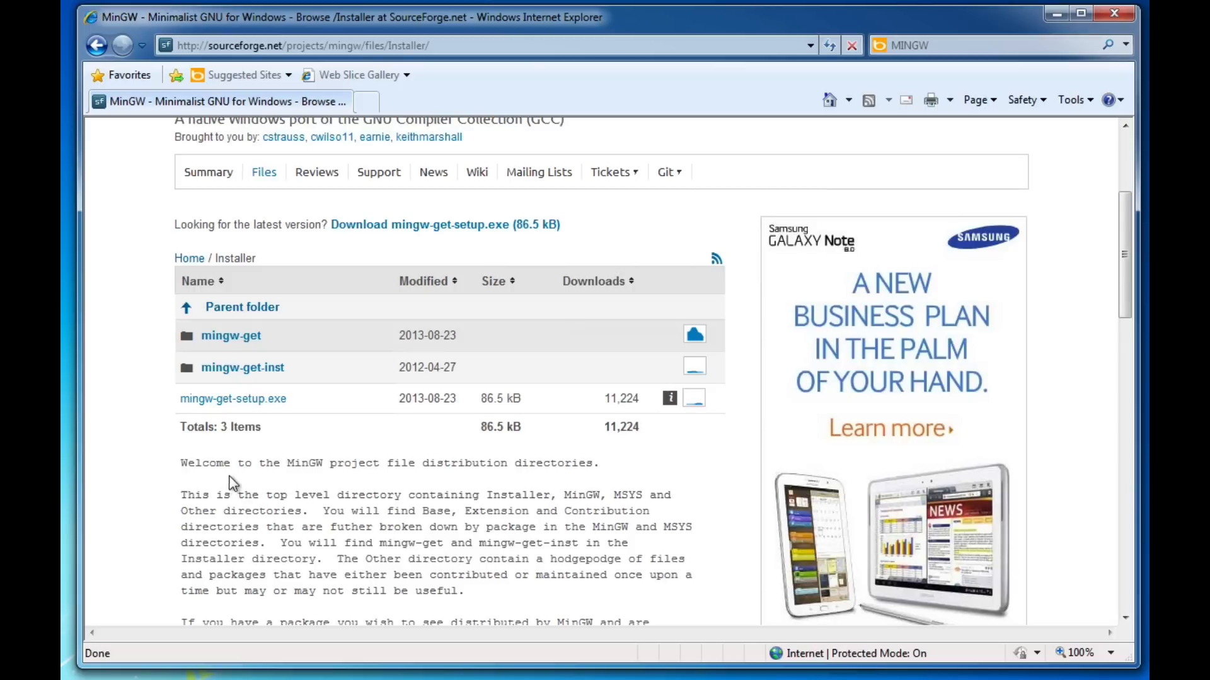
mouse_move(232, 399)
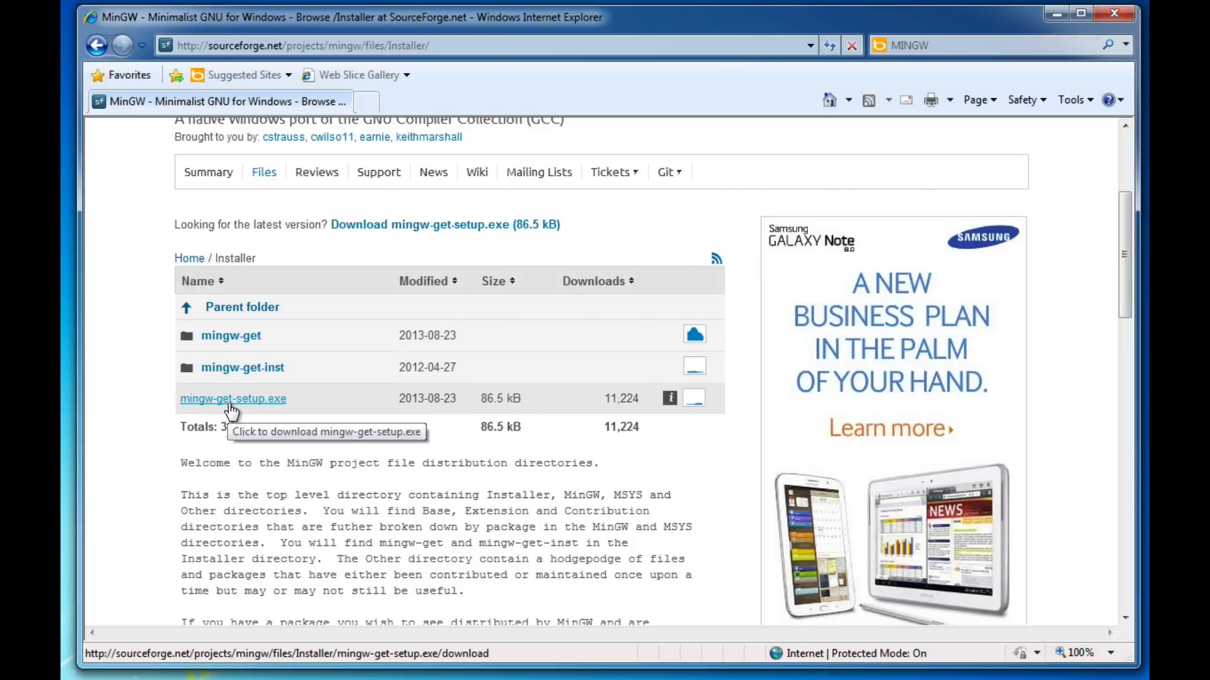
click(233, 399)
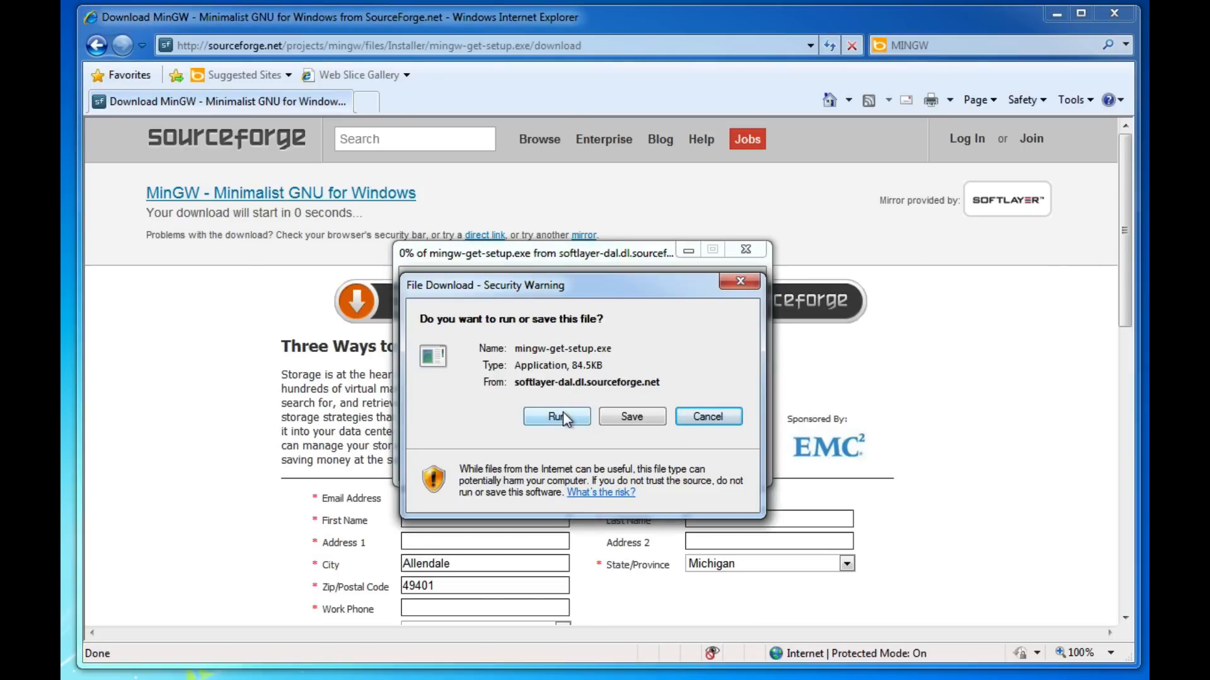
Run mingw-get-setup.exe and install the Installation Manager into C:\MinGW with default preferences.
click(555, 416)
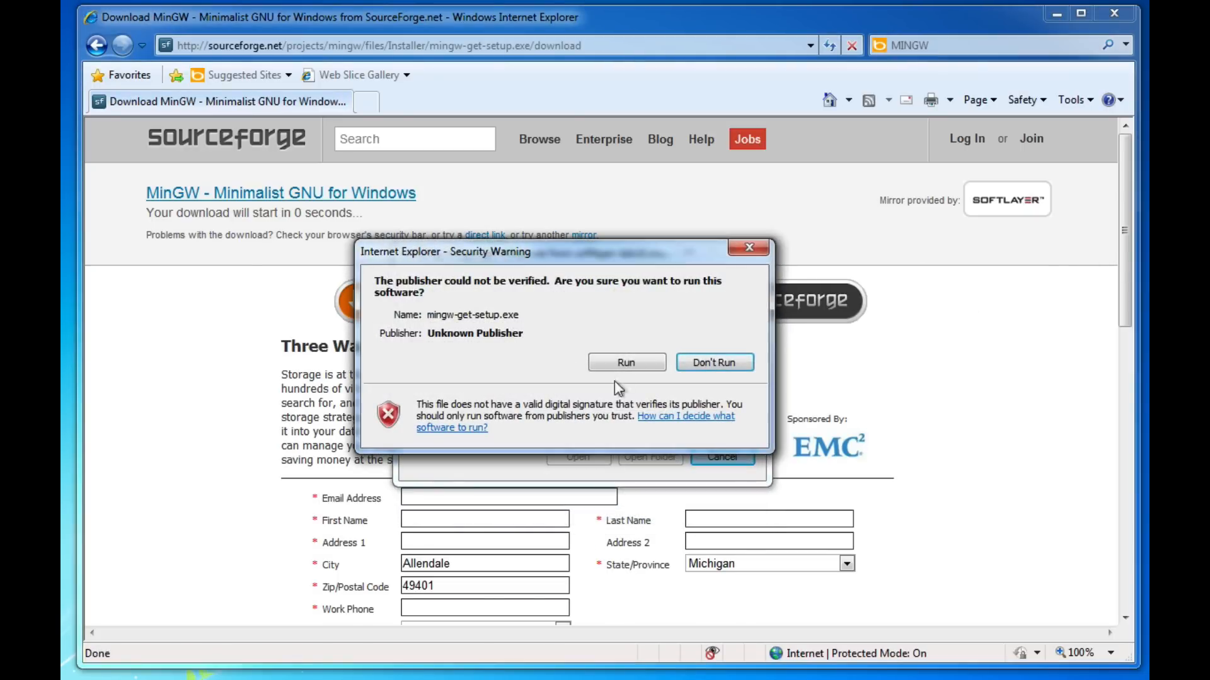
click(625, 362)
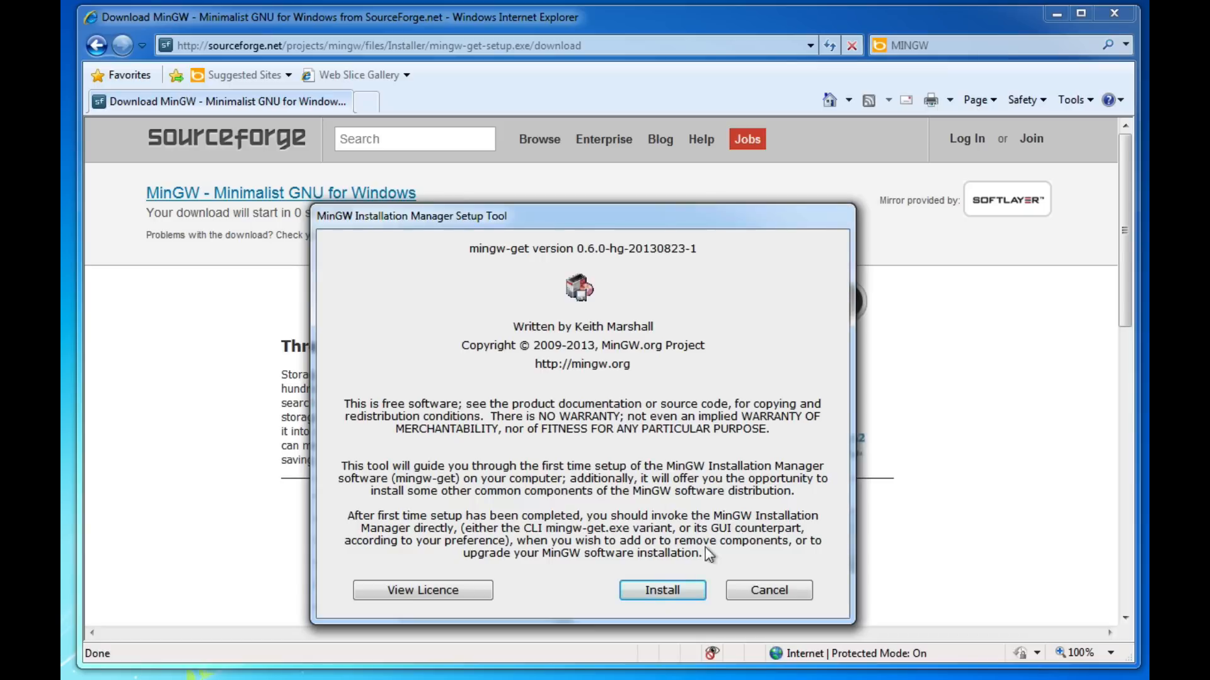
click(661, 590)
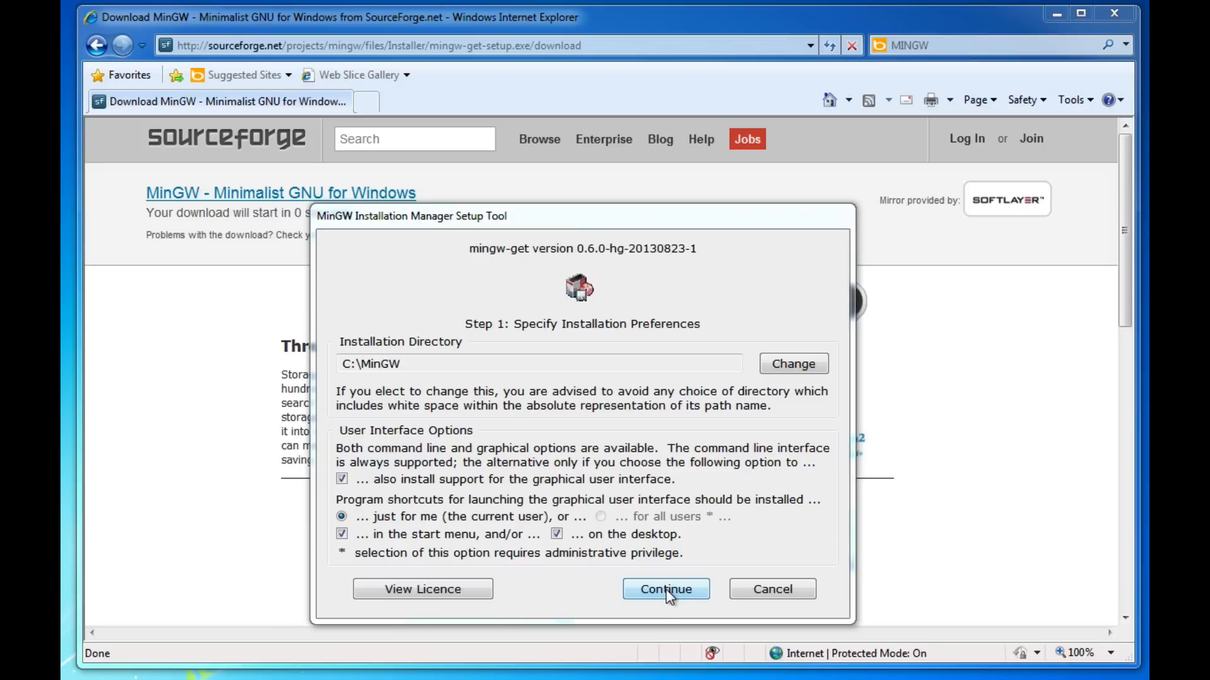
click(666, 588)
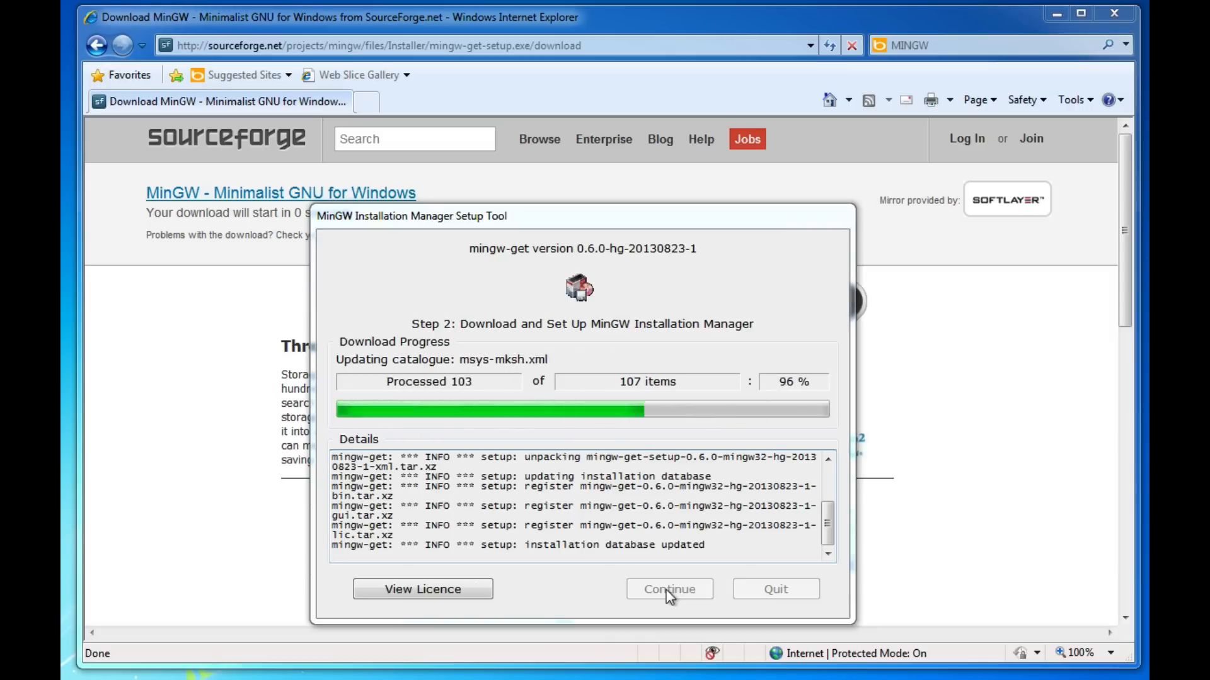
click(668, 589)
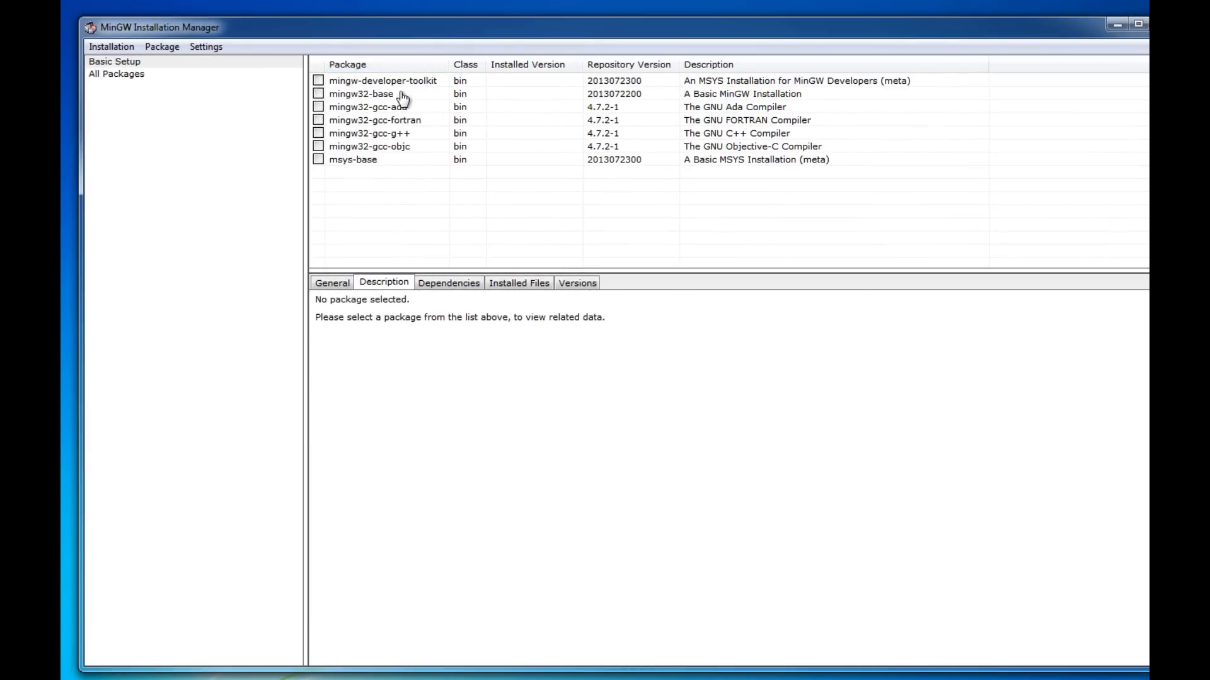
Mark mingw32-base for installation and review the 21 pending packages.
click(360, 93)
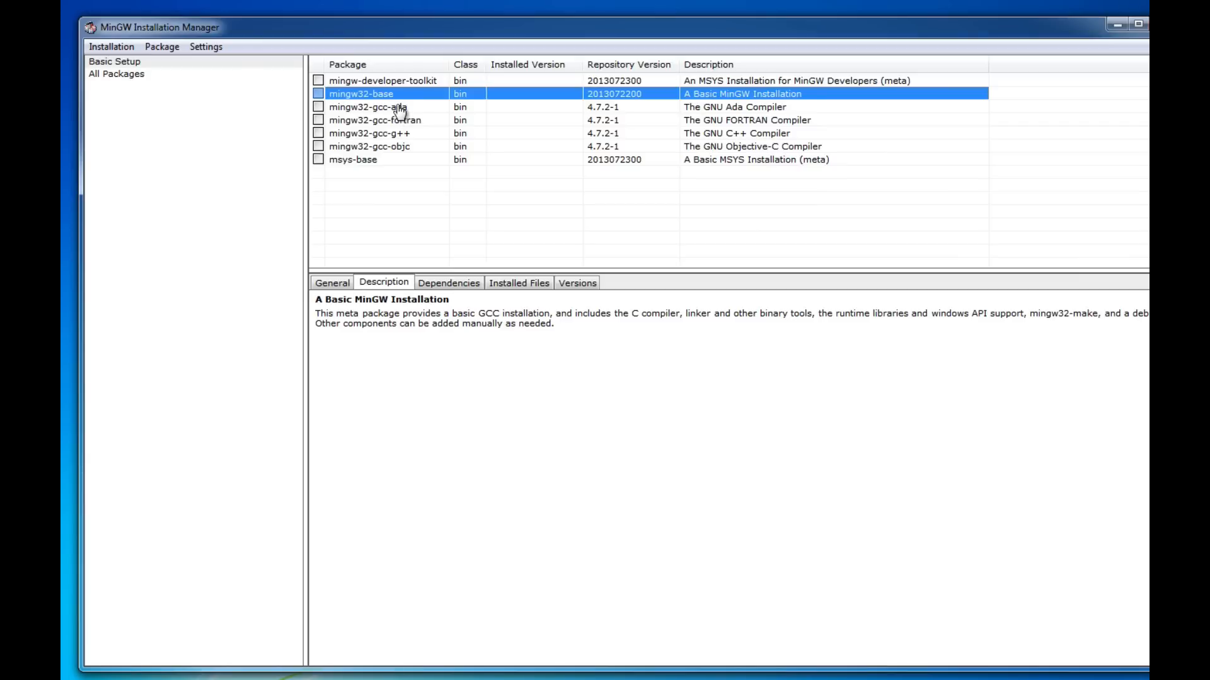
mouse_move(437, 113)
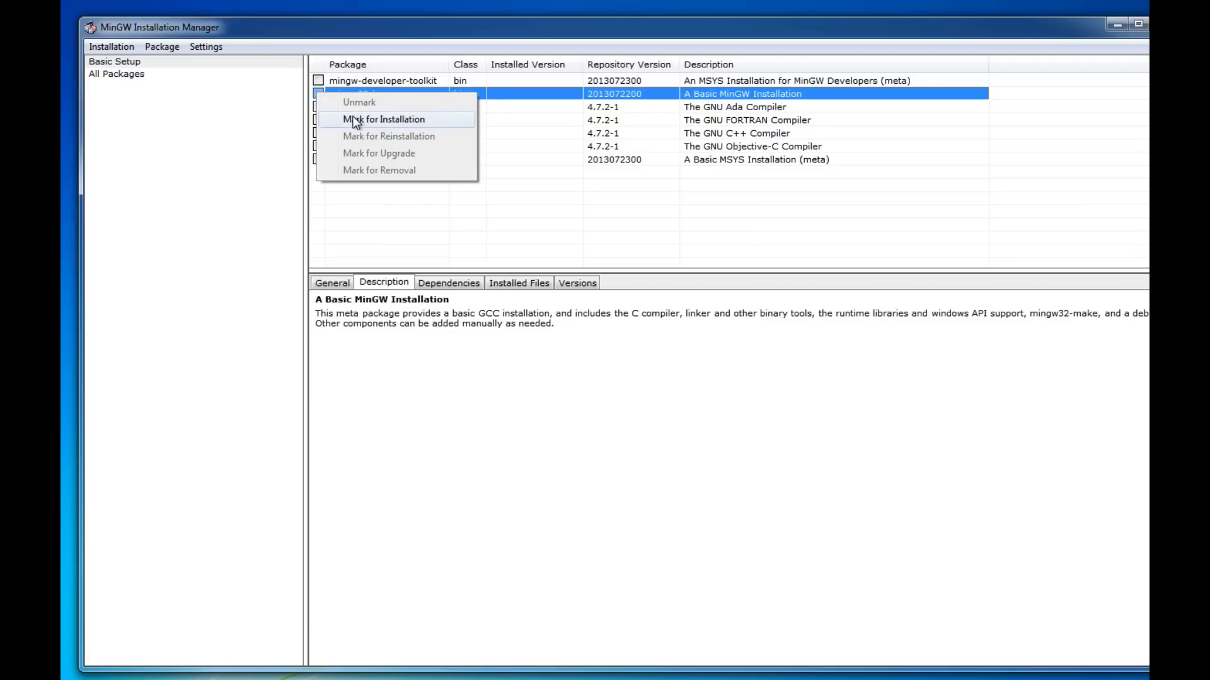
click(383, 119)
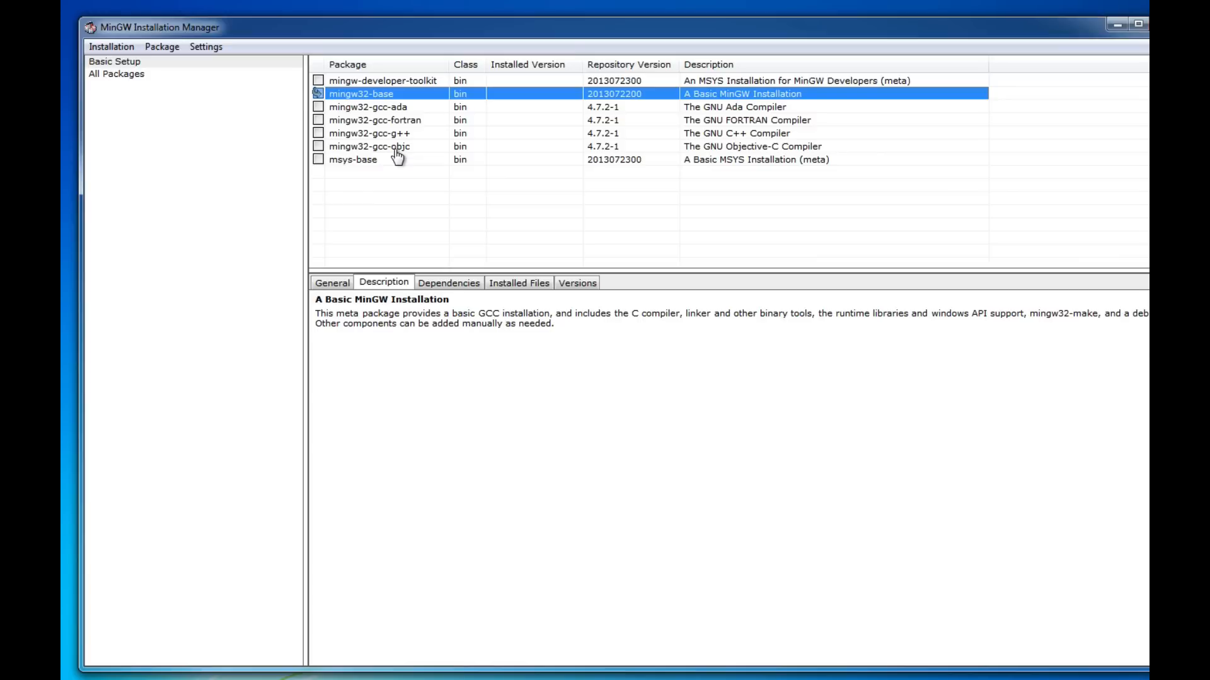
mouse_move(446, 190)
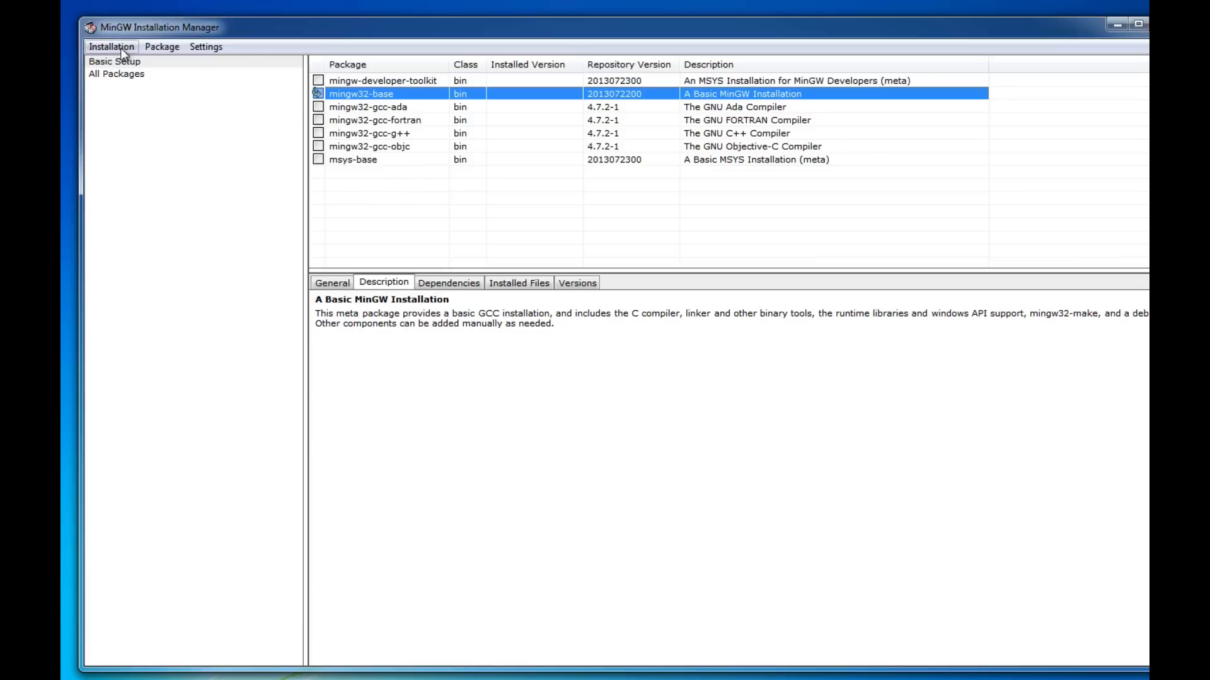
click(111, 46)
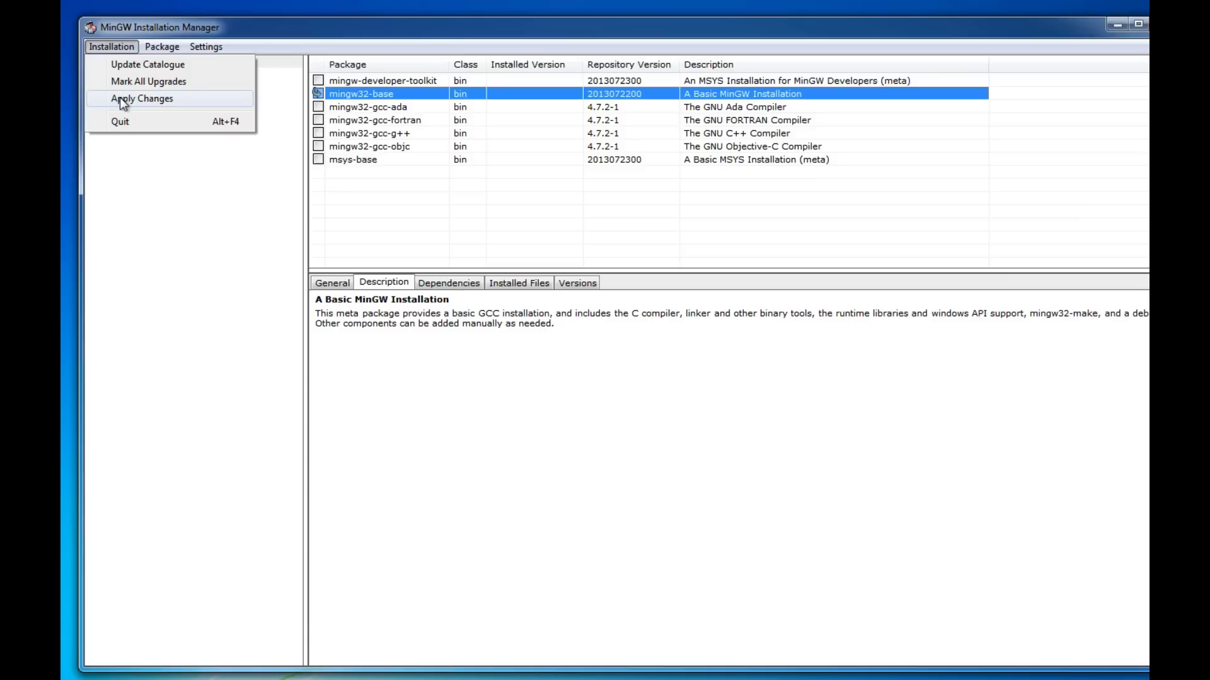
click(140, 98)
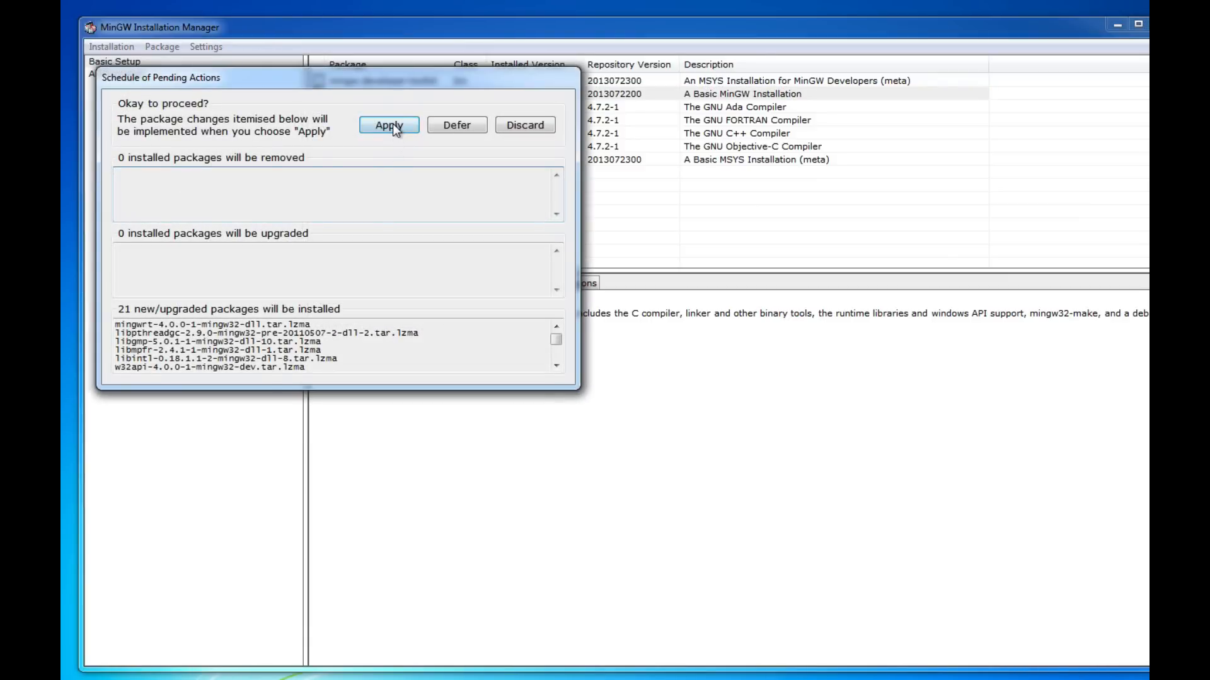
Apply the mingw32-base installation, dismiss the completion report, and close the browser.
click(389, 125)
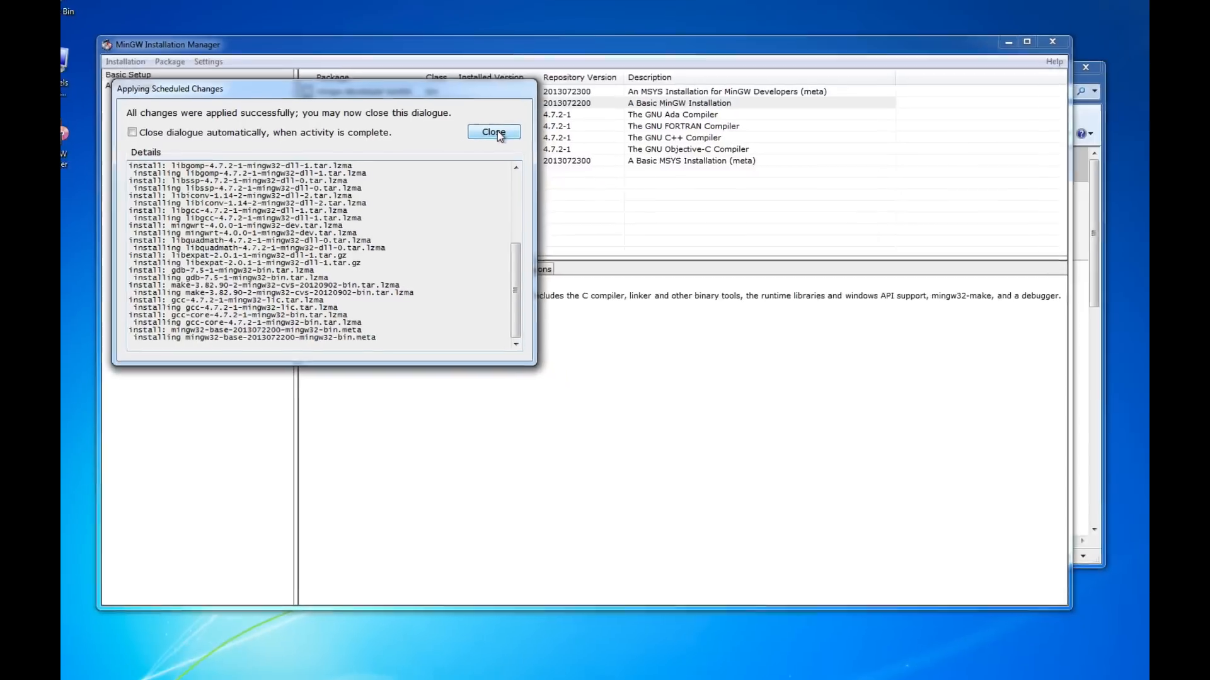
click(493, 132)
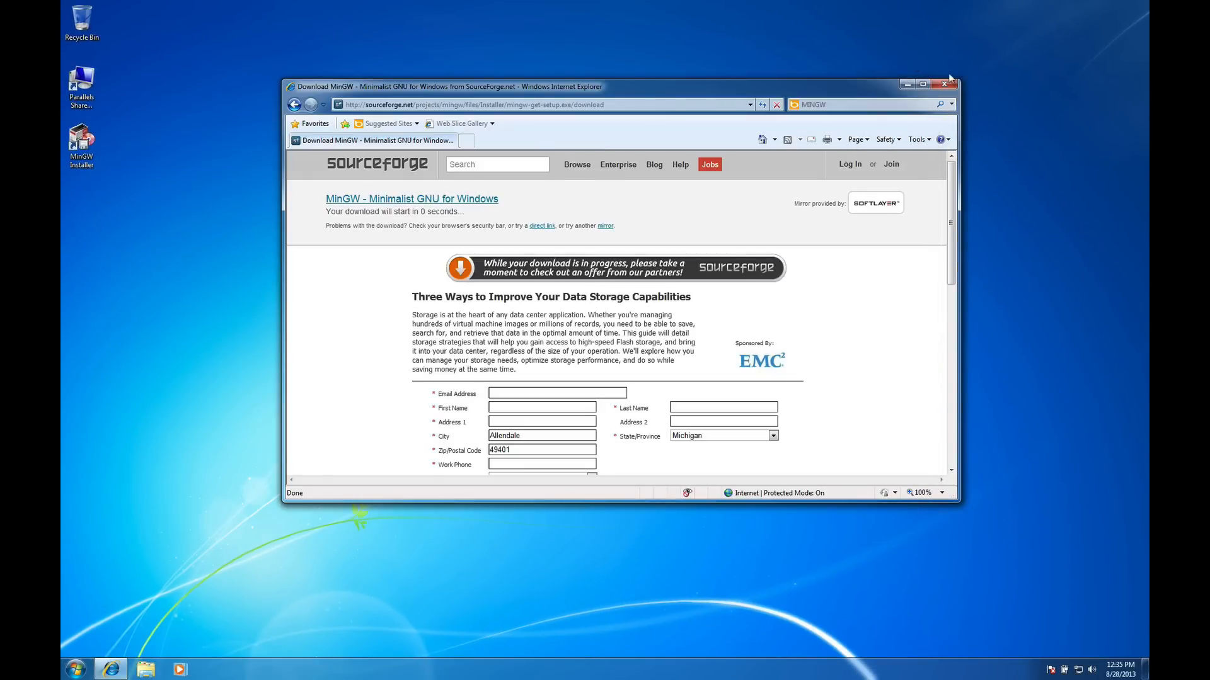
click(944, 84)
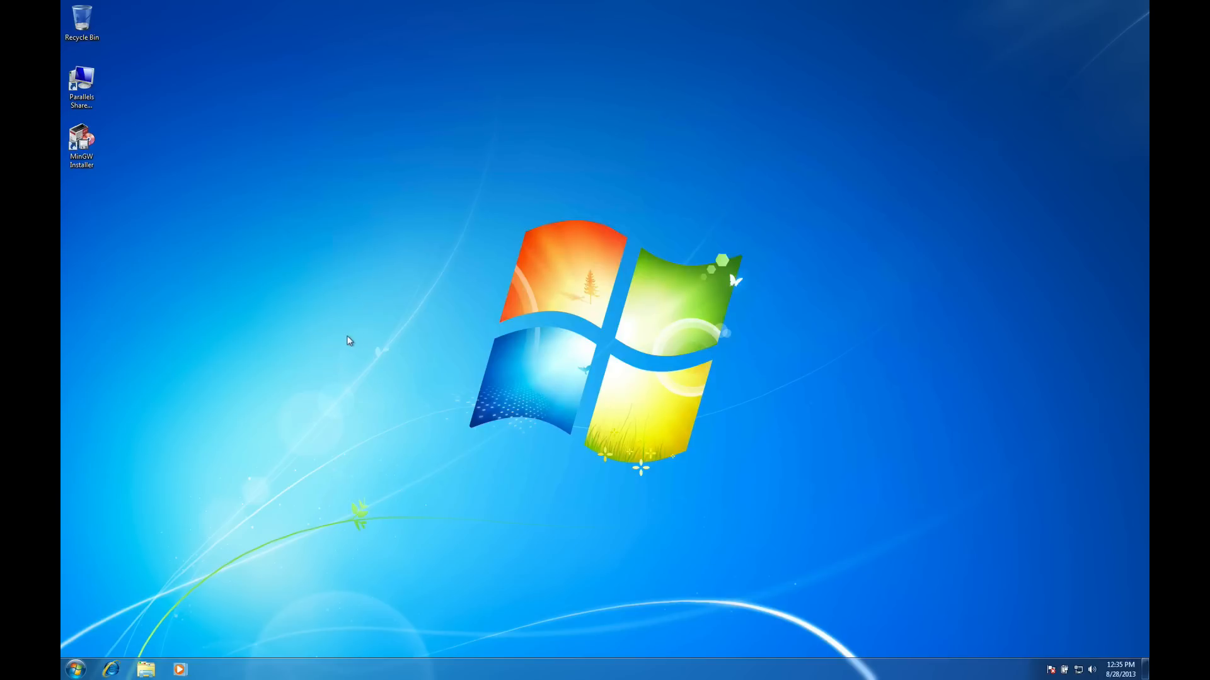
mouse_move(185, 546)
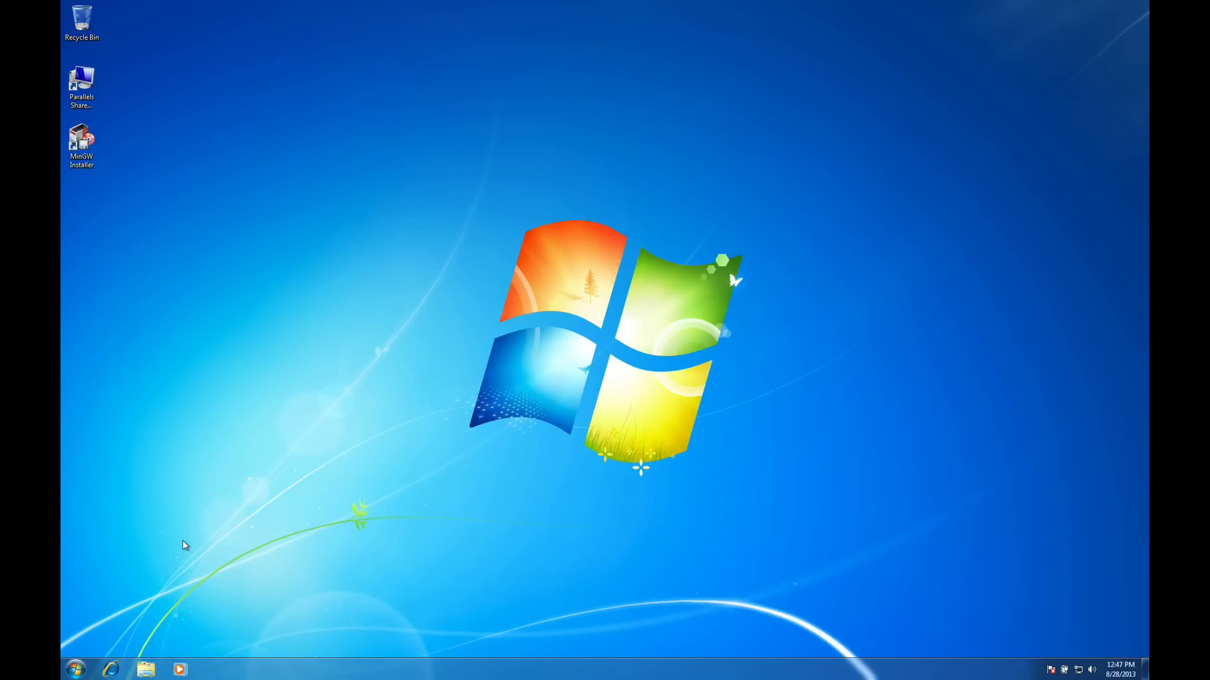
mouse_move(185, 623)
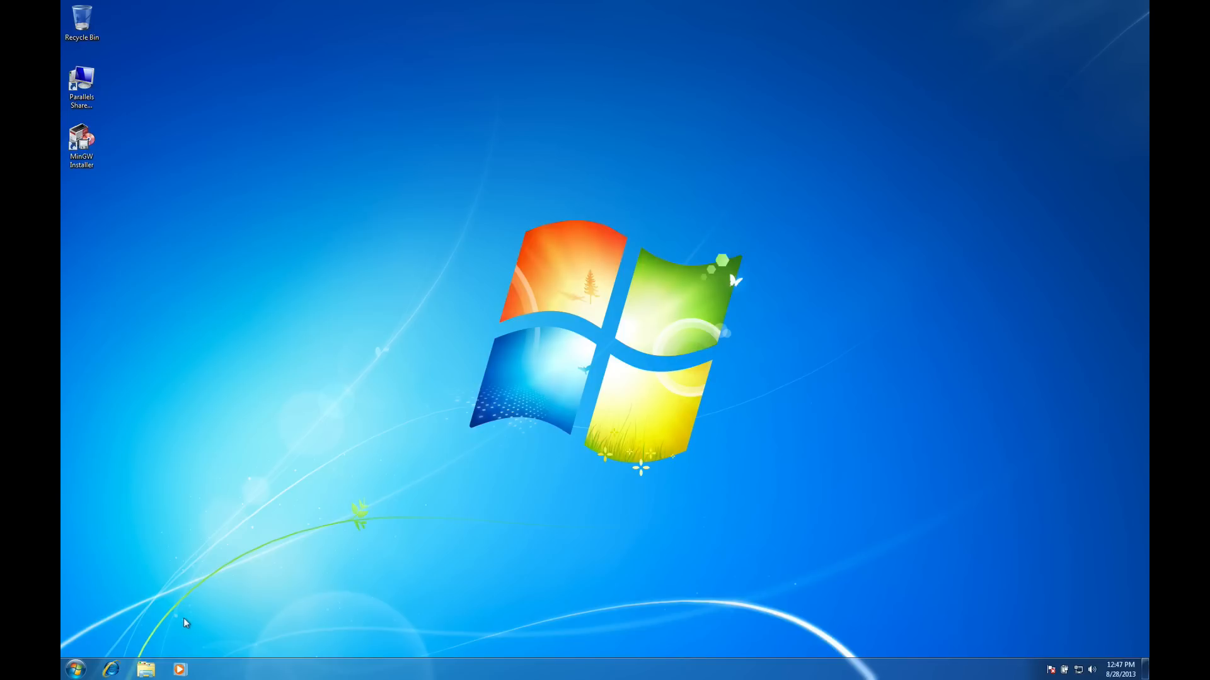
Browse from Local Disk (C:) into MinGW\bin to view the 43 compiler tools.
click(145, 670)
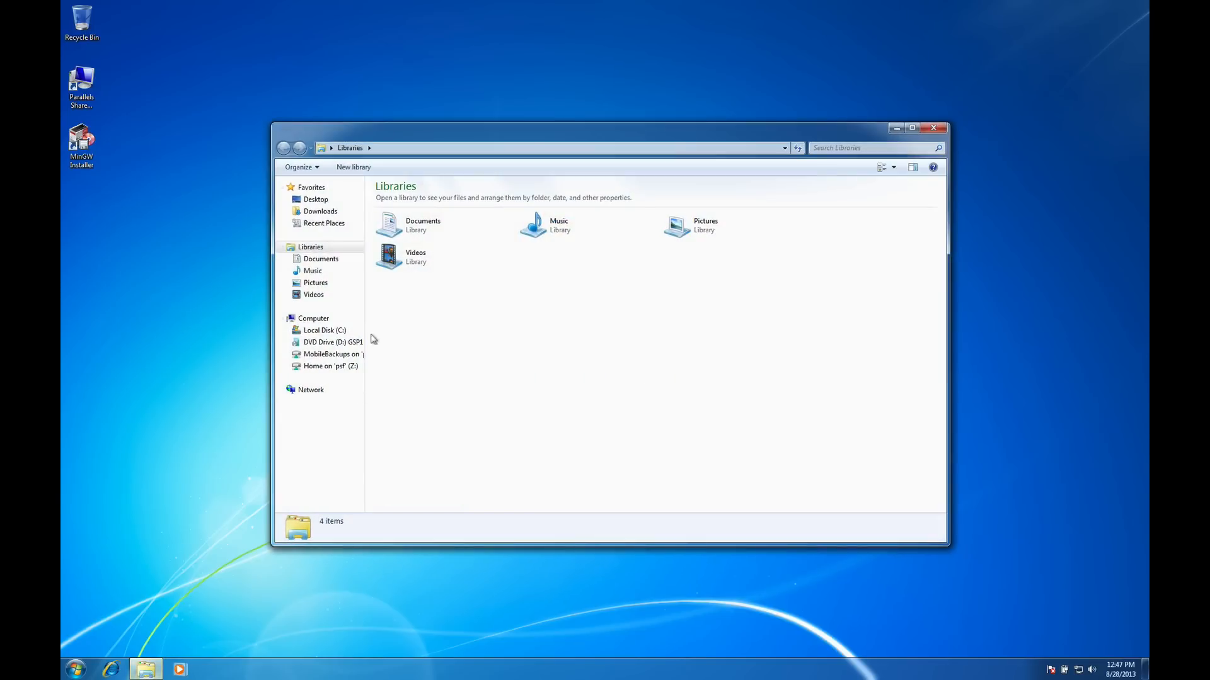
click(325, 330)
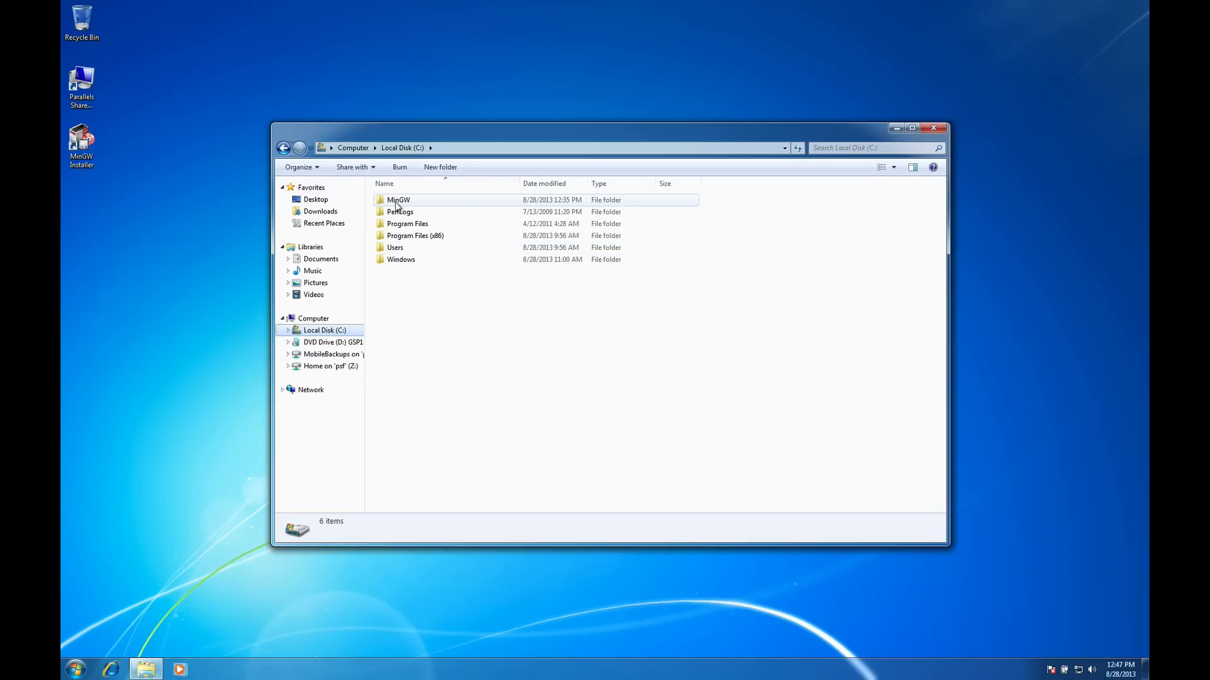
double_click(398, 200)
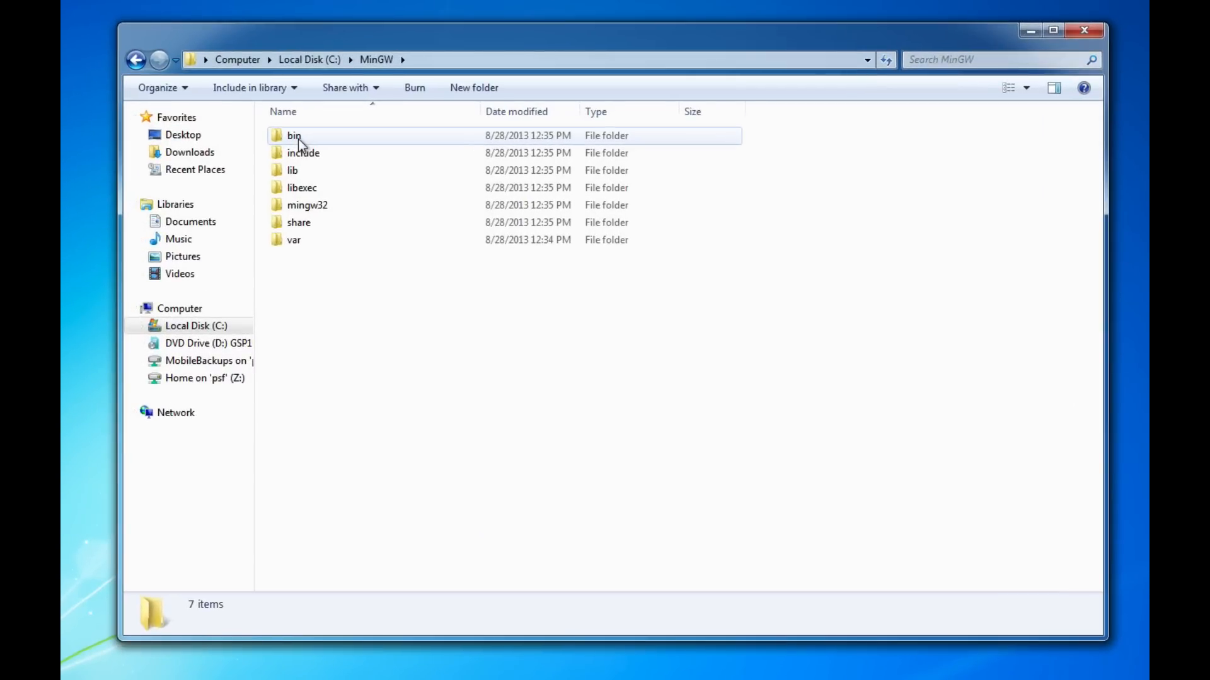
double_click(294, 135)
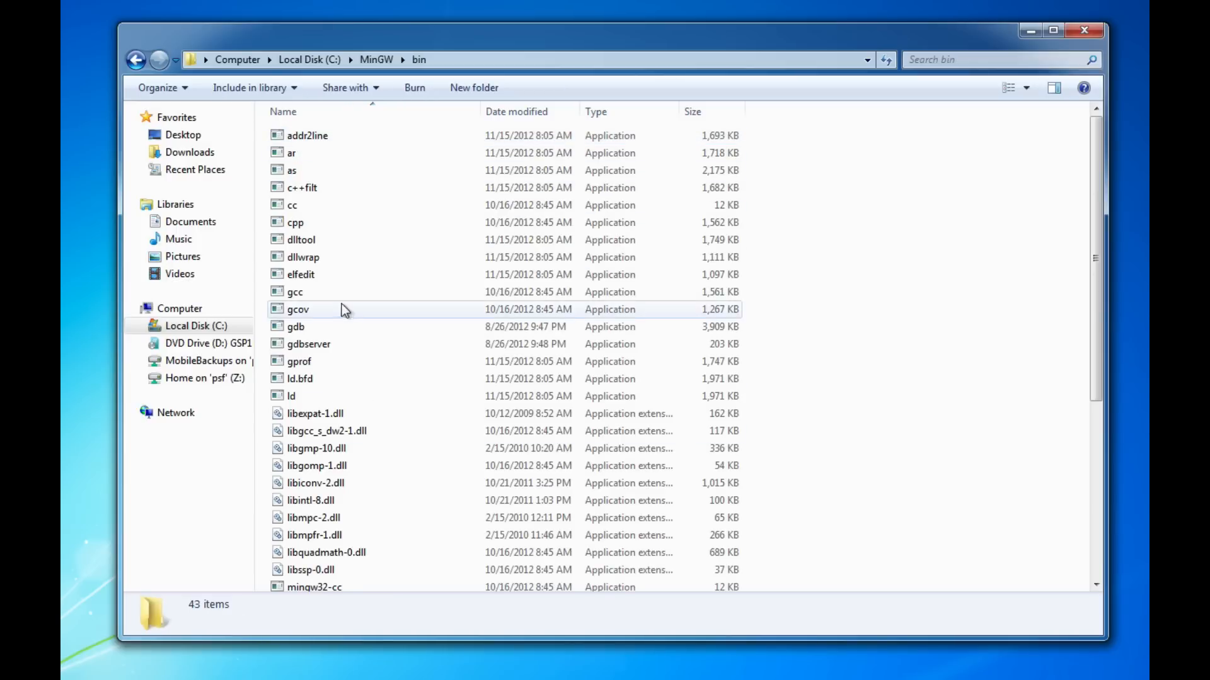
mouse_move(295, 292)
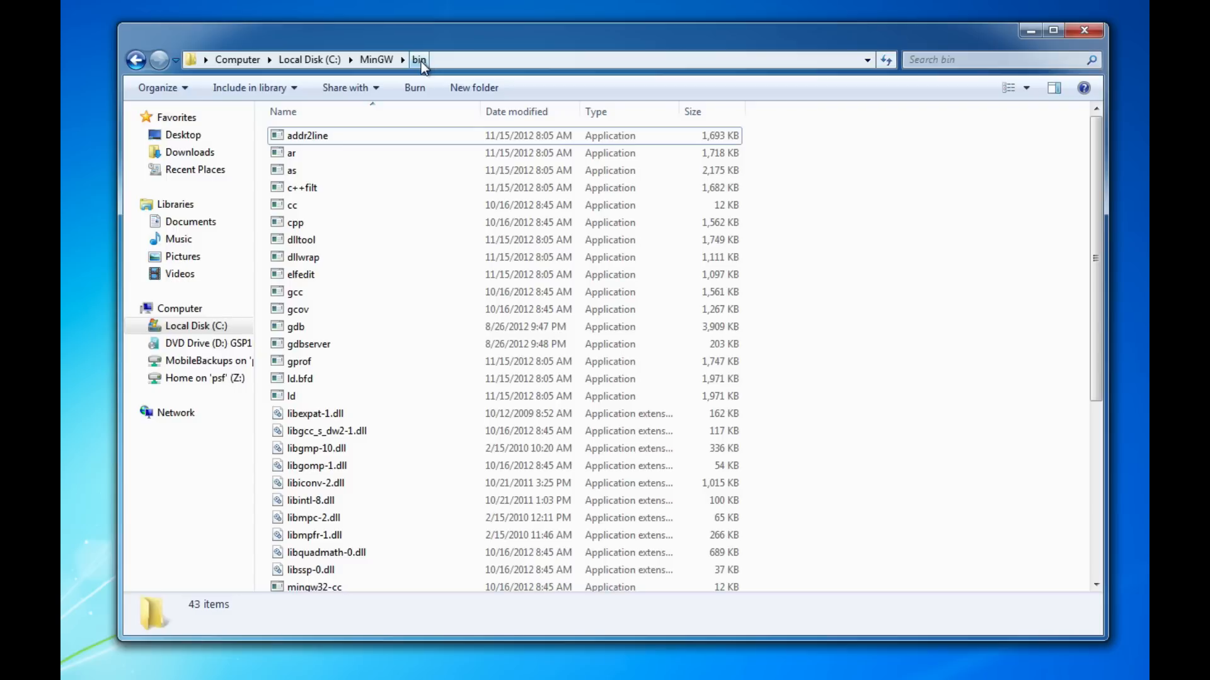
right_click(421, 59)
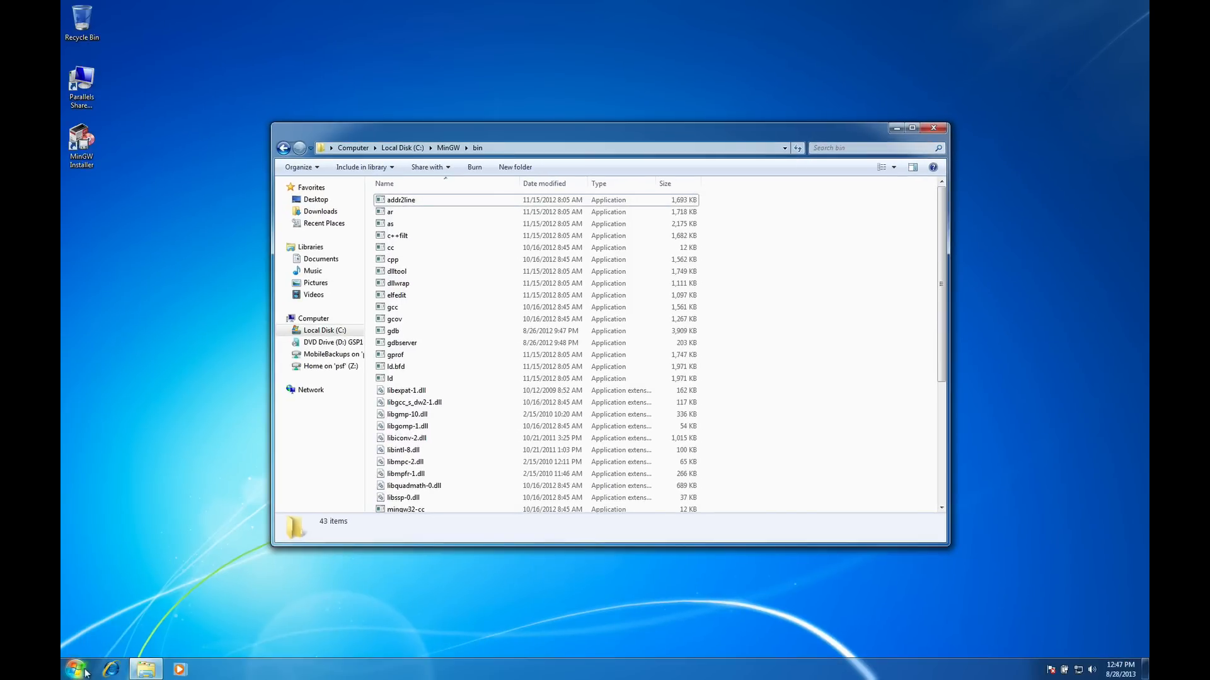
Open System Properties' Advanced tab via Control Panel's System and Security > System page.
click(75, 668)
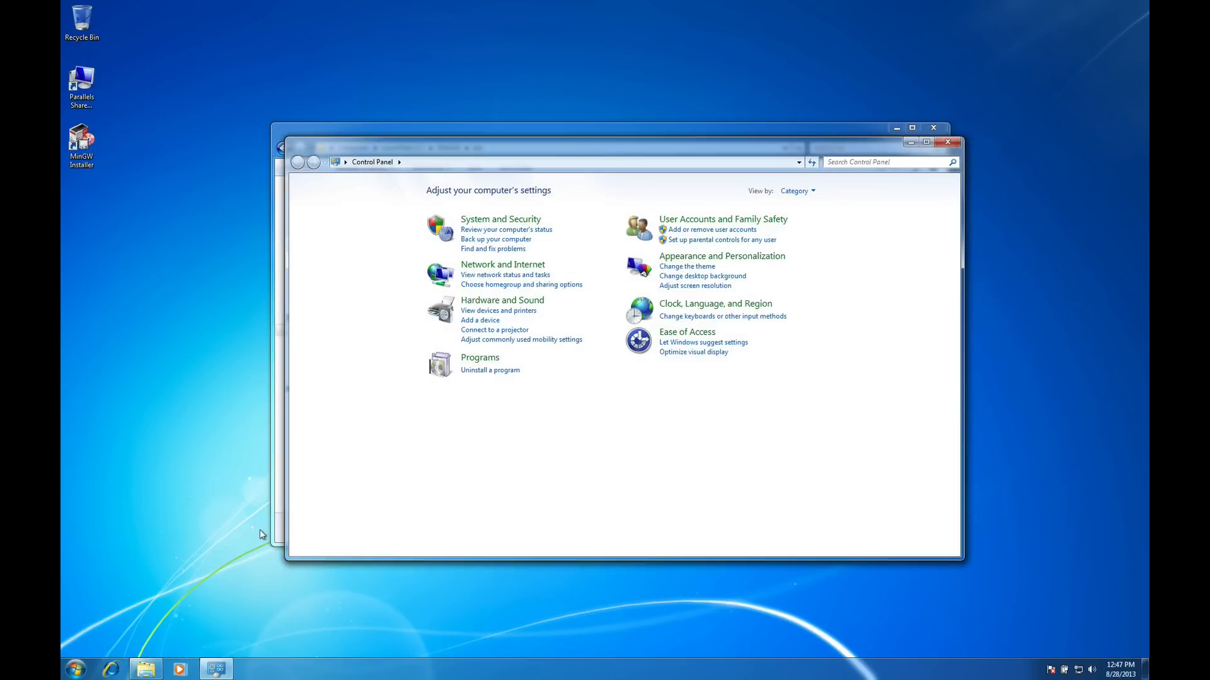
click(500, 219)
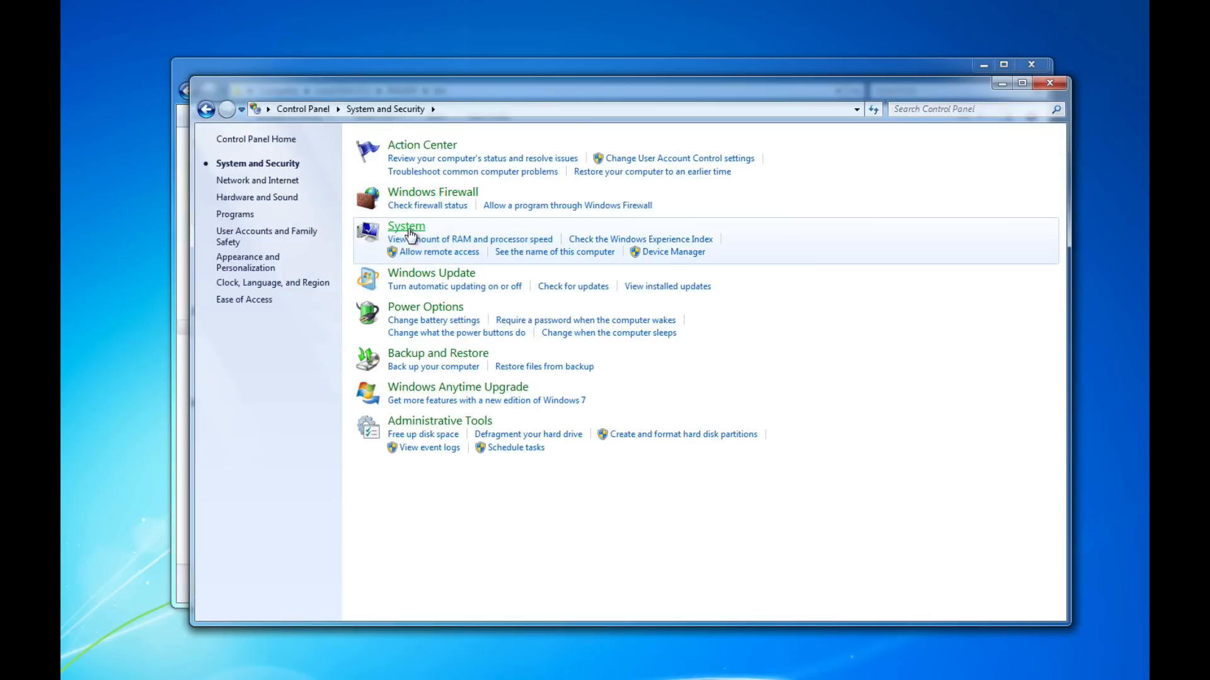
click(407, 227)
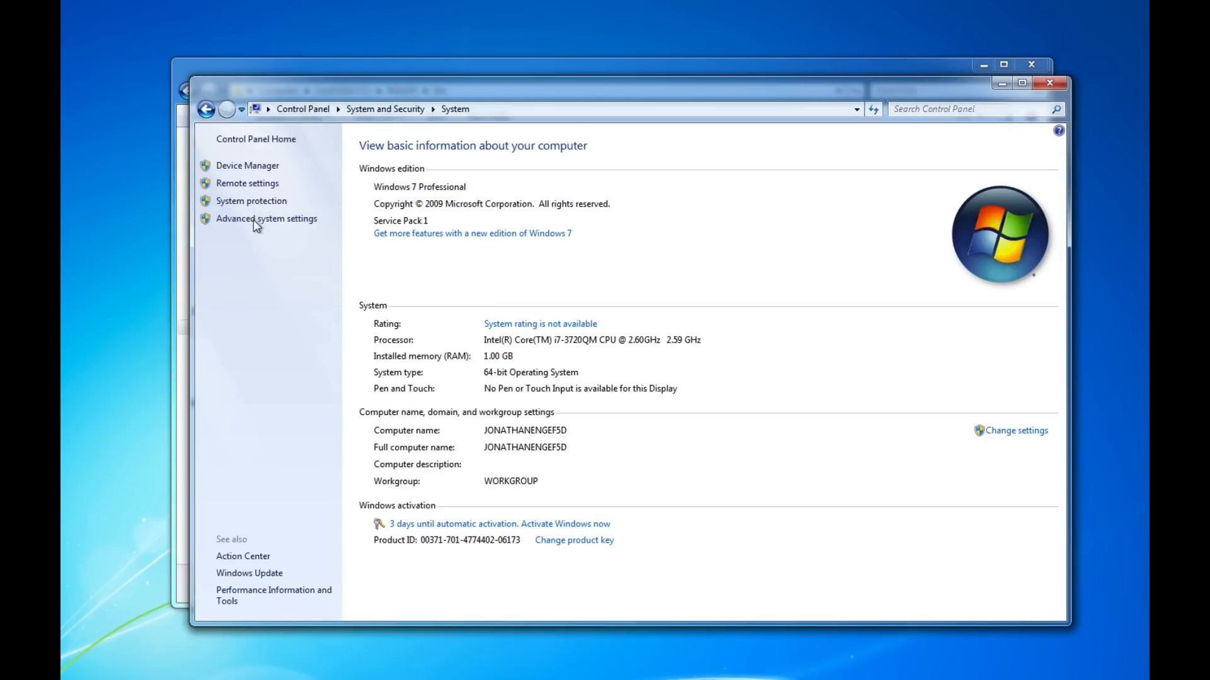
click(266, 219)
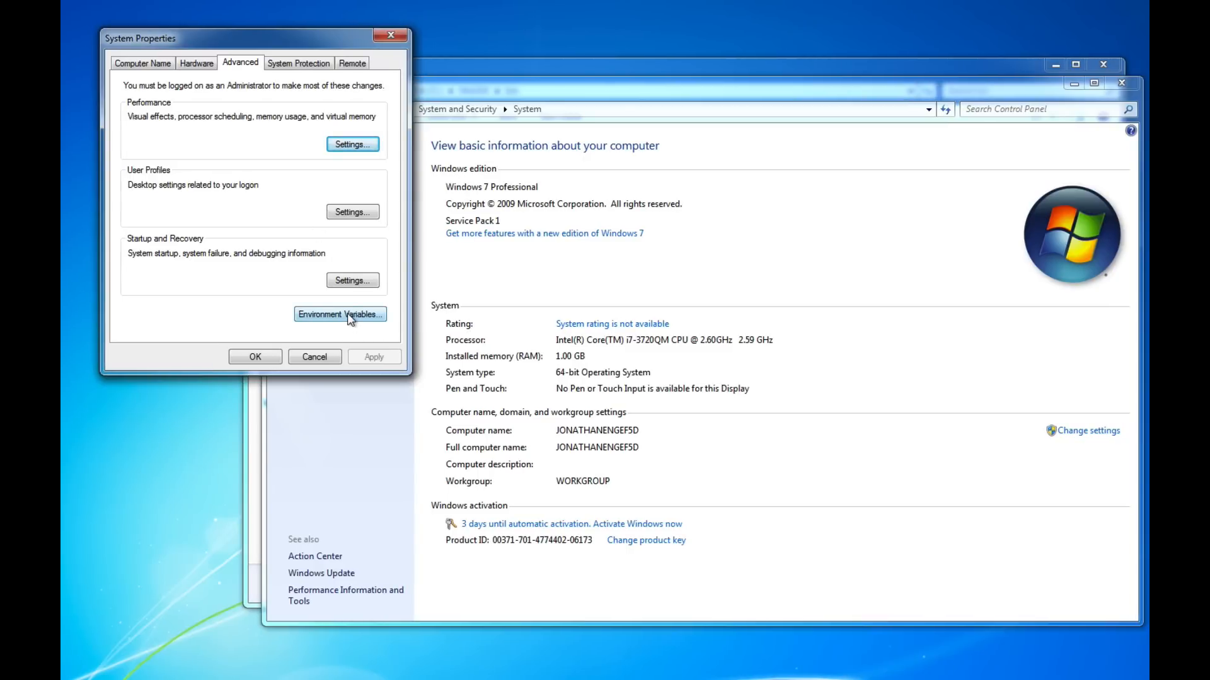
Append ;C:\MinGW\bin to the system Path variable in Environment Variables.
click(340, 313)
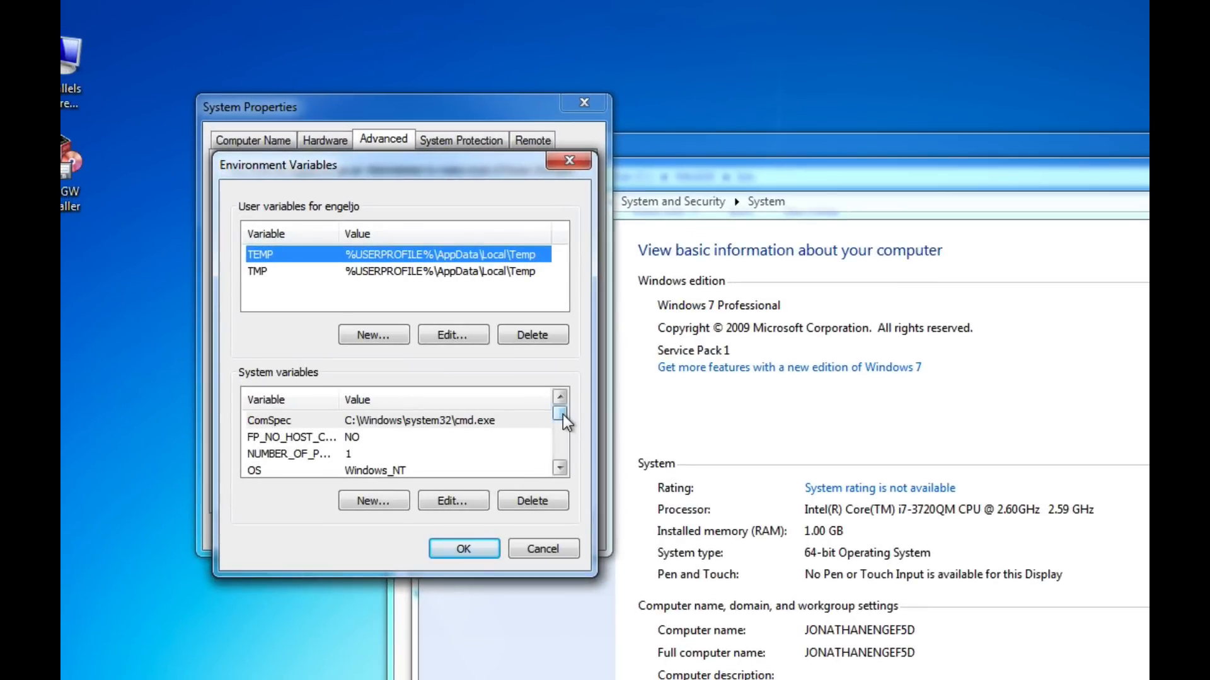
click(559, 417)
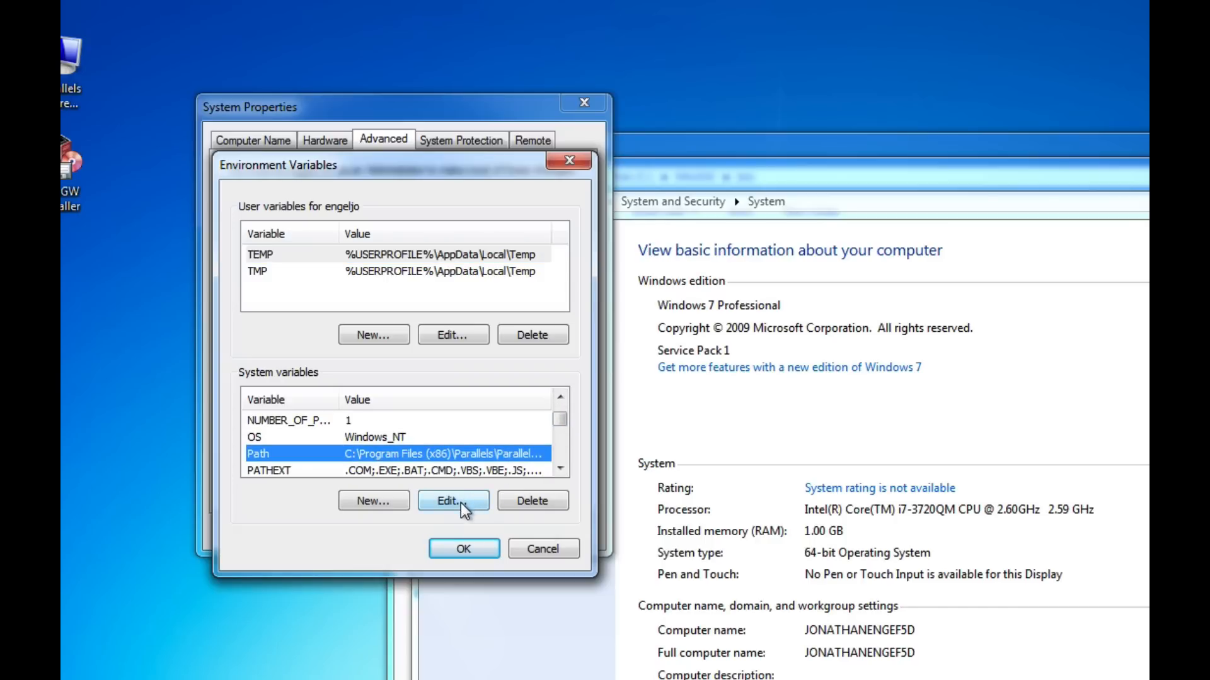
click(453, 499)
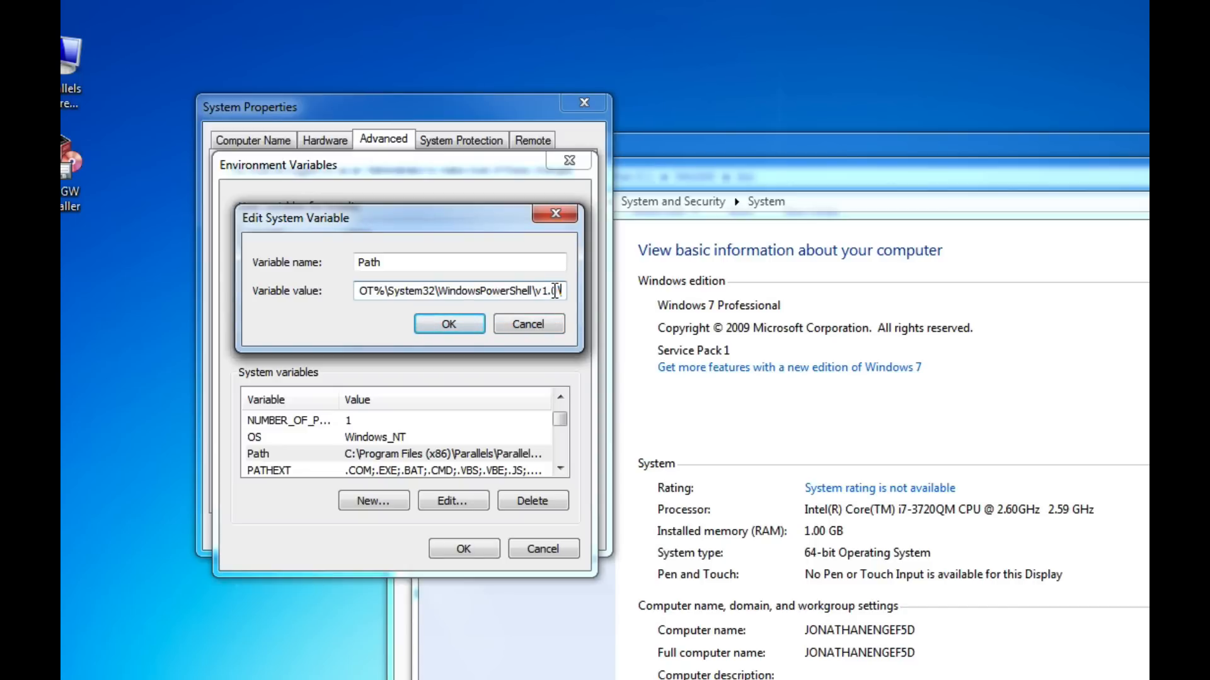
text(\)
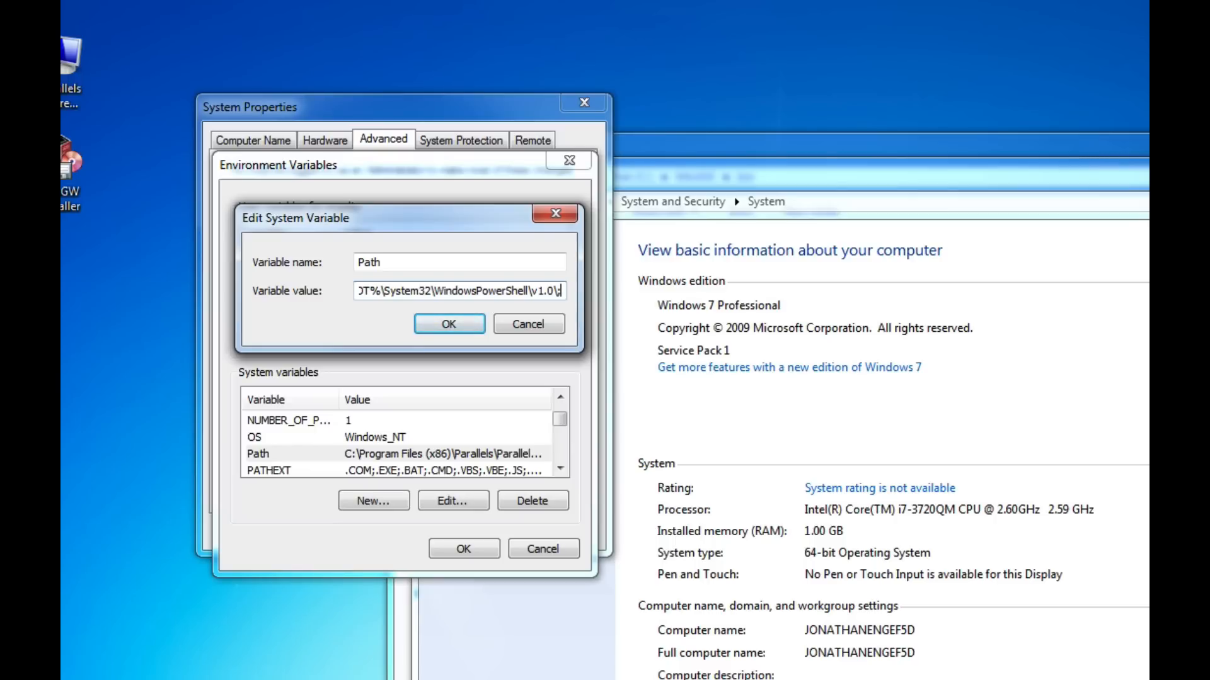
text(;C:\MinGW\bin)
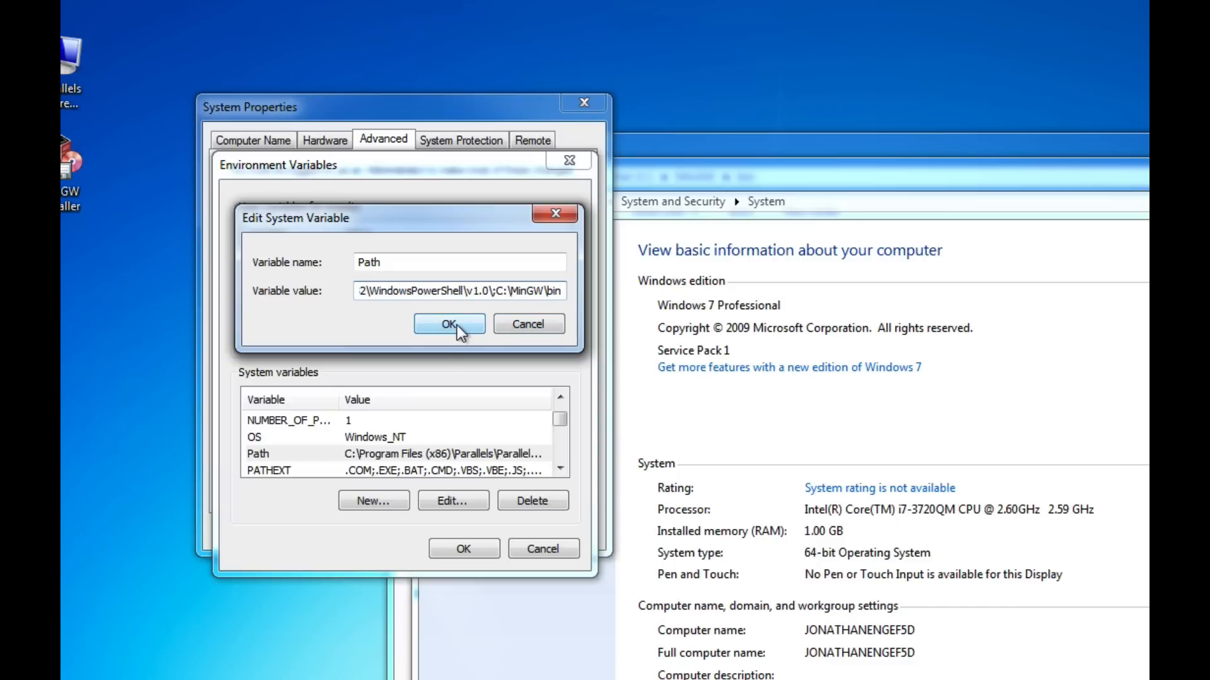
click(448, 323)
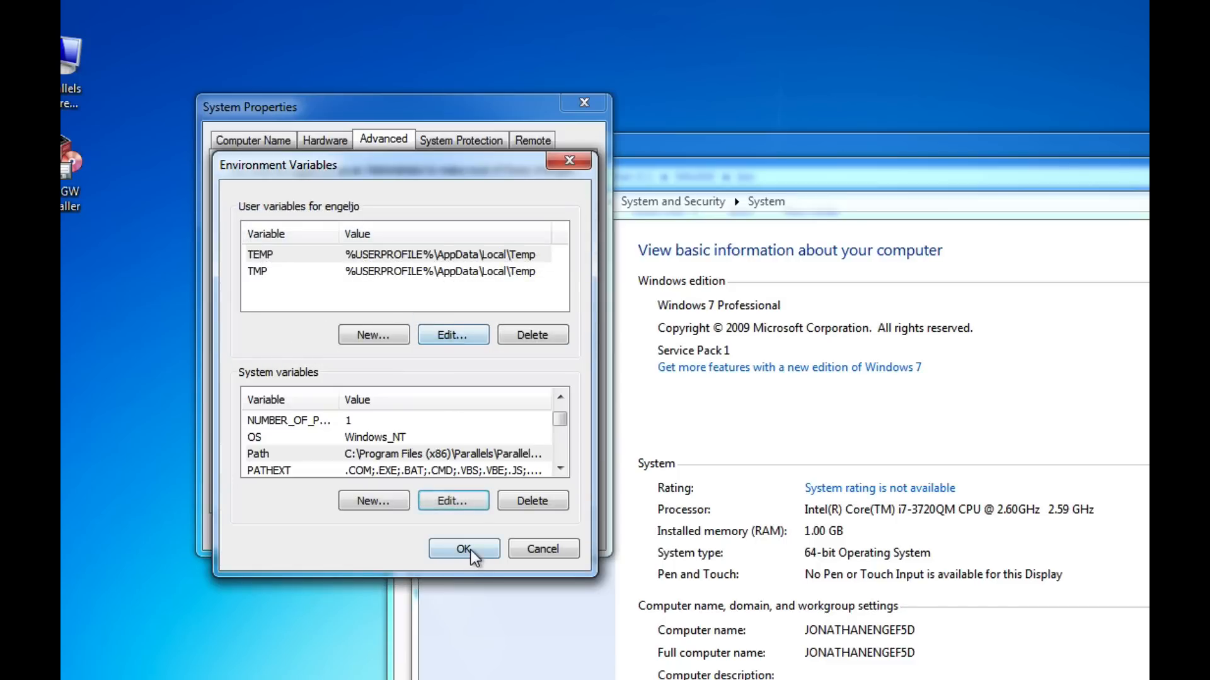
Save the environment changes and close System Properties and Control Panel.
click(463, 548)
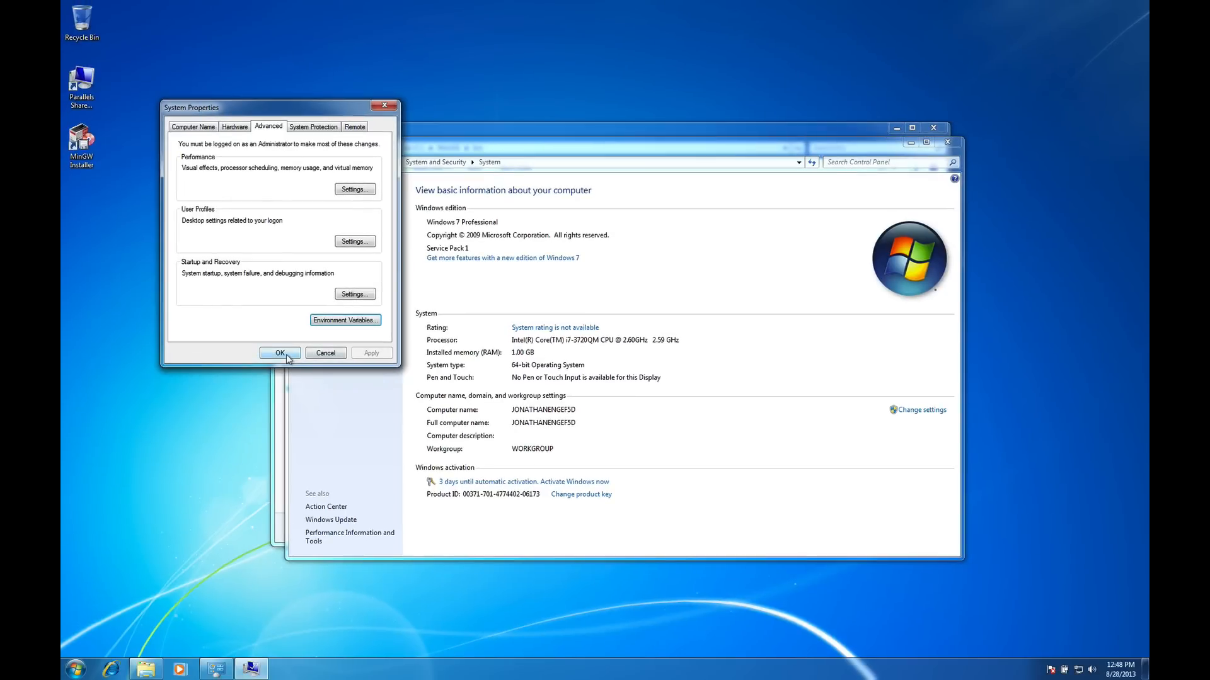
click(279, 353)
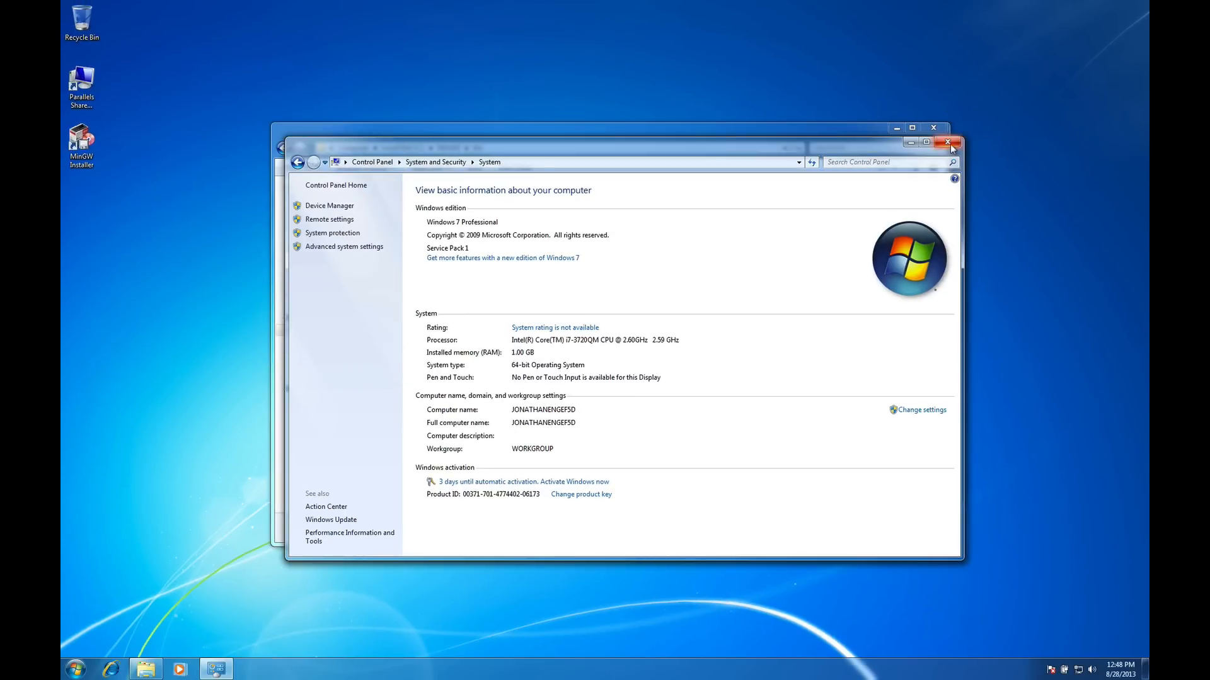
click(950, 142)
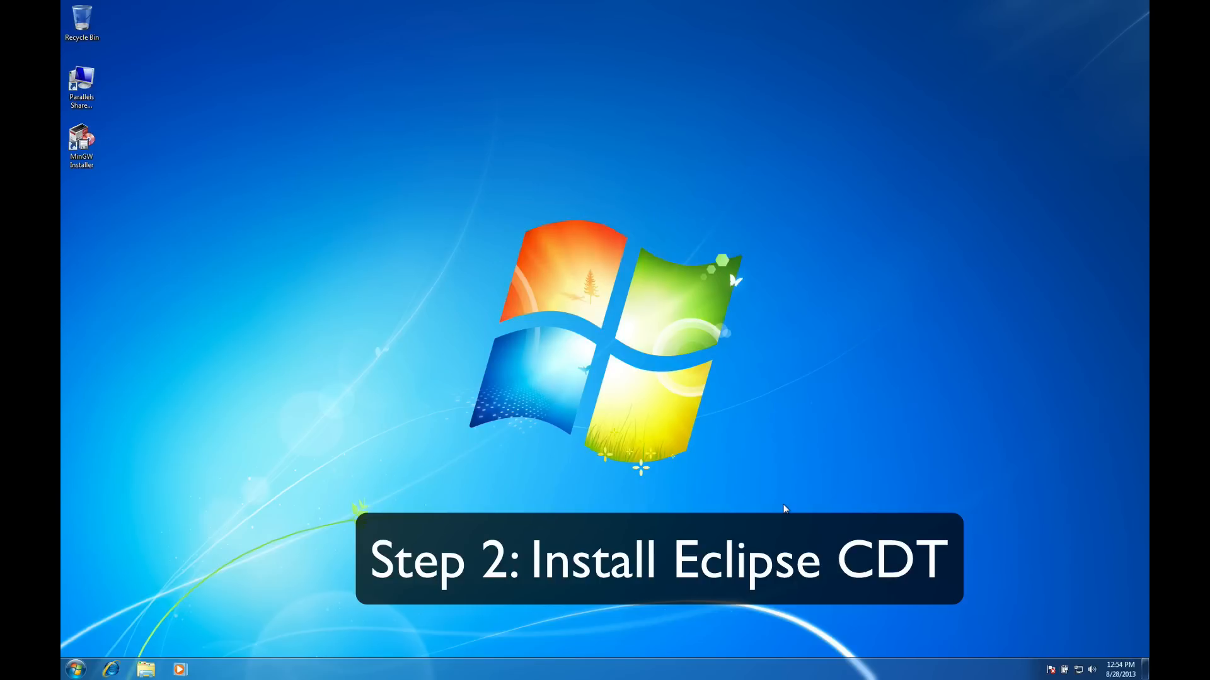
mouse_move(178, 656)
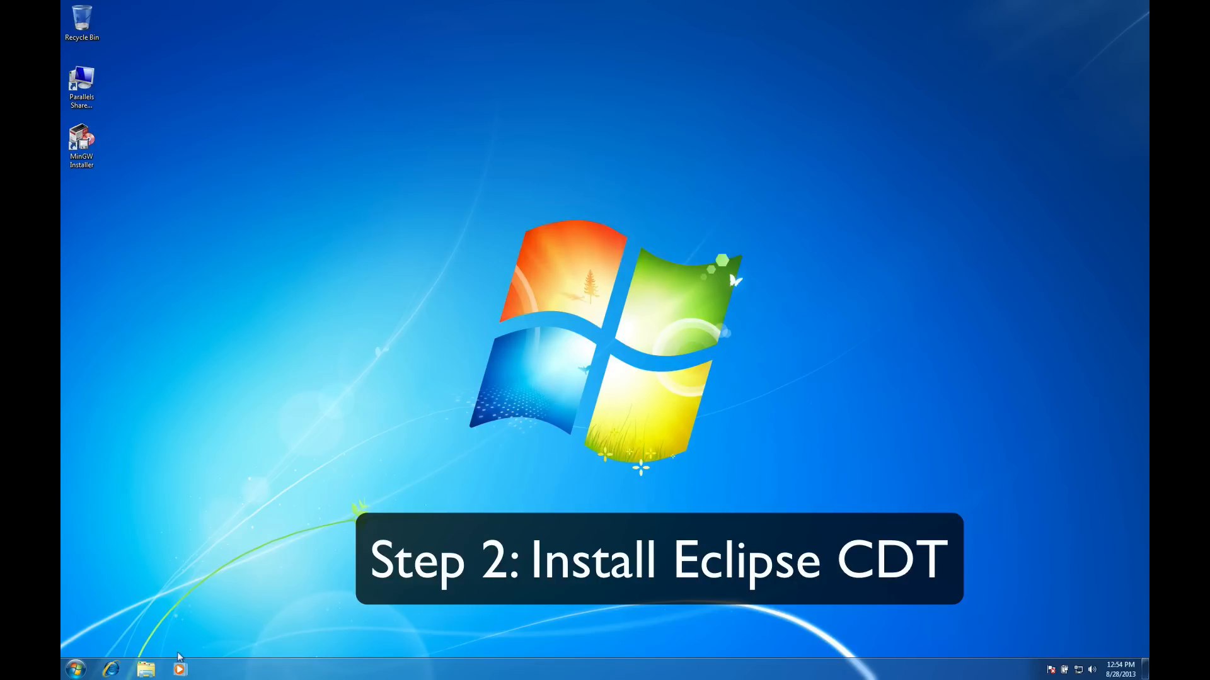
Download the Windows 64-bit Eclipse IDE for C/C++ Developers zip from eclipse.org.
click(109, 669)
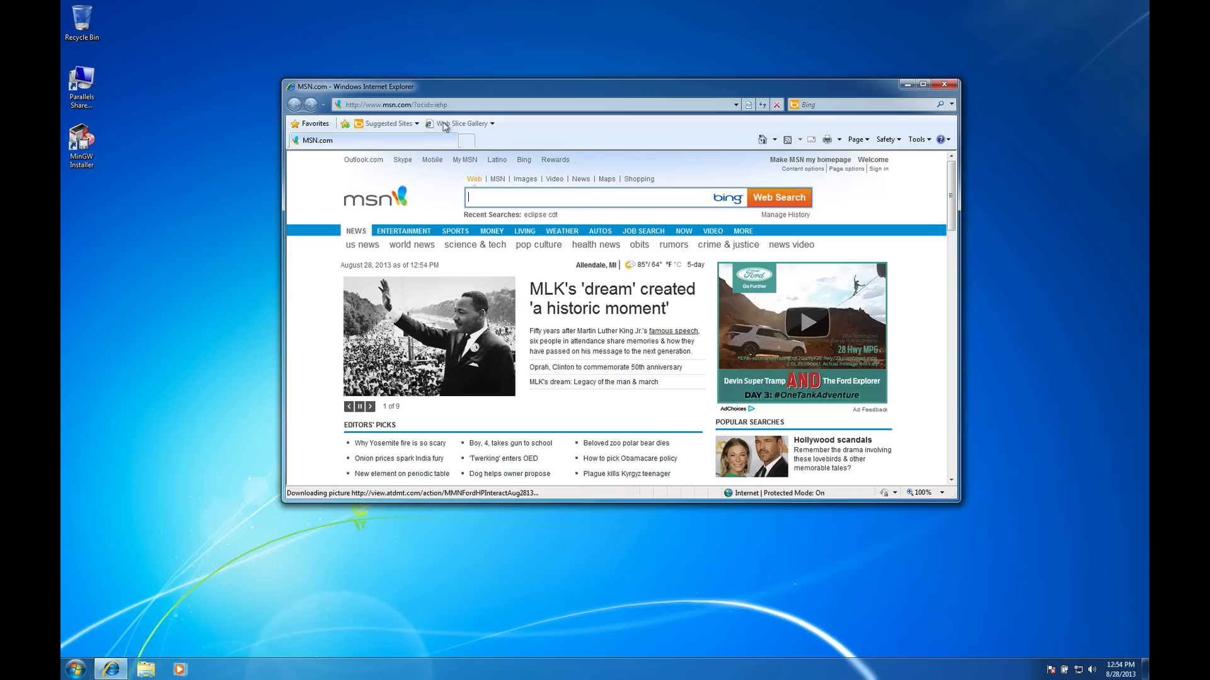
text(e)
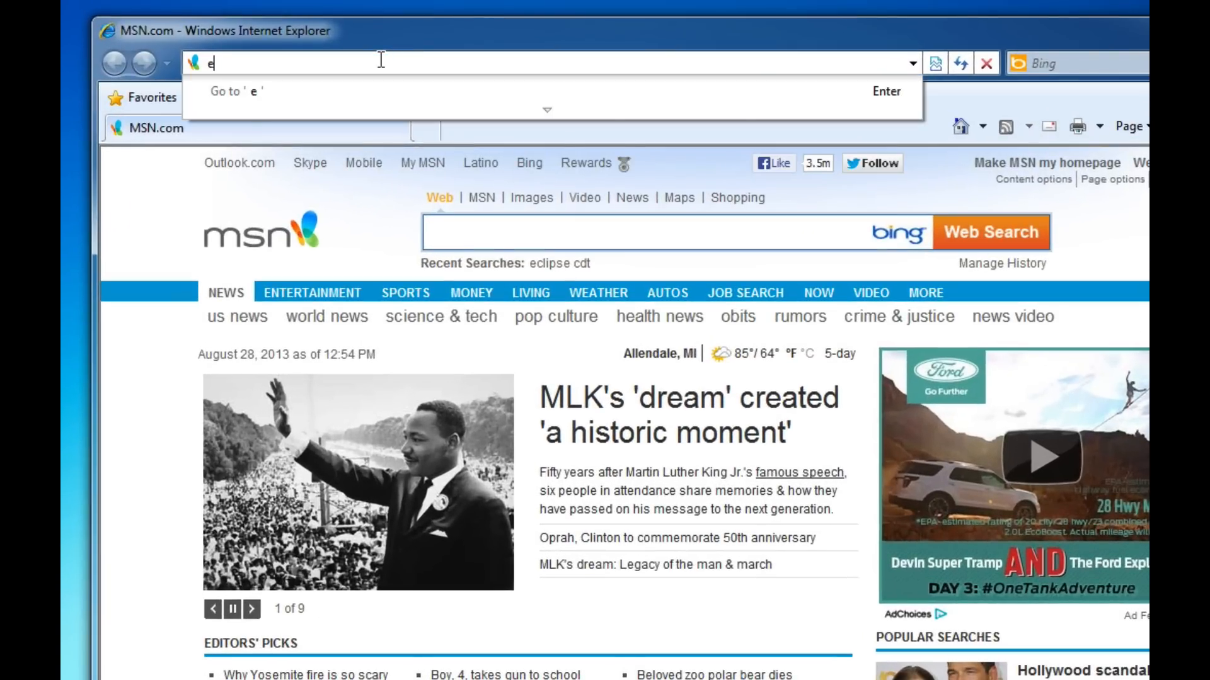
text(clipse.org/)
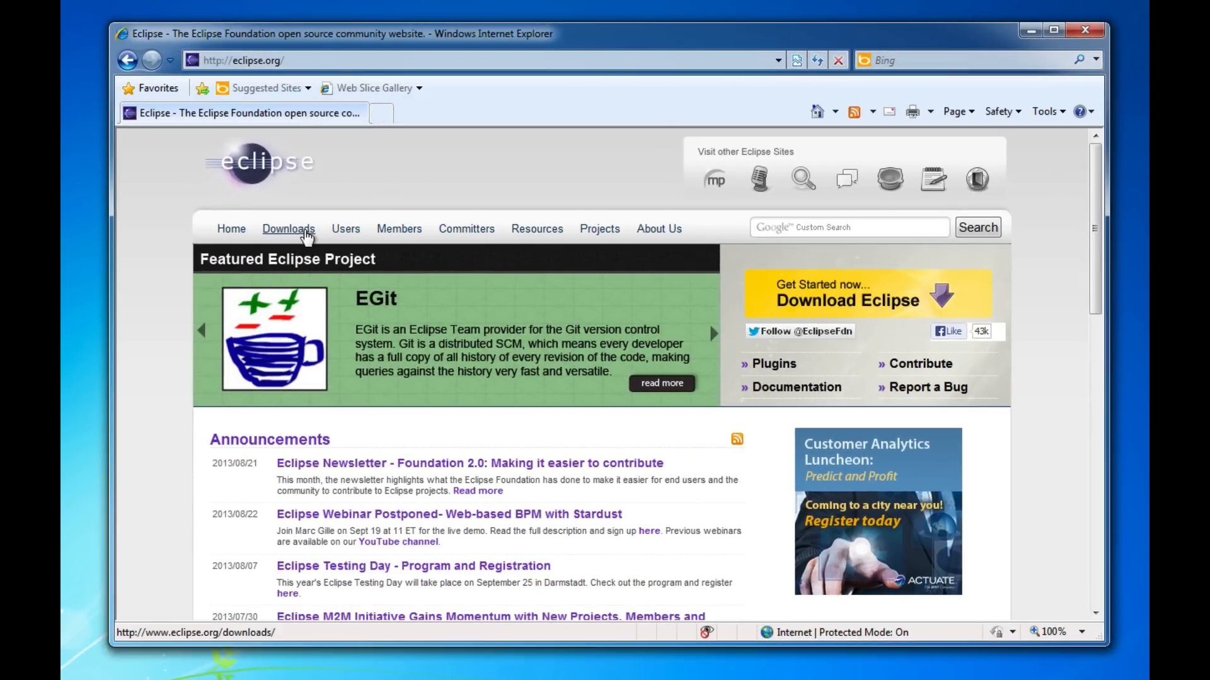
click(288, 228)
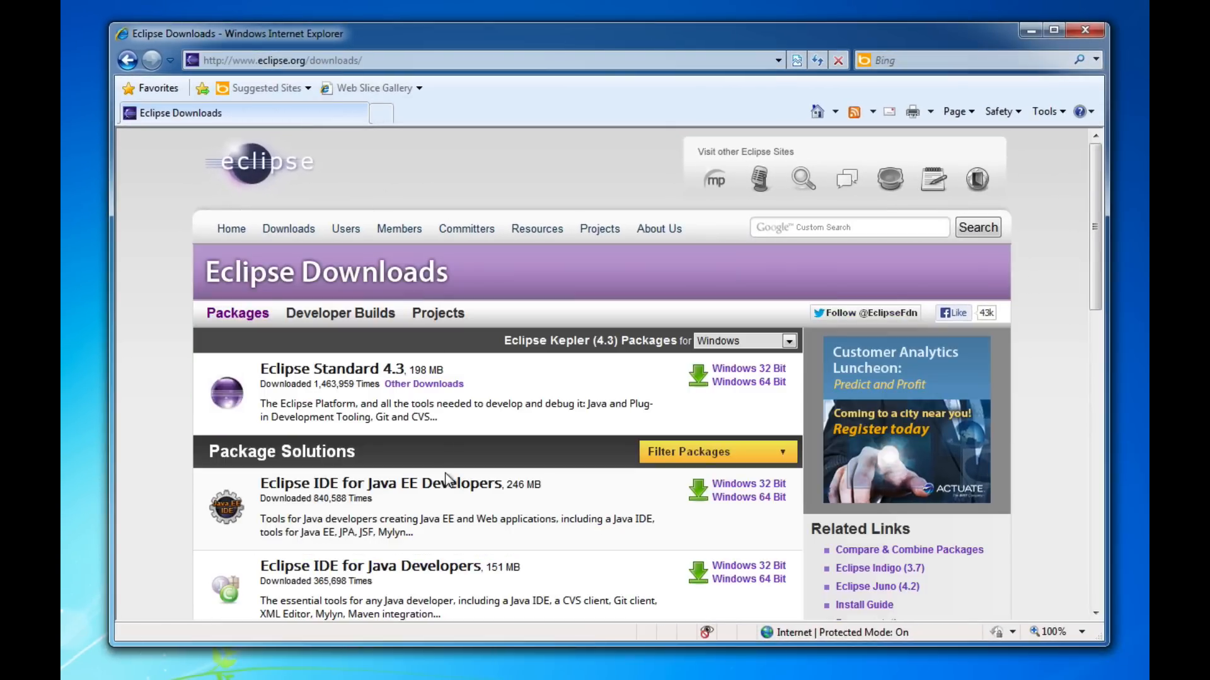
scroll(down, 3)
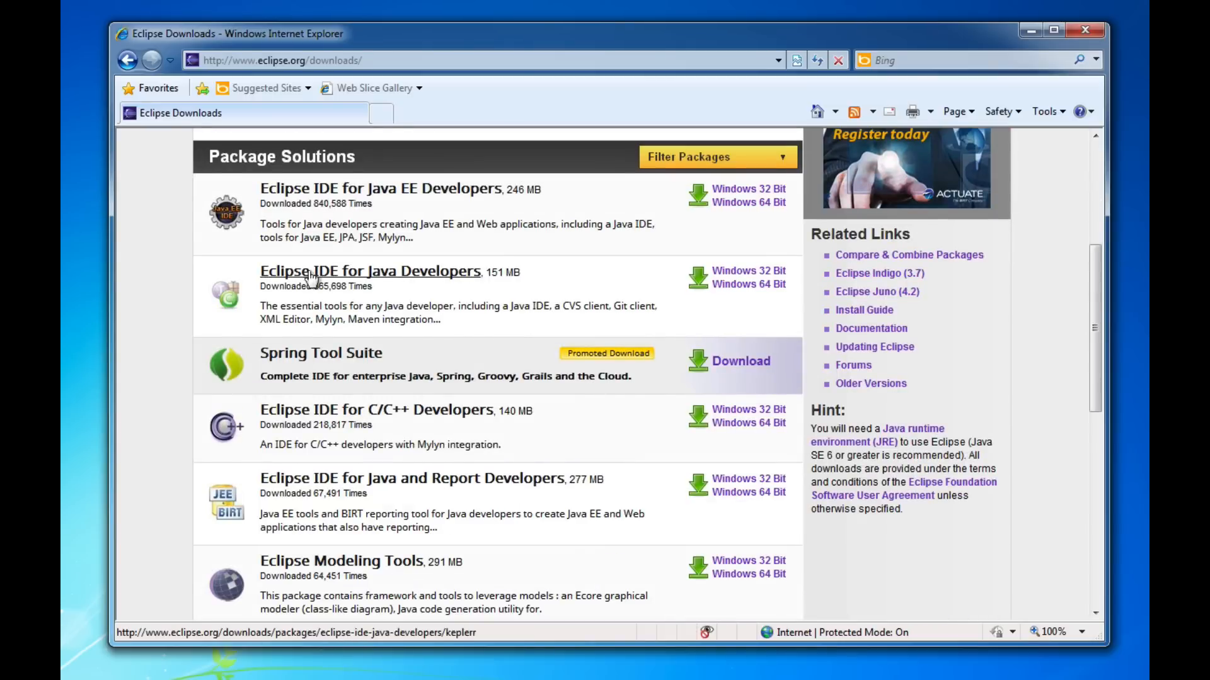
mouse_move(385, 417)
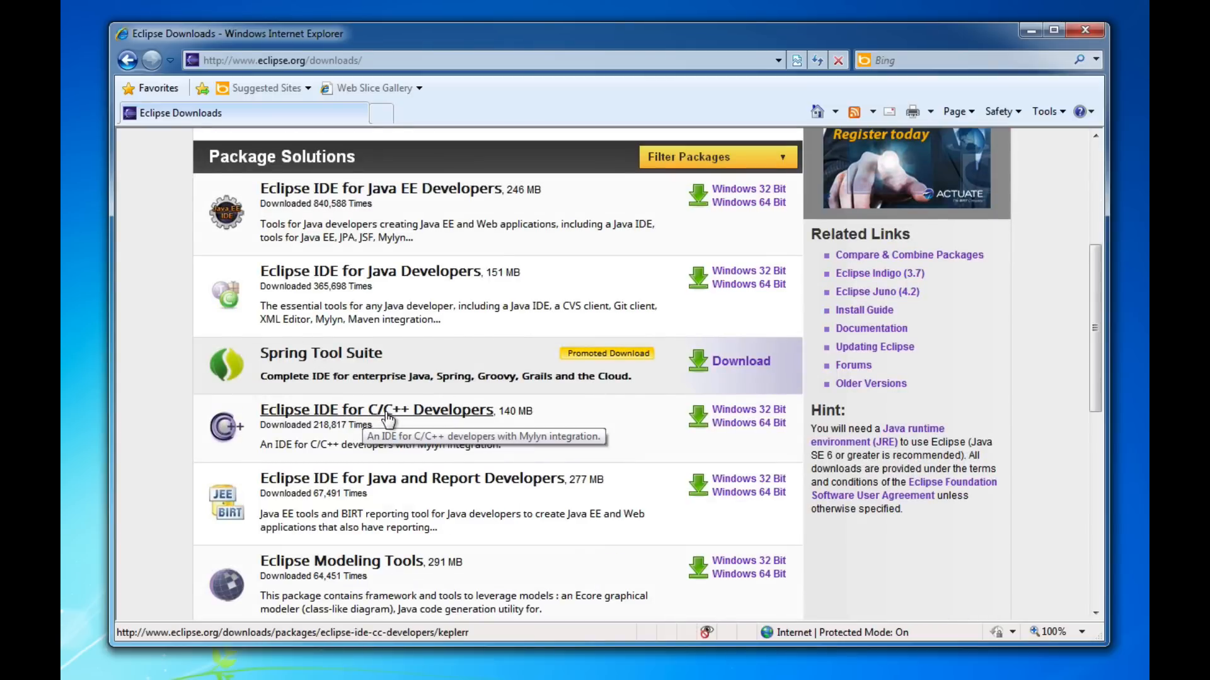
mouse_move(748, 423)
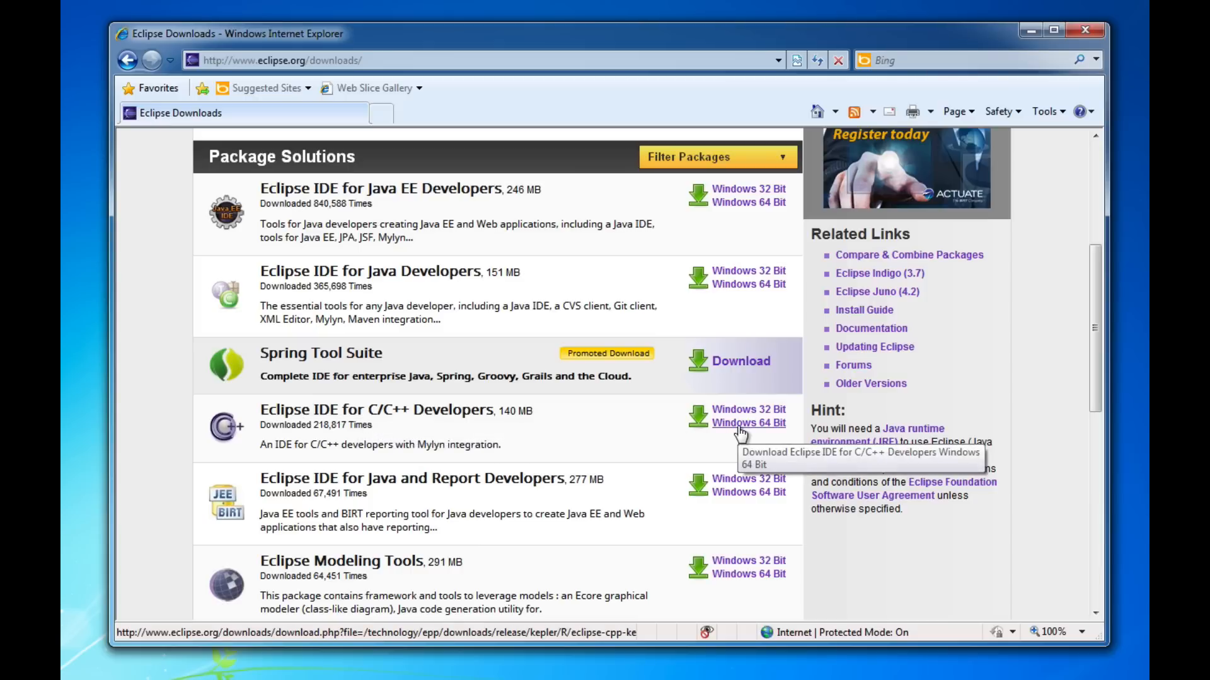
click(748, 423)
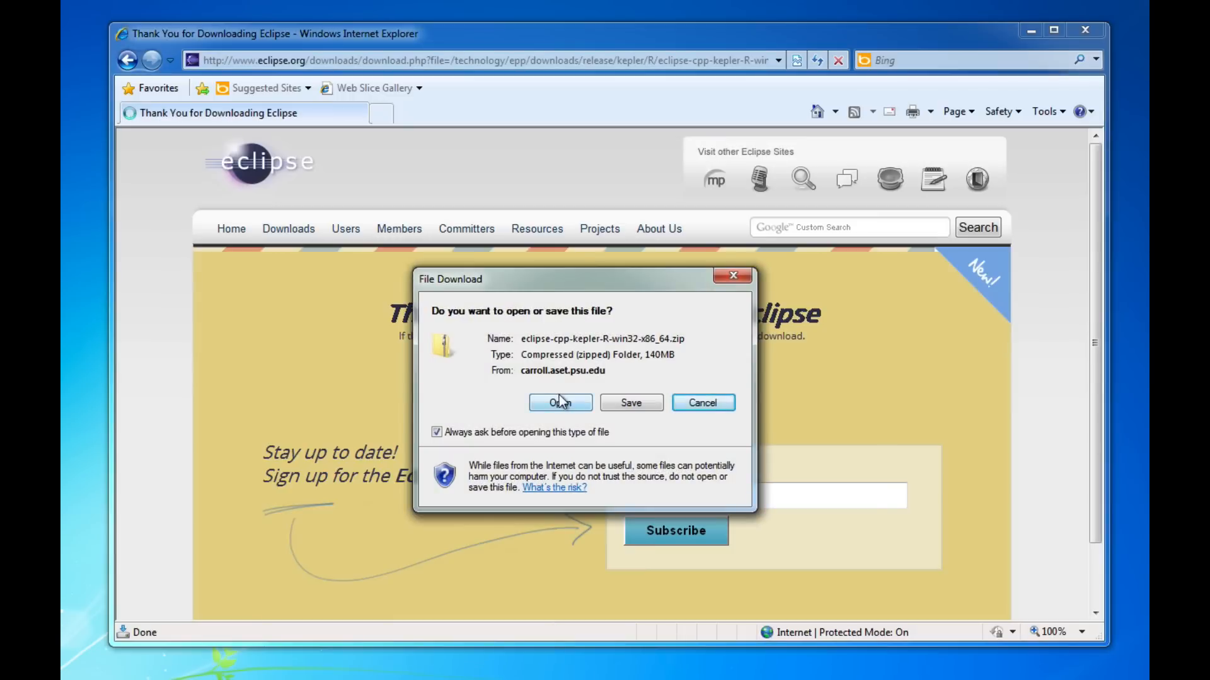
click(630, 403)
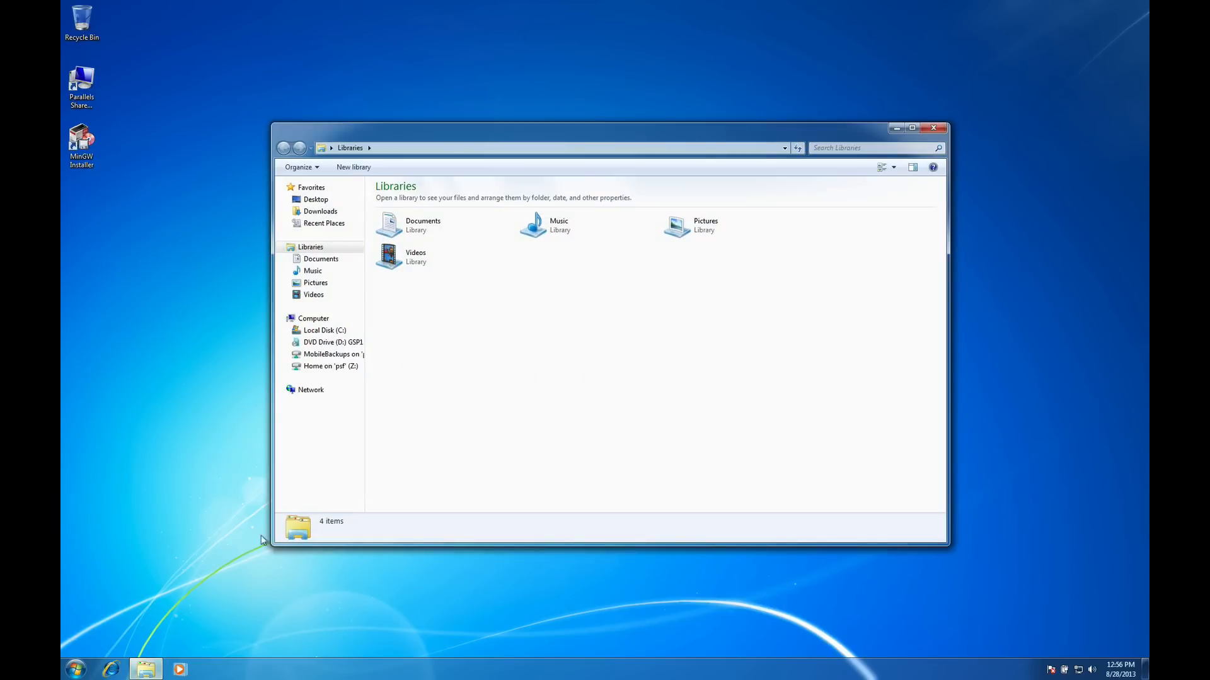
Extract the Eclipse zip from Downloads into Local Disk (C:).
click(320, 210)
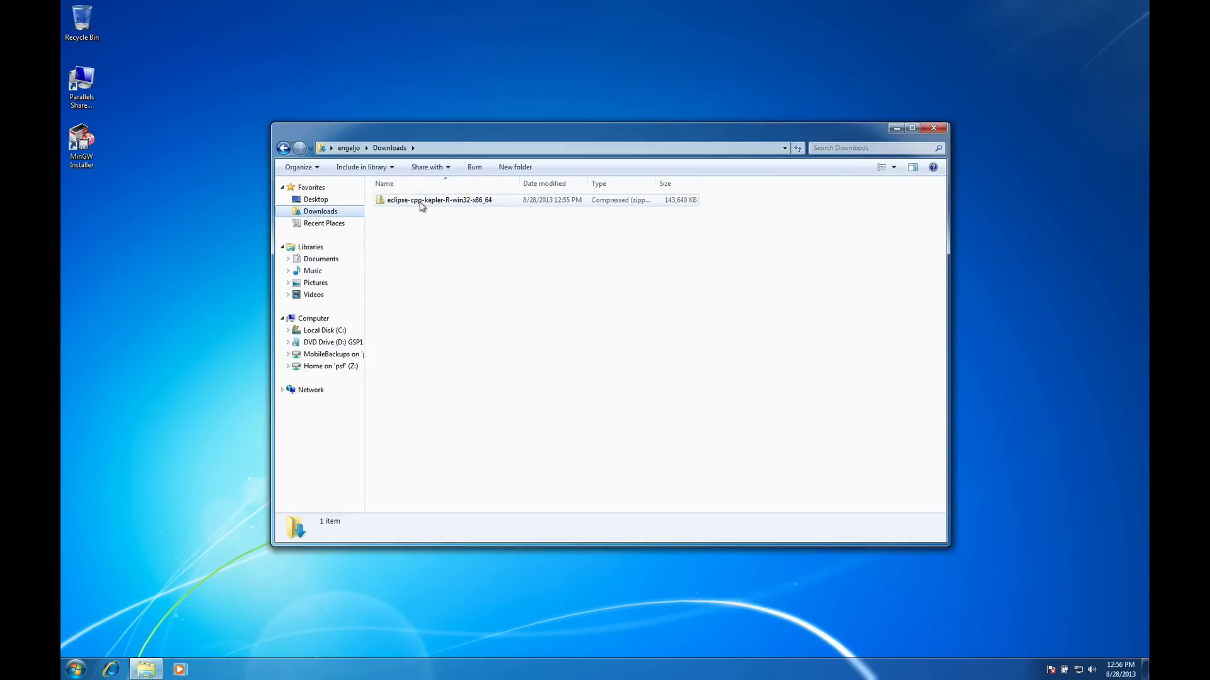
double_click(439, 200)
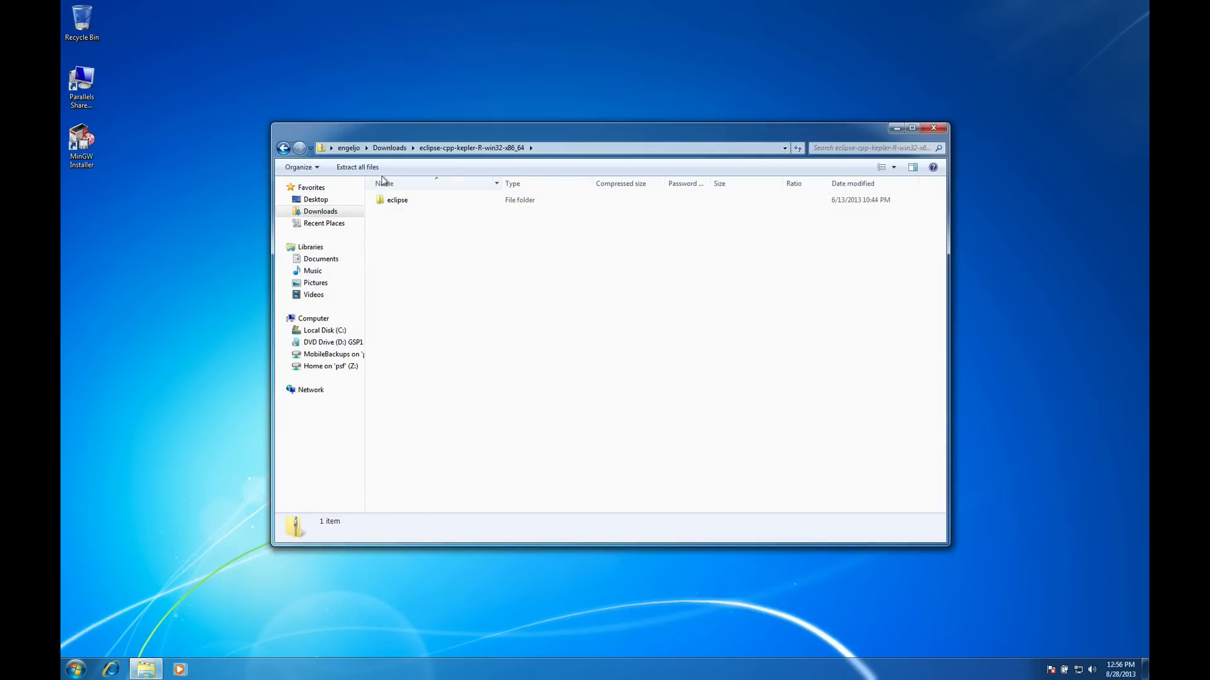
click(357, 166)
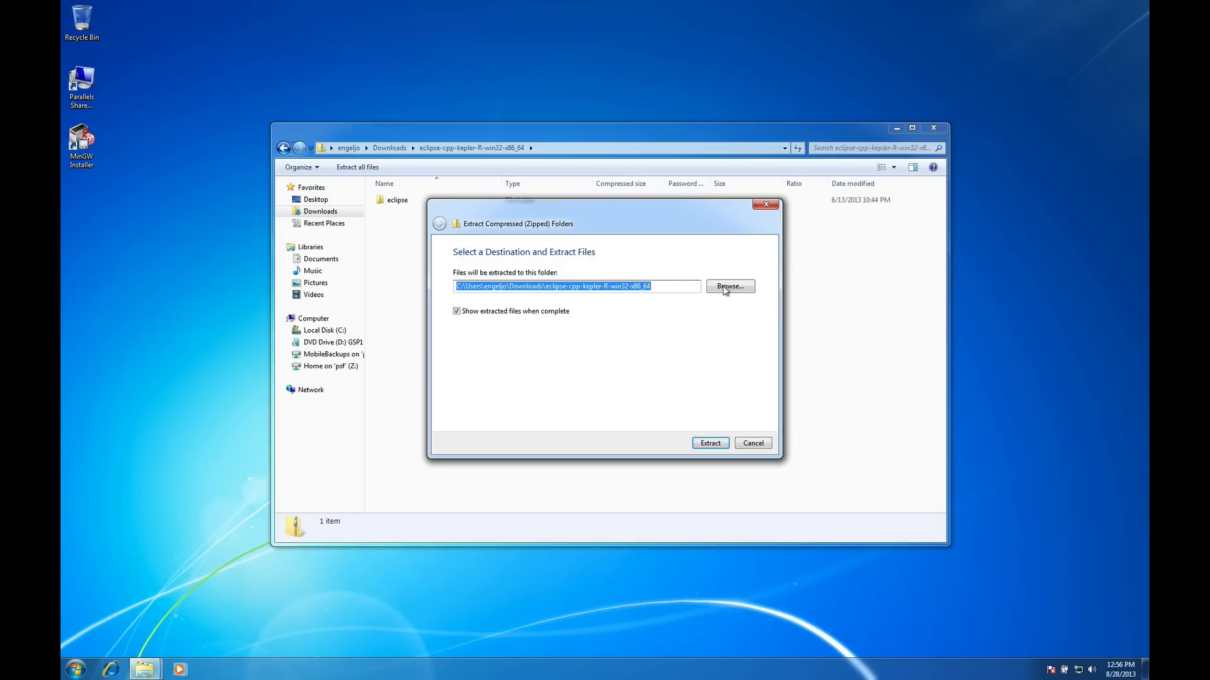
click(729, 286)
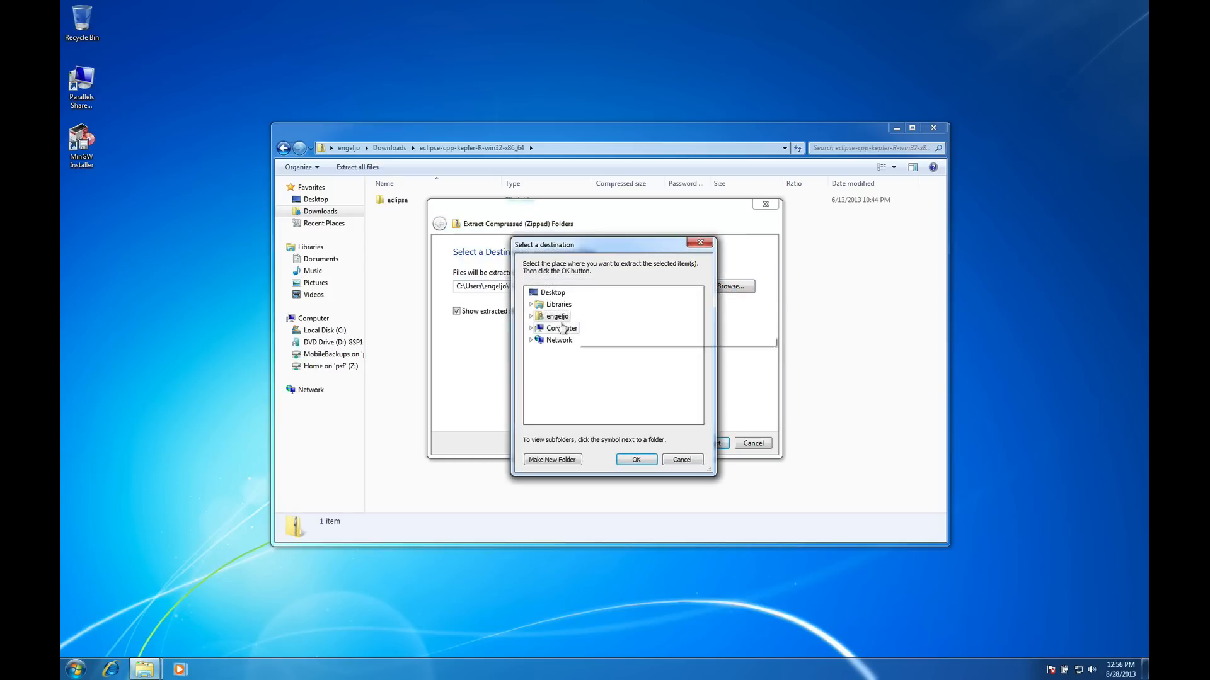
click(530, 327)
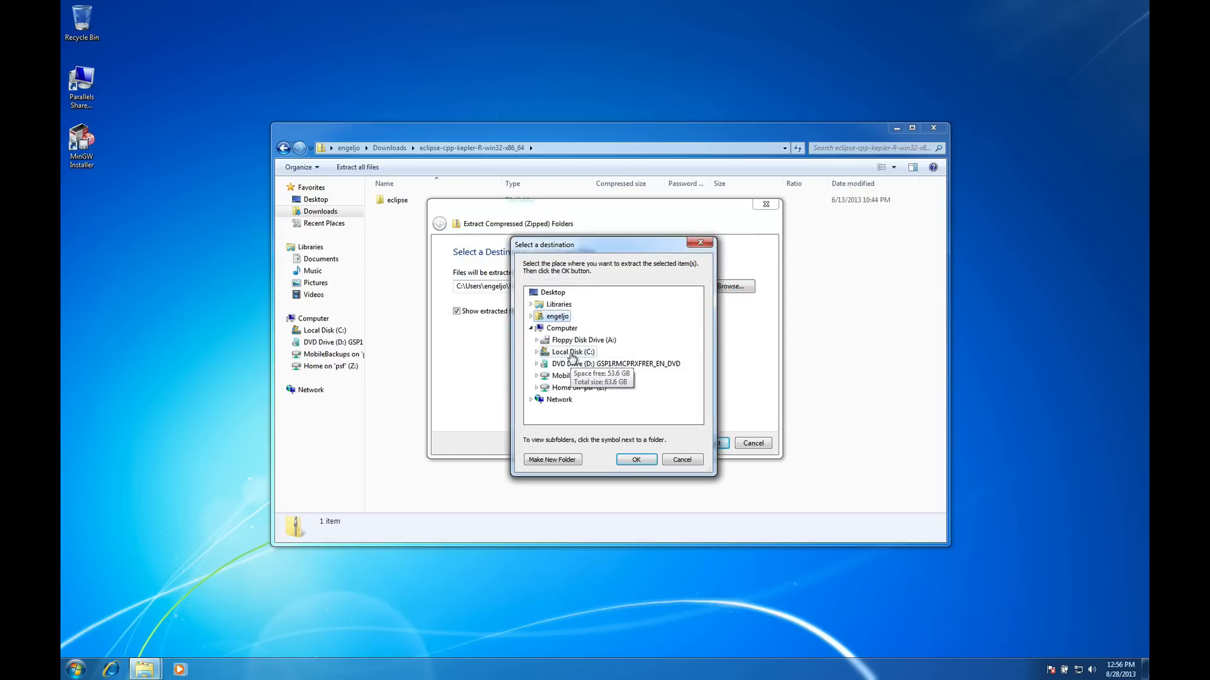
click(635, 459)
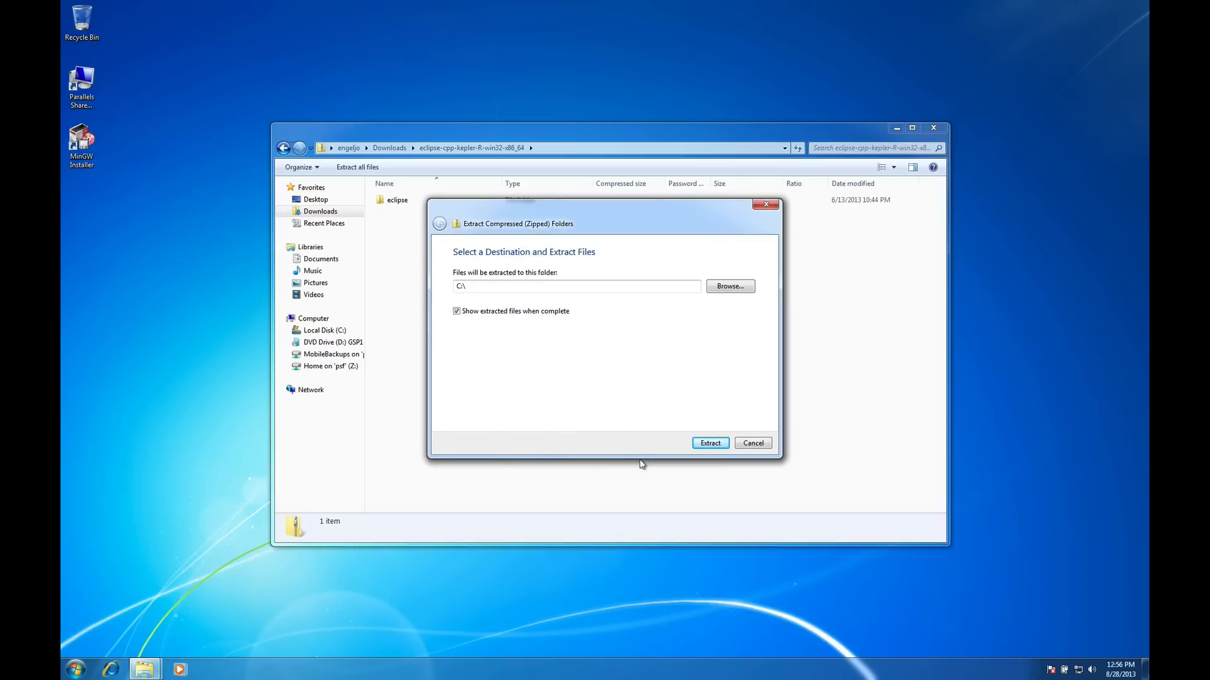
click(709, 443)
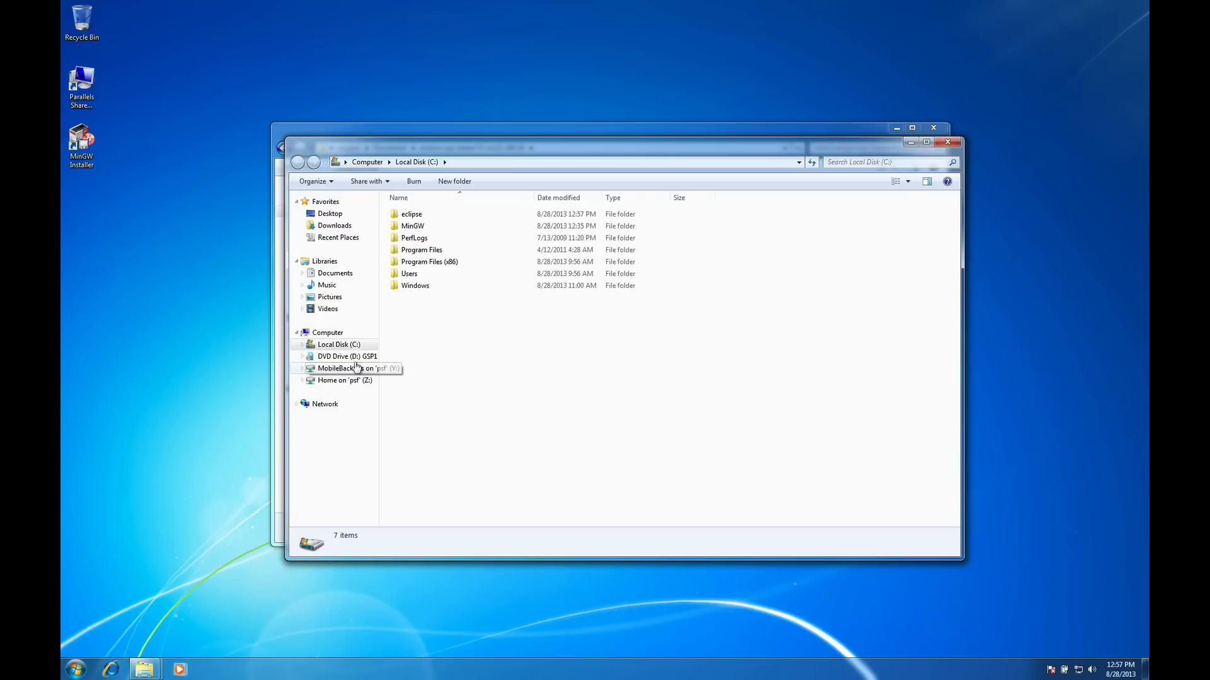
Launch eclipse.exe from C:\eclipse and let it run past the security warning.
click(412, 214)
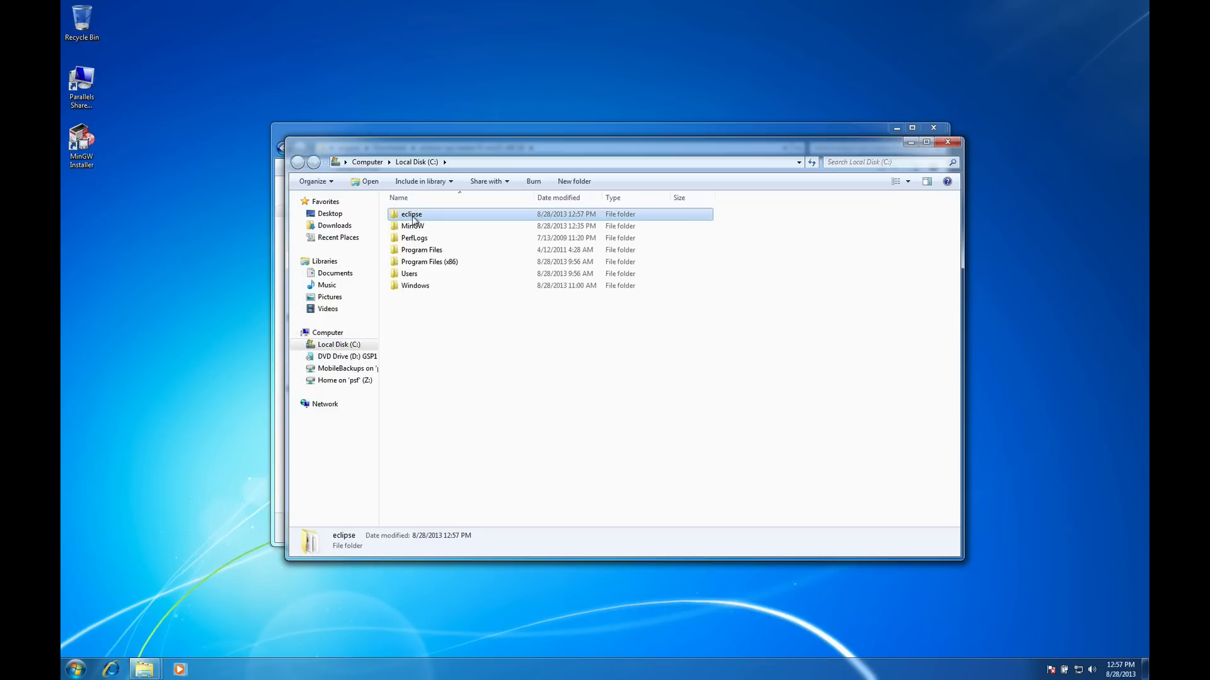
double_click(412, 213)
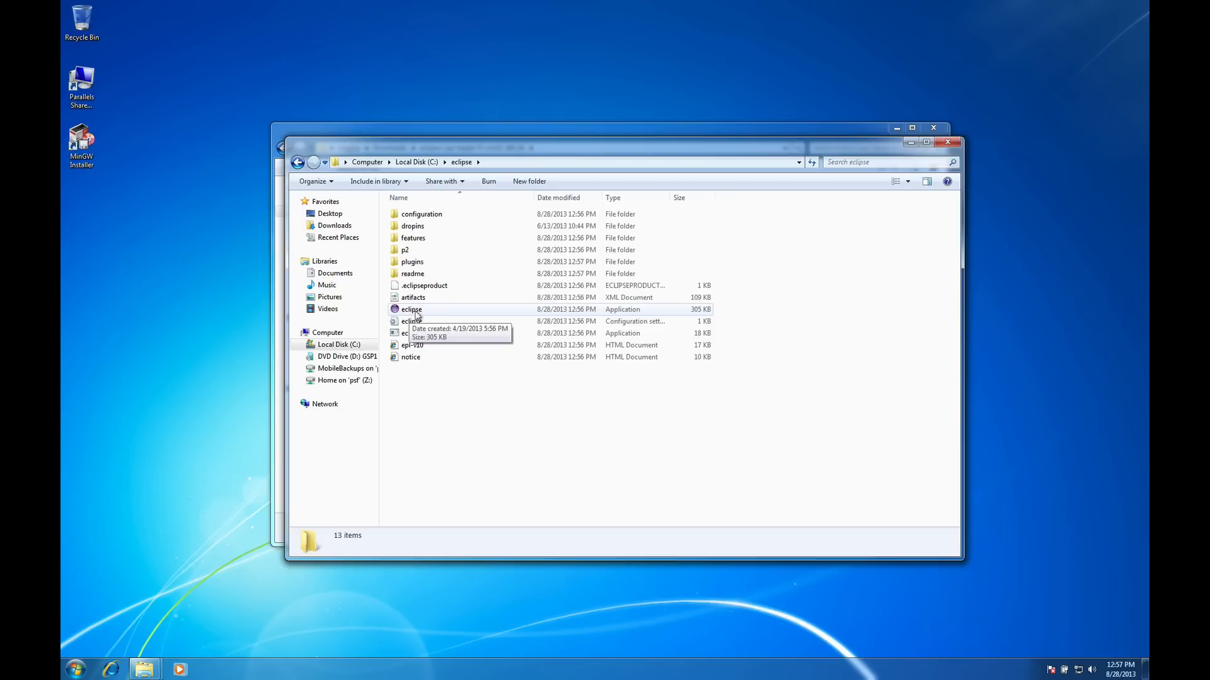
double_click(410, 309)
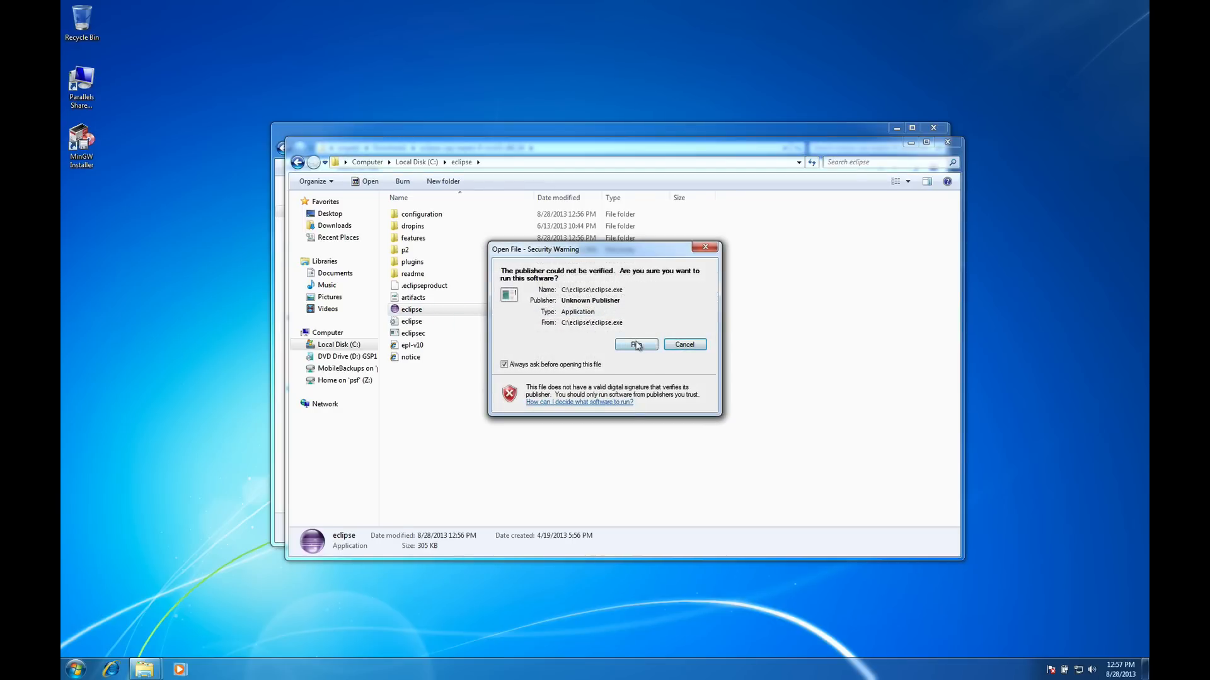
click(632, 344)
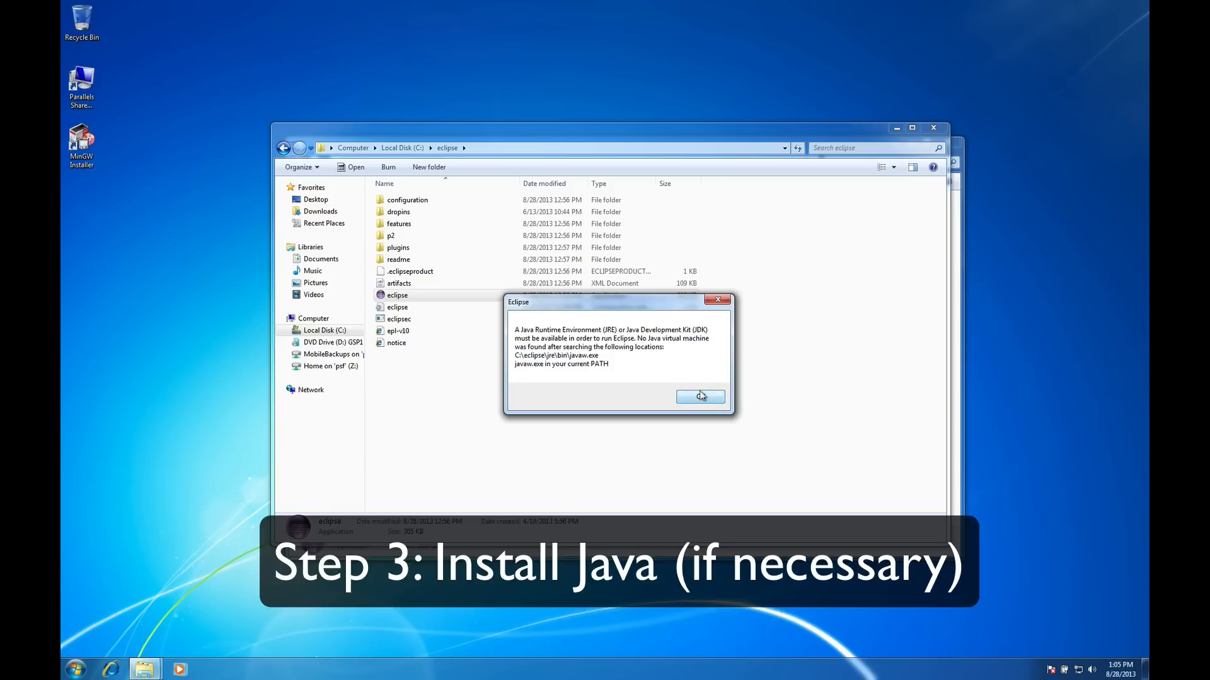
mouse_move(700, 396)
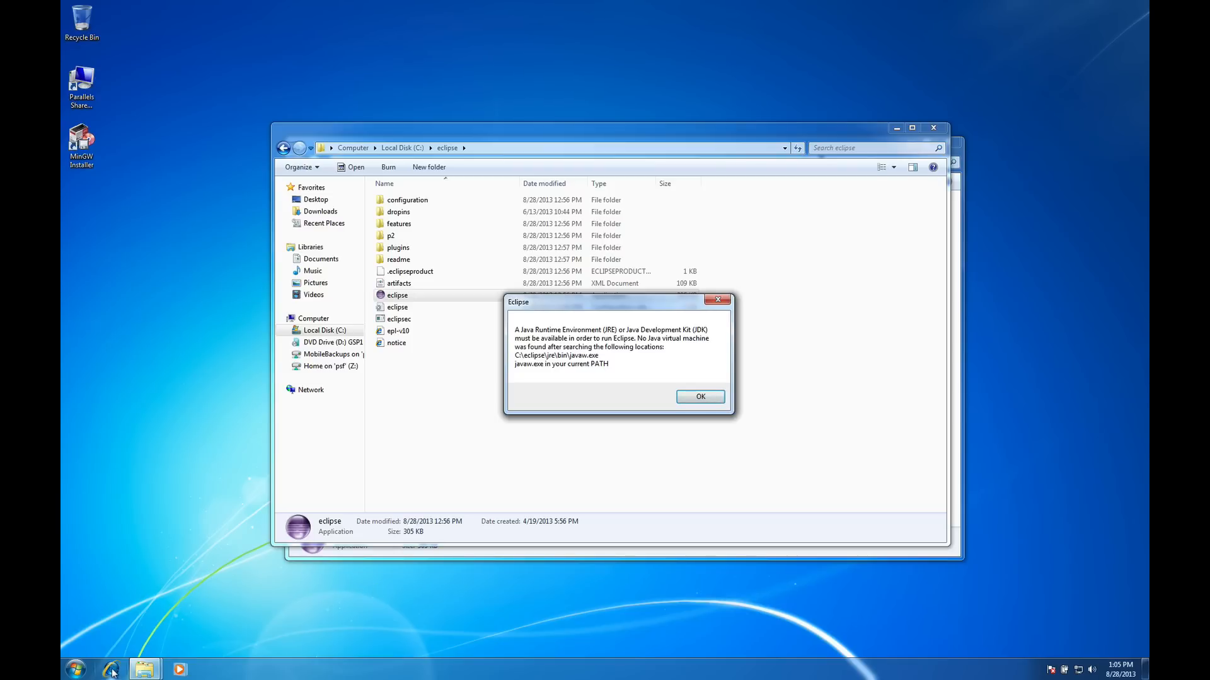
Dismiss the 'no Java runtime found' error and open Internet Explorer.
click(698, 395)
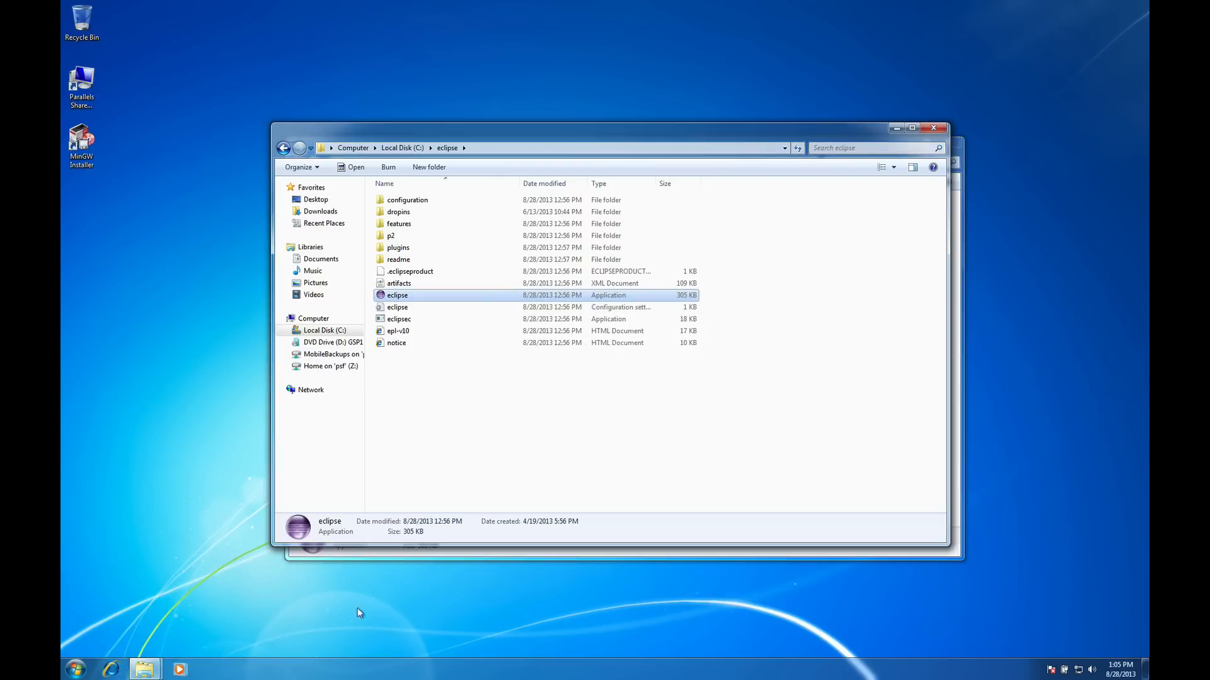
click(110, 669)
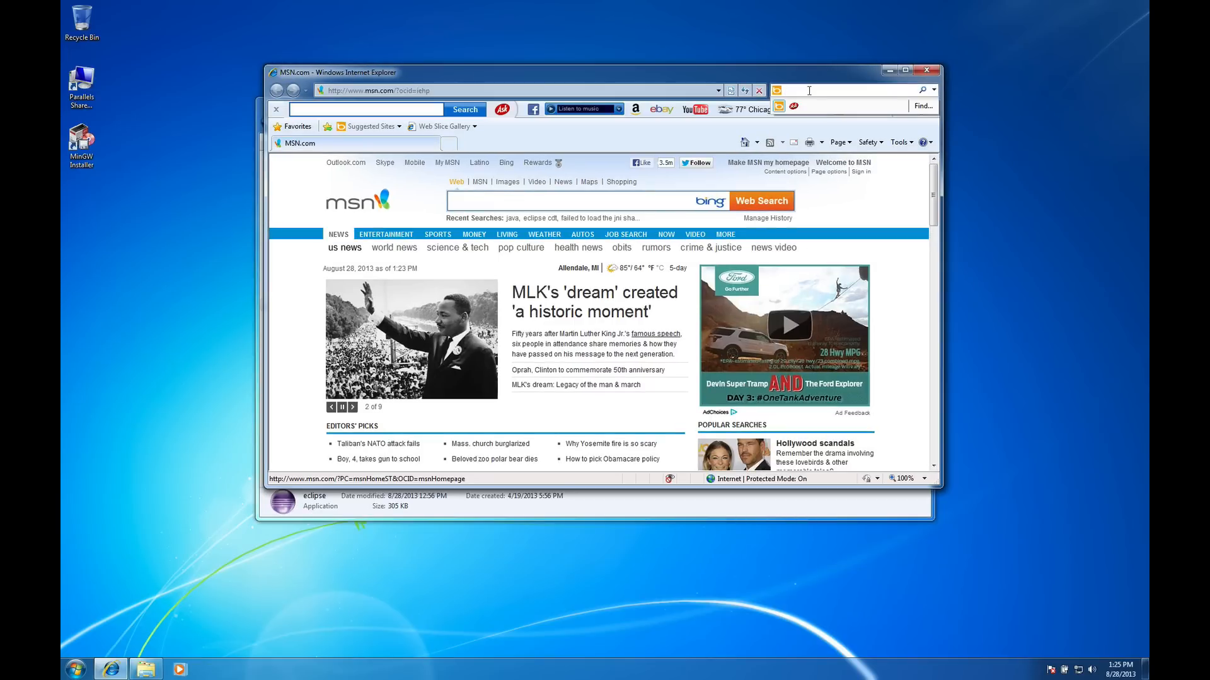
Search 'java' and download the Windows Offline (64-bit) Java installer, then close the browser.
text(java)
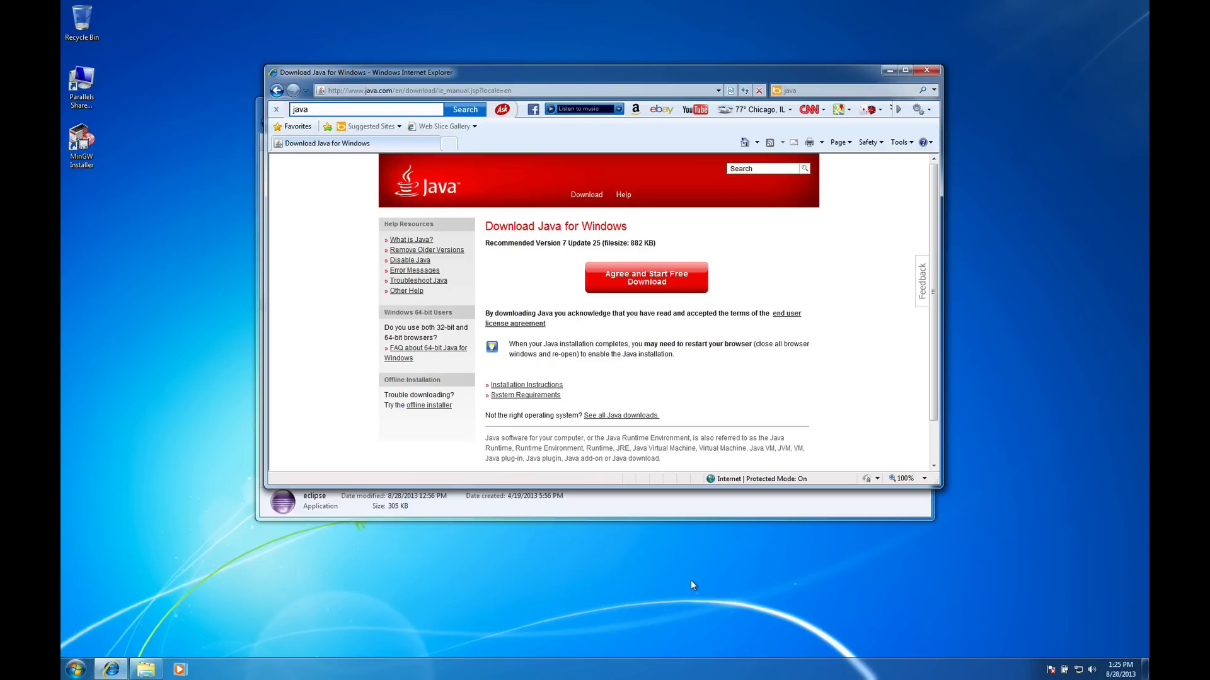
mouse_move(570, 450)
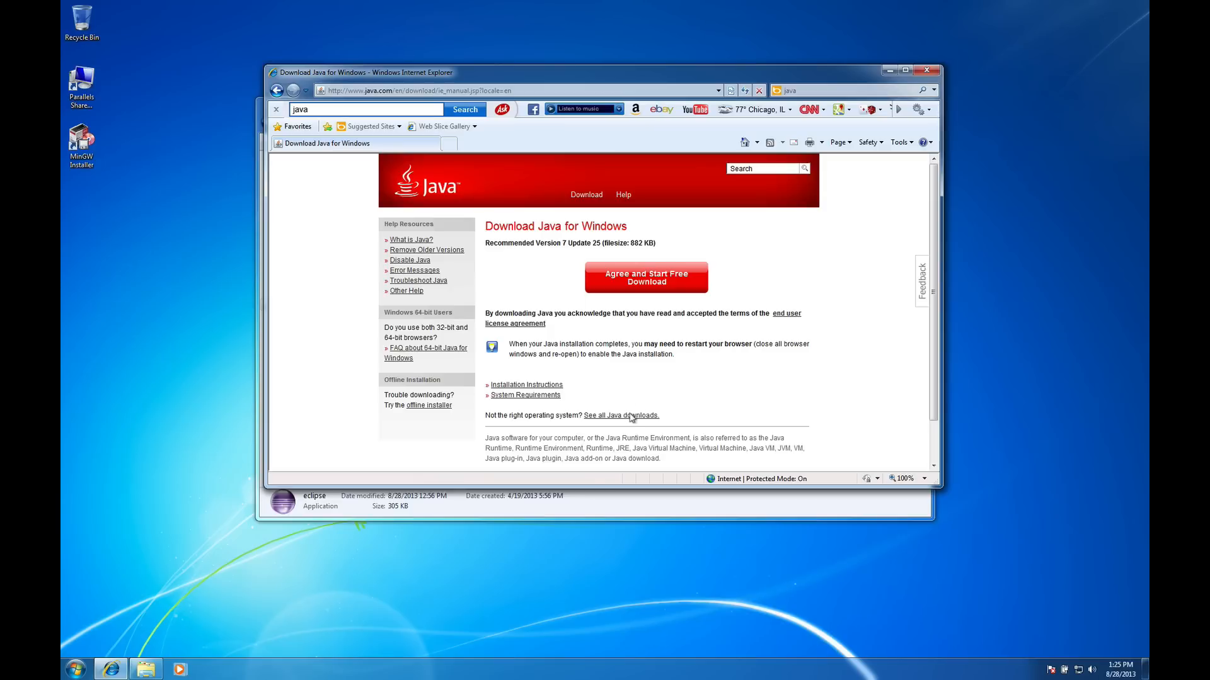
click(620, 415)
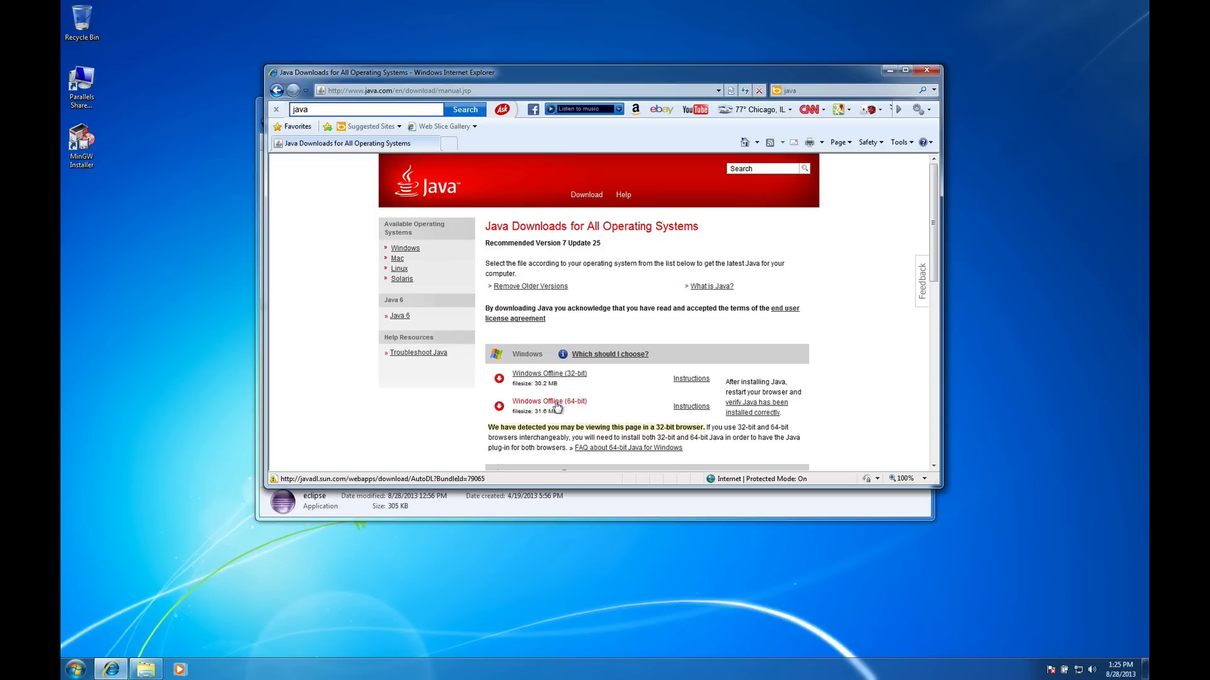
click(549, 402)
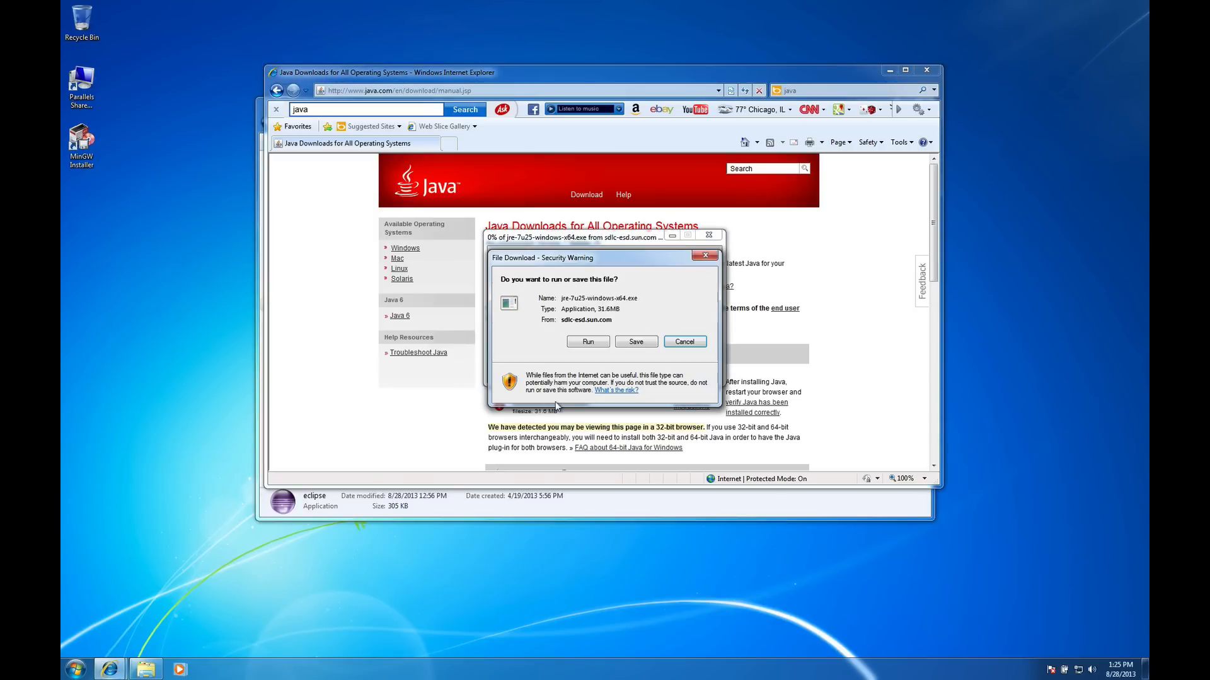
mouse_move(598, 355)
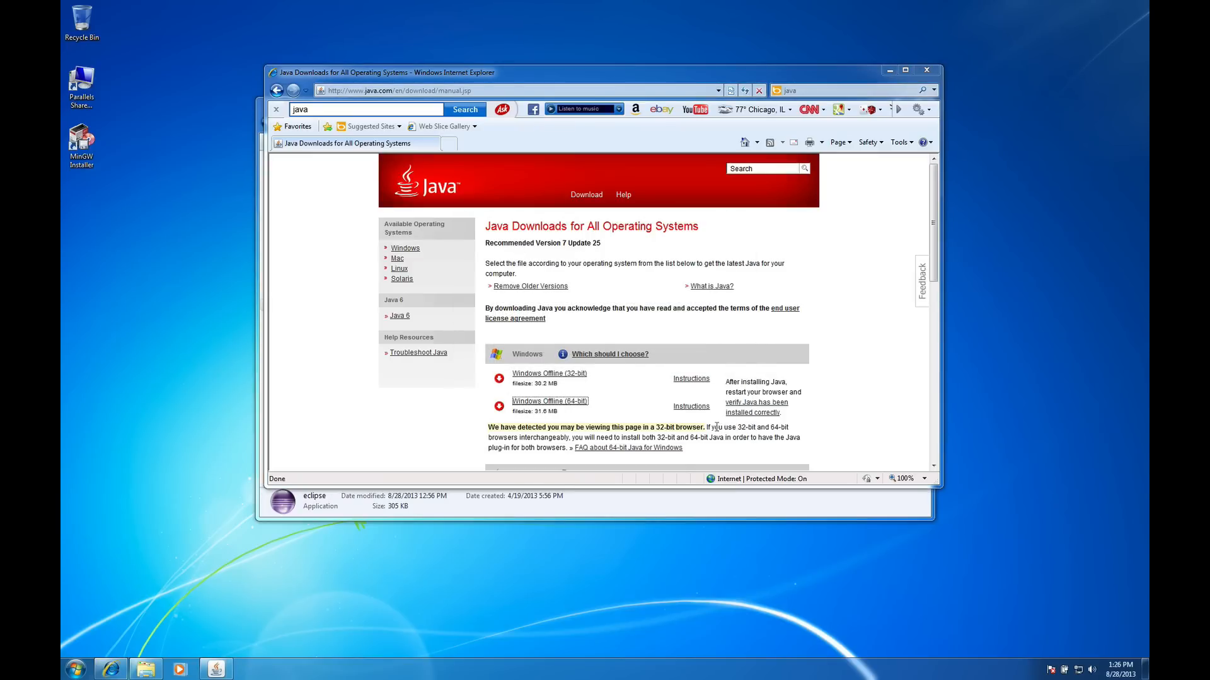
click(756, 406)
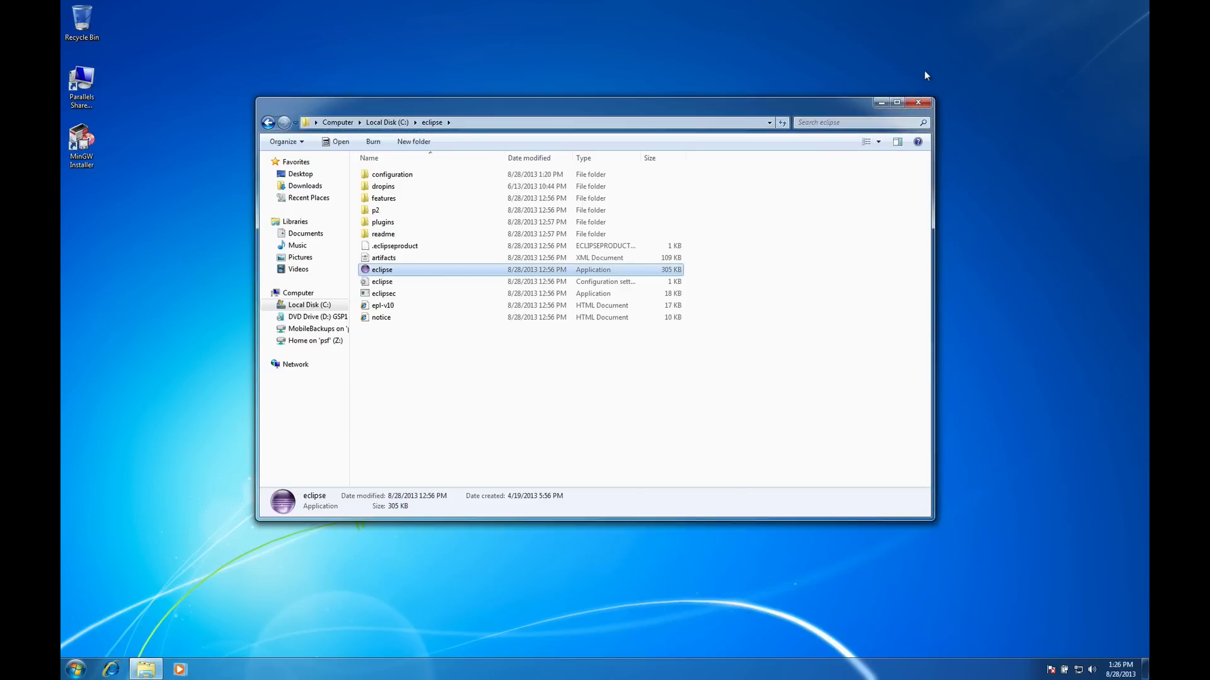
mouse_move(790, 204)
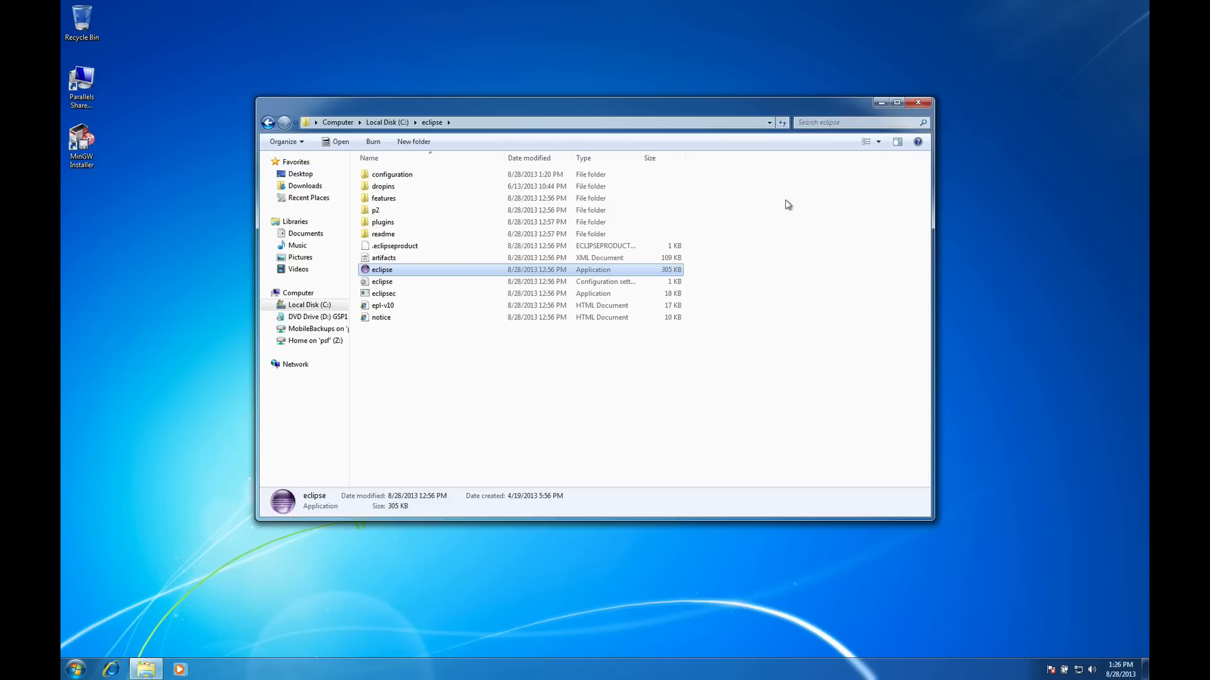
mouse_move(722, 265)
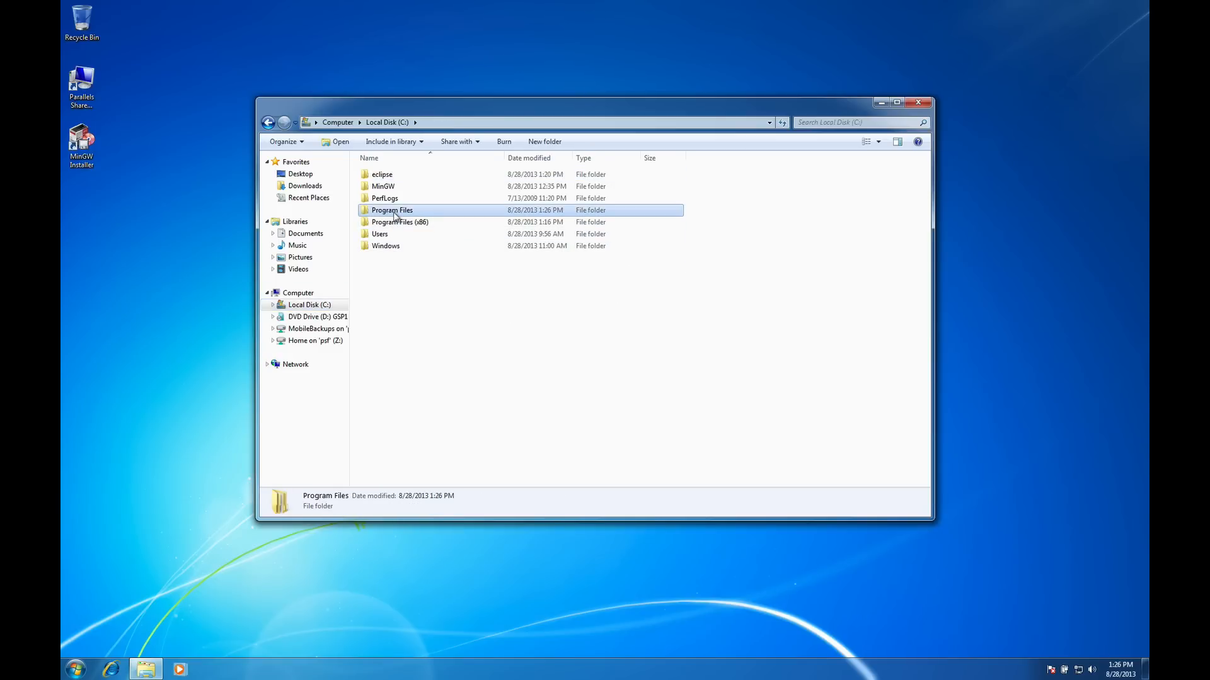
Browse to C:\Program Files\Java\jre7\bin and bring up the computer's system properties.
double_click(392, 210)
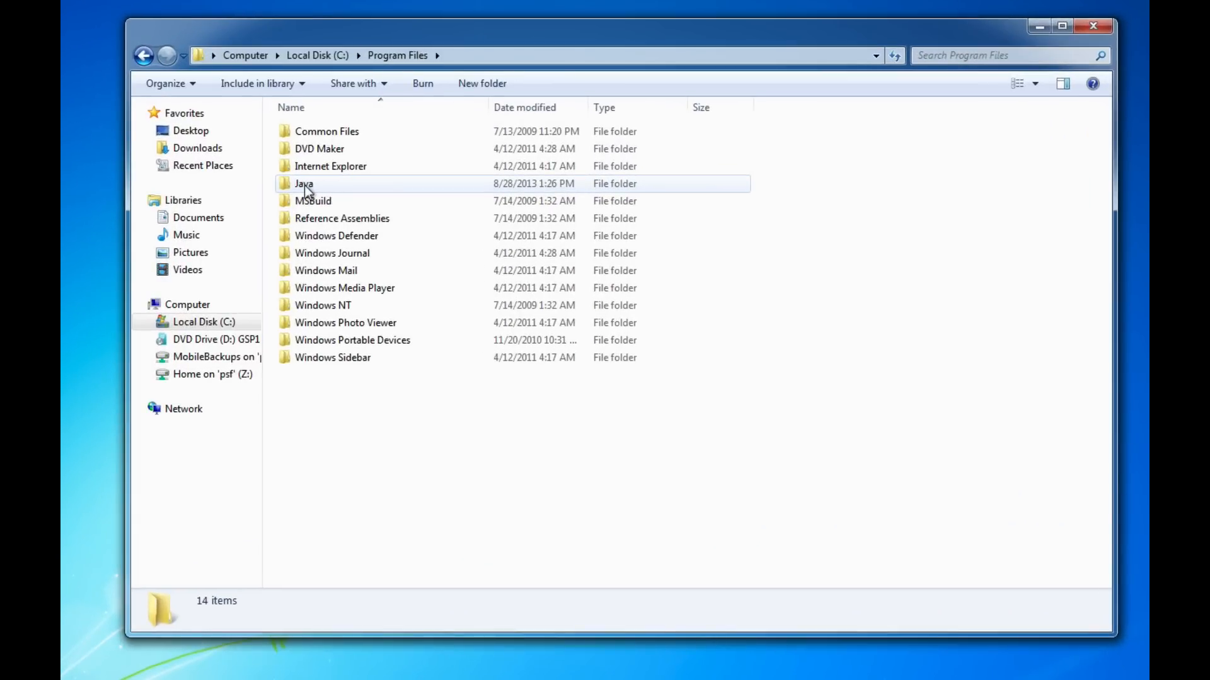
double_click(304, 183)
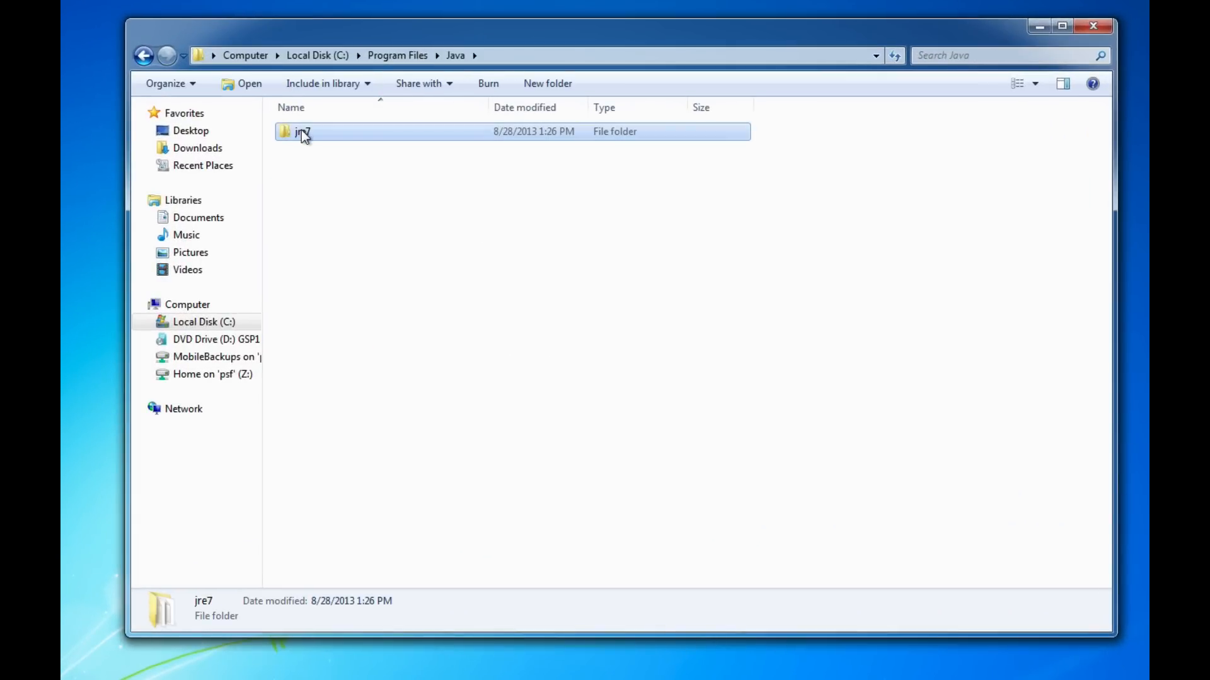
double_click(302, 131)
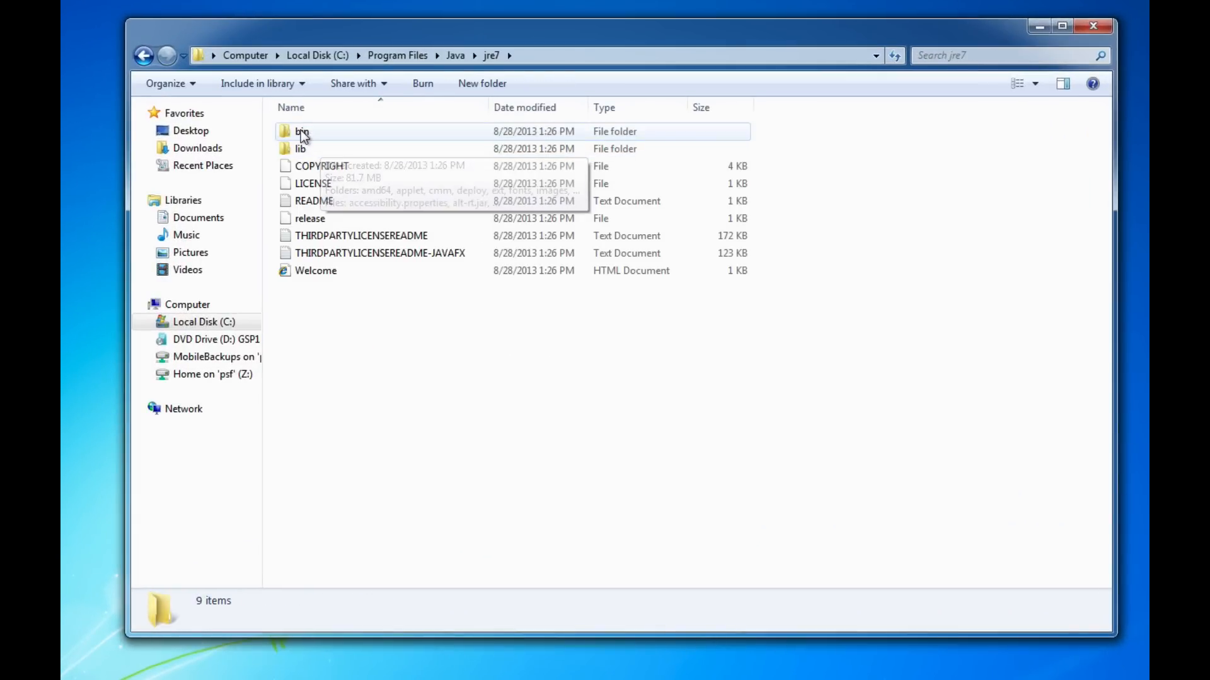
double_click(302, 131)
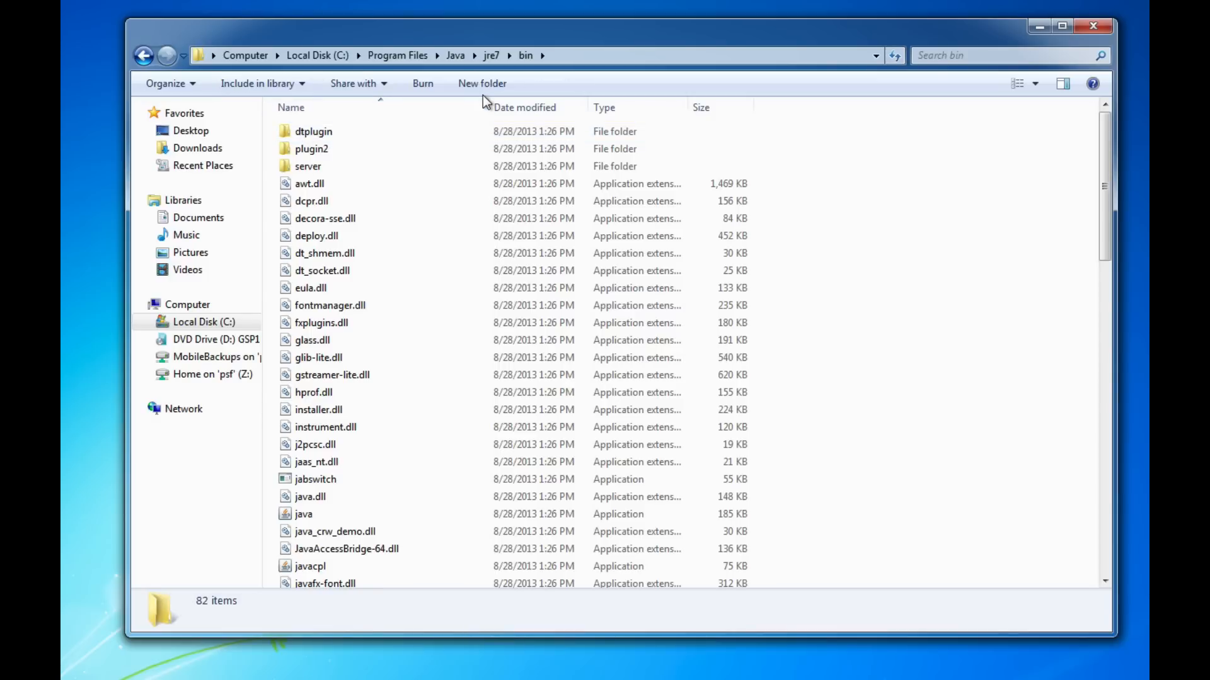
right_click(540, 55)
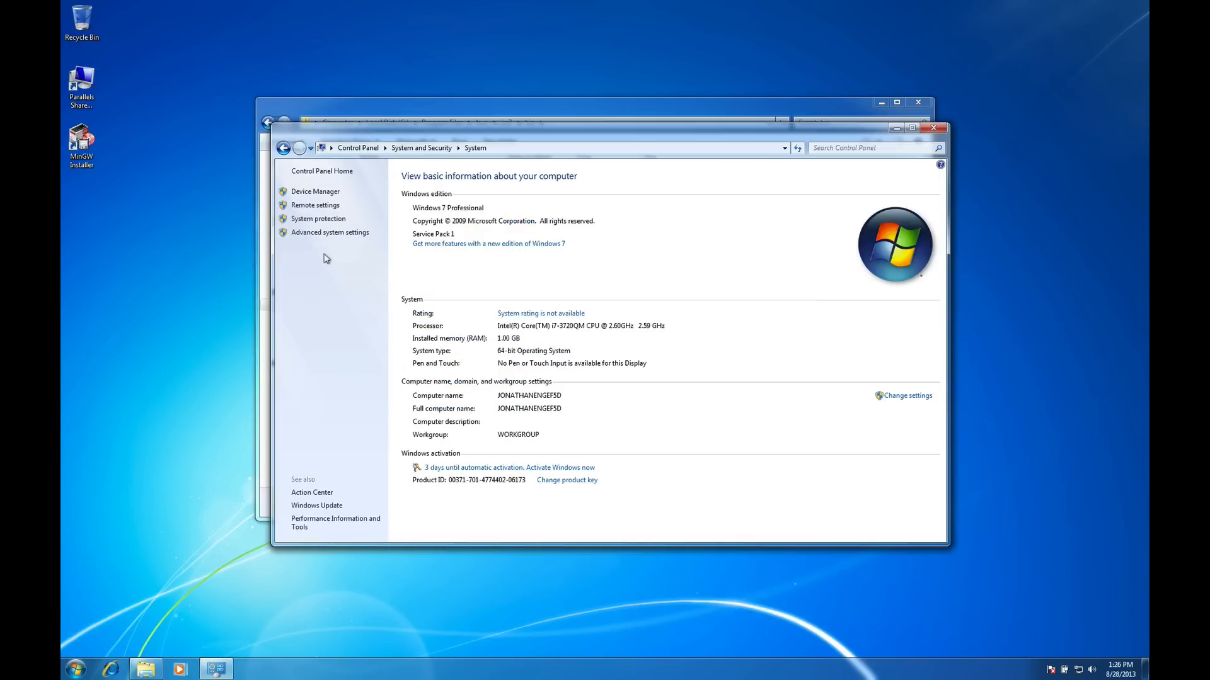
Append ;C:\MinGW\bin;C:\Program Files\Java\jre7\bin to the system Path, saving all dialogs.
click(330, 233)
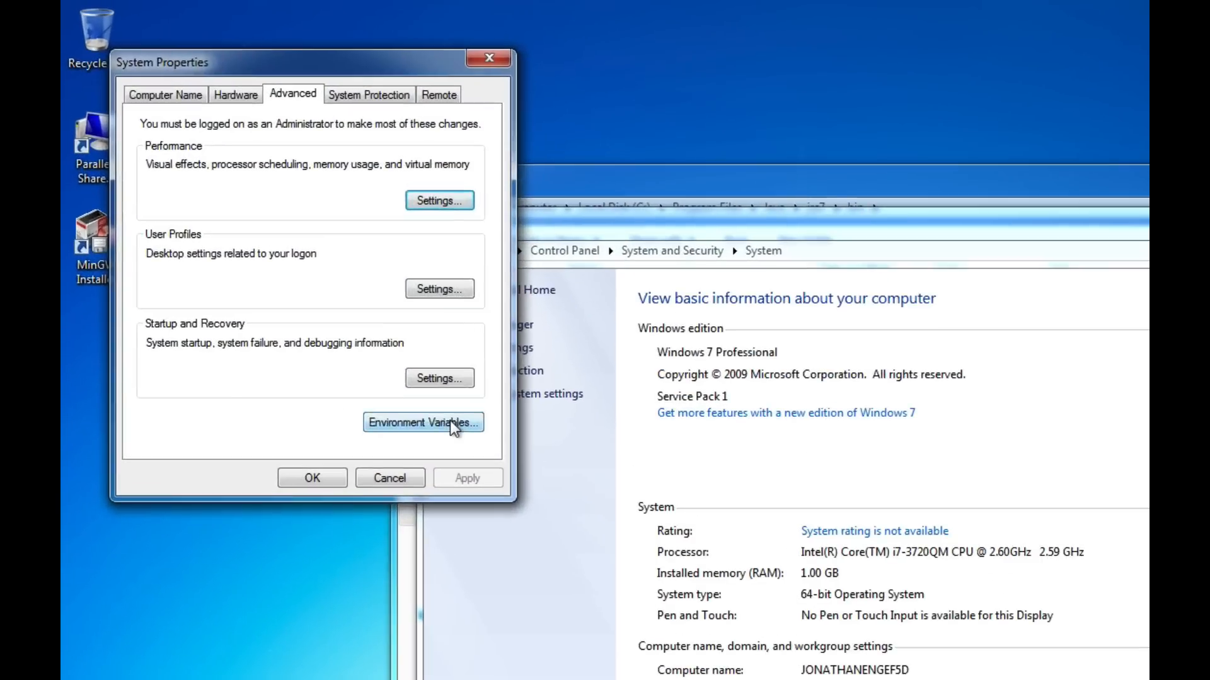
click(423, 422)
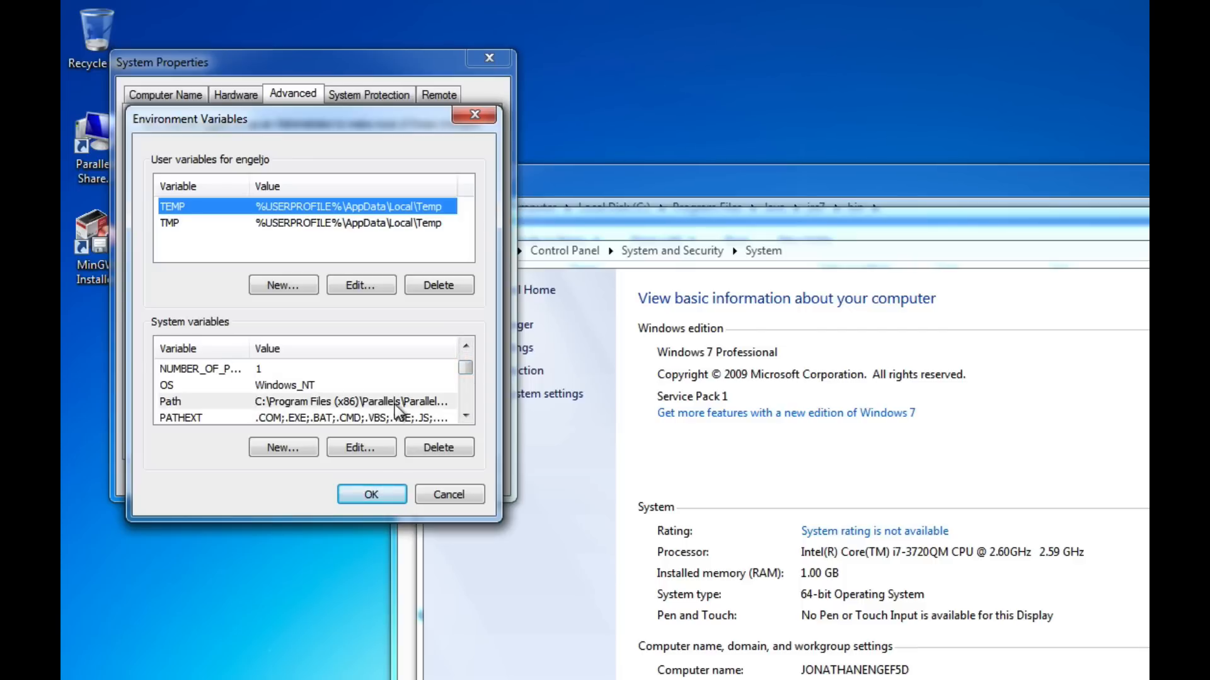
click(360, 446)
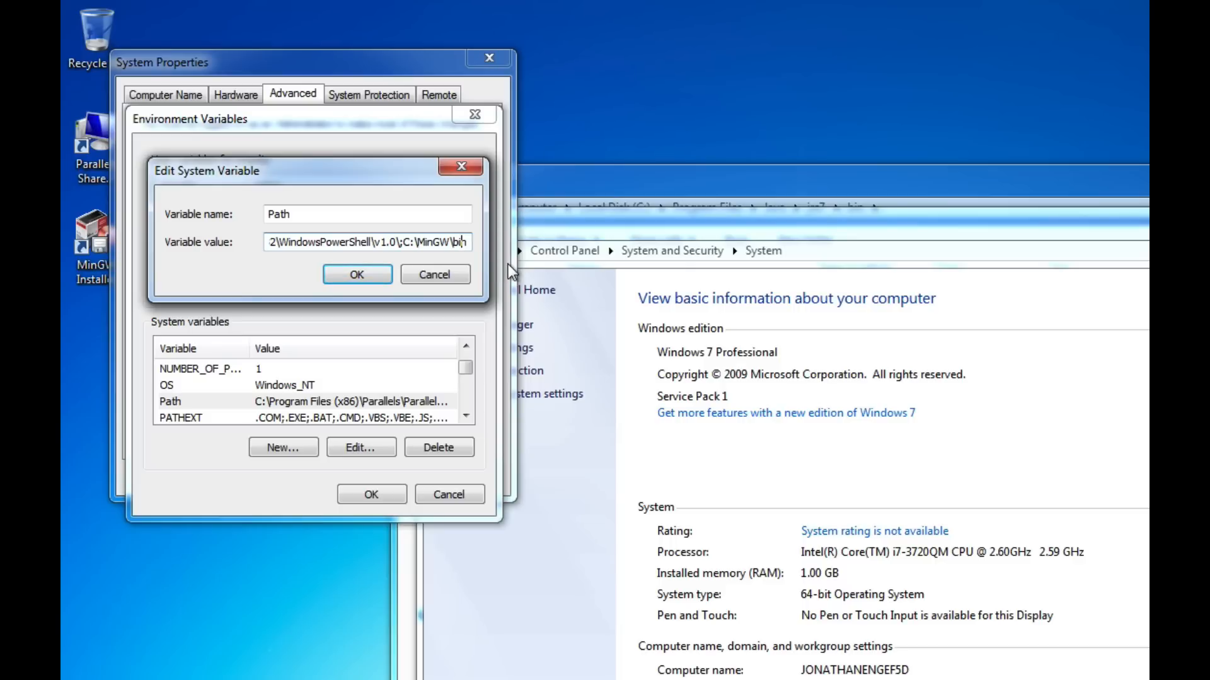
text(;C:\Program Files\Java\jre7\bin)
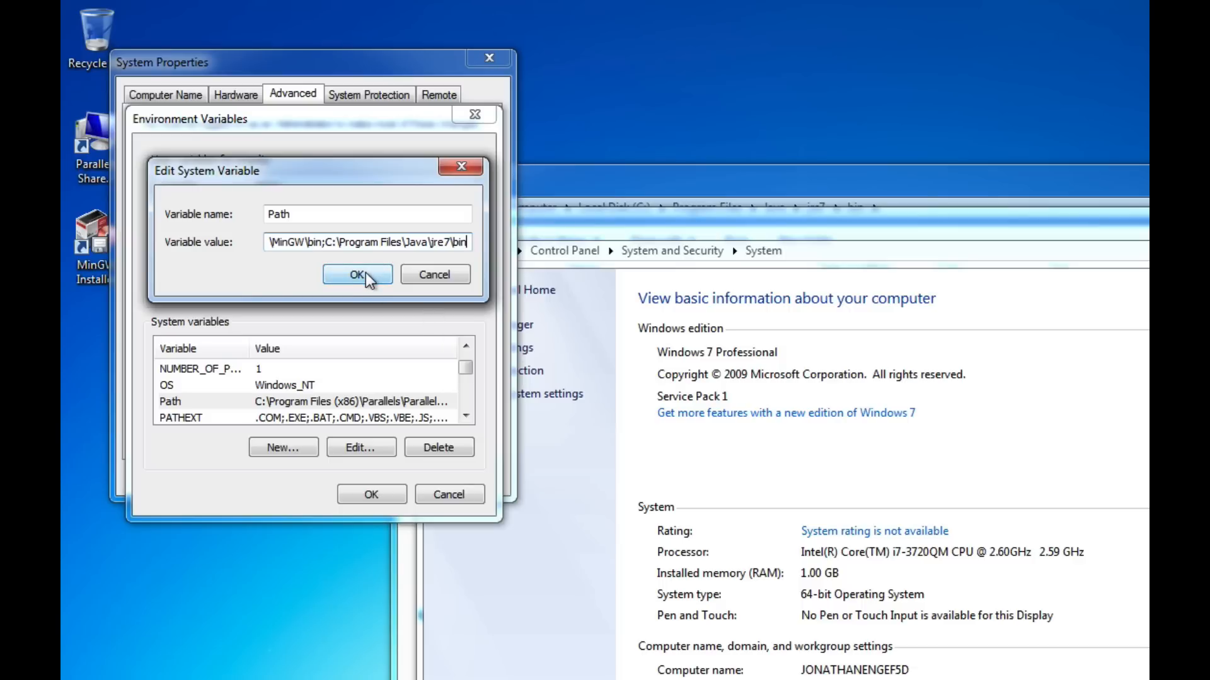
click(357, 275)
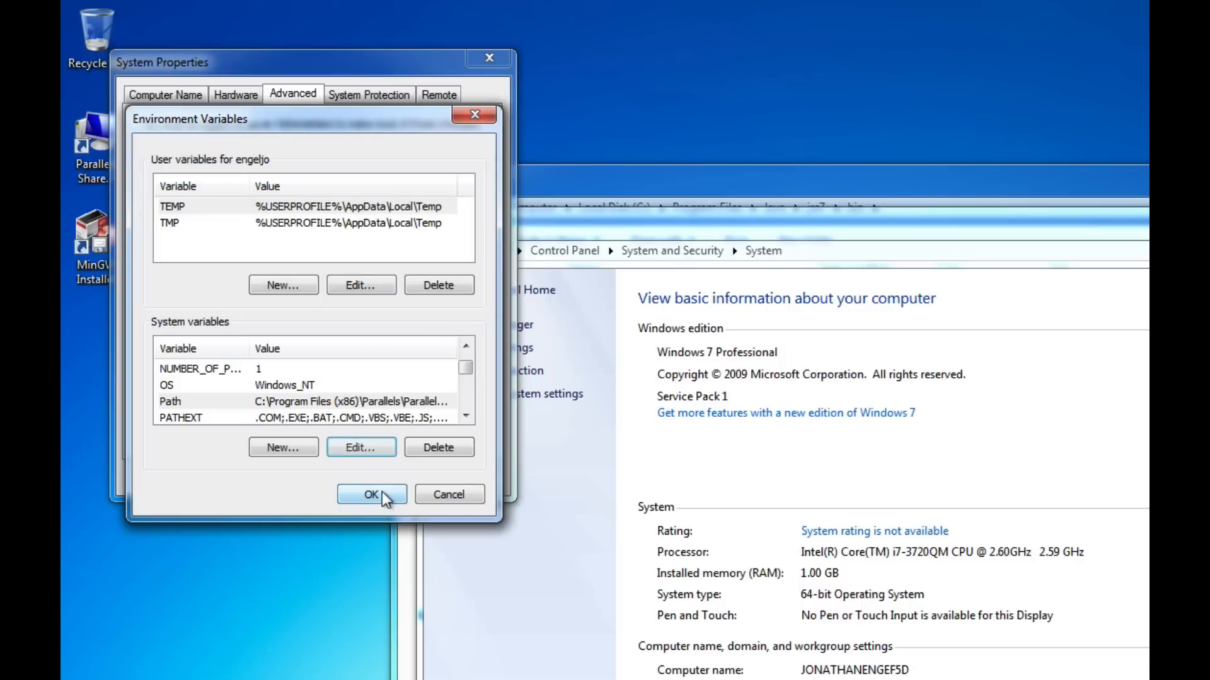
click(372, 495)
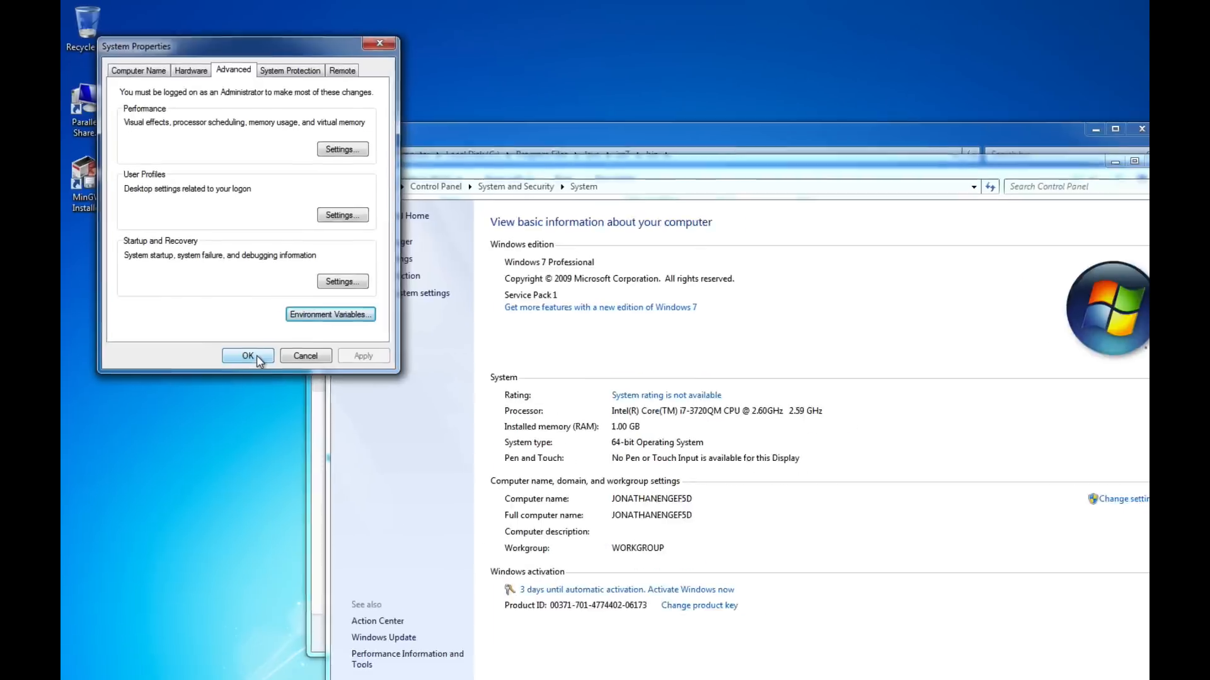
click(246, 355)
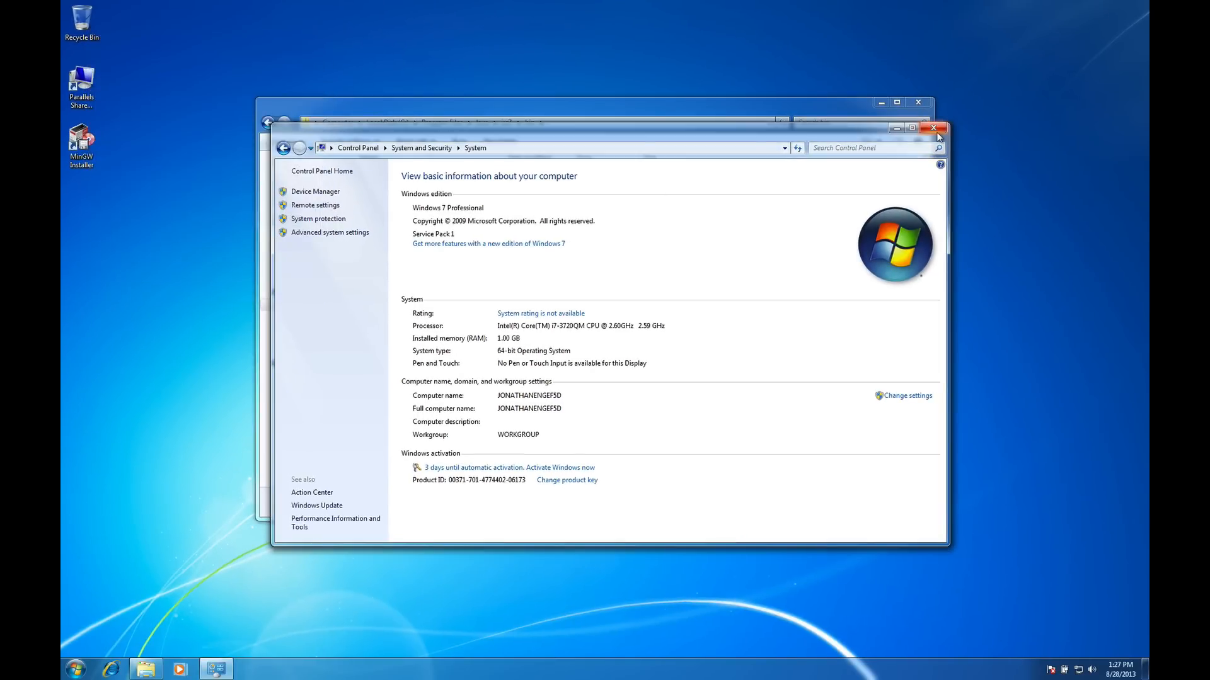
click(934, 128)
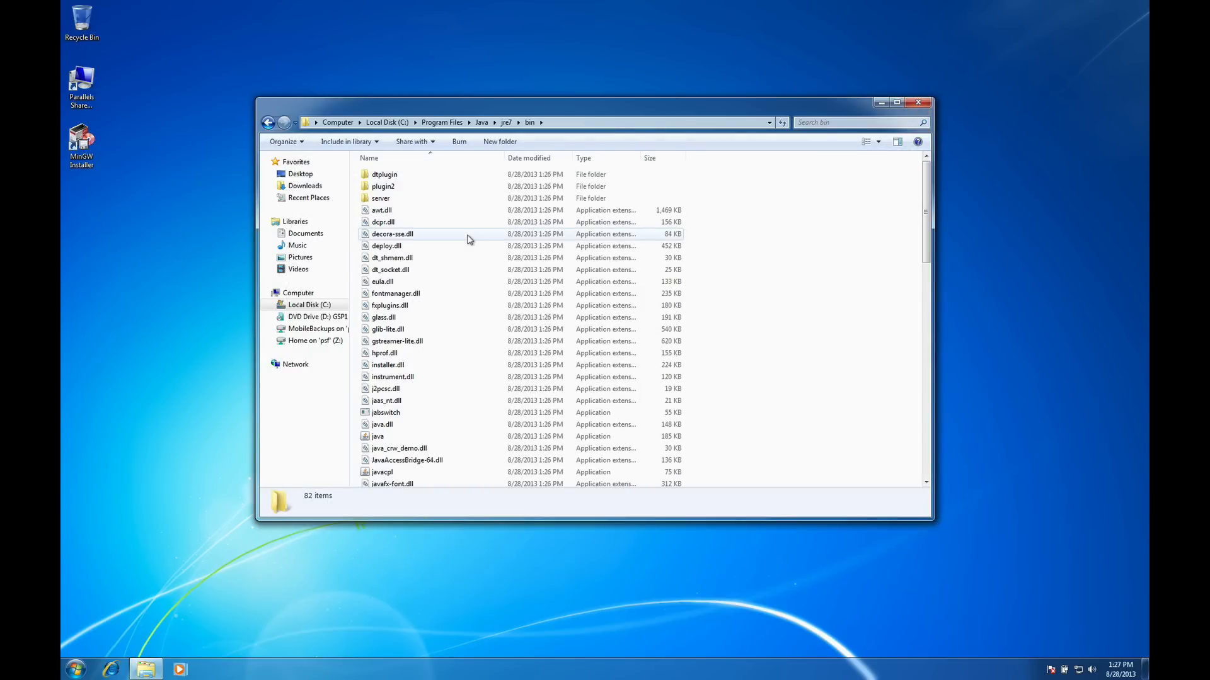
mouse_move(461, 249)
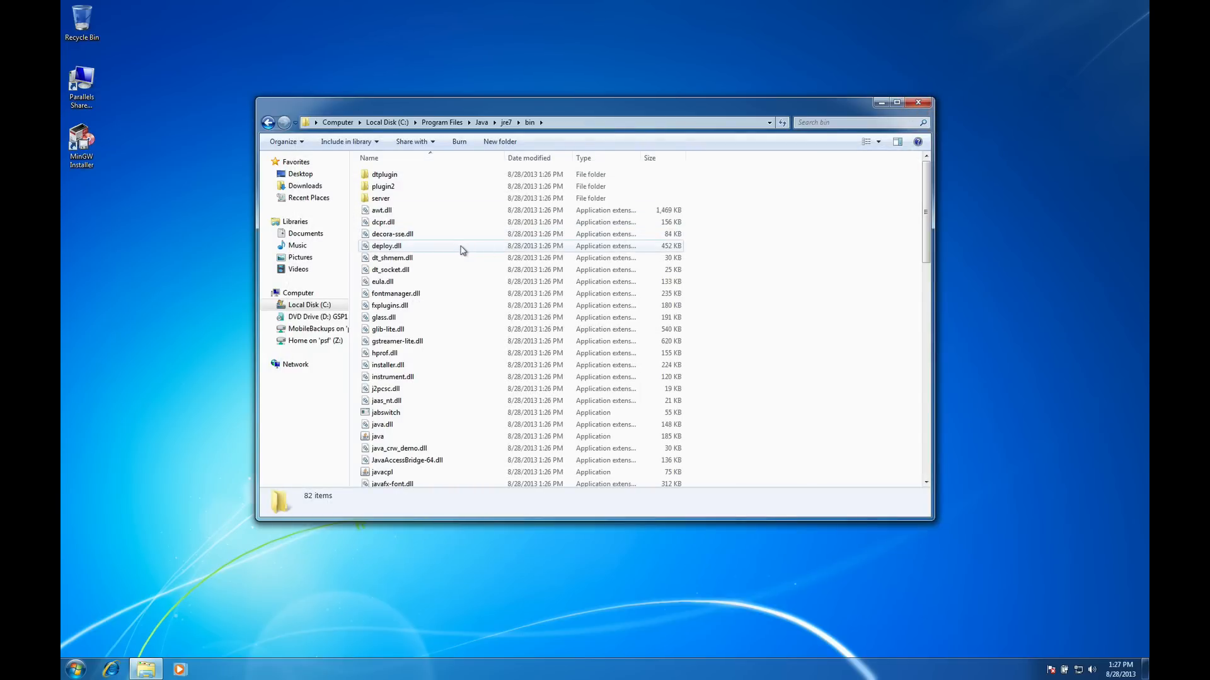
Run eclipse.exe from C:\eclipse and accept the default workspace location.
click(309, 305)
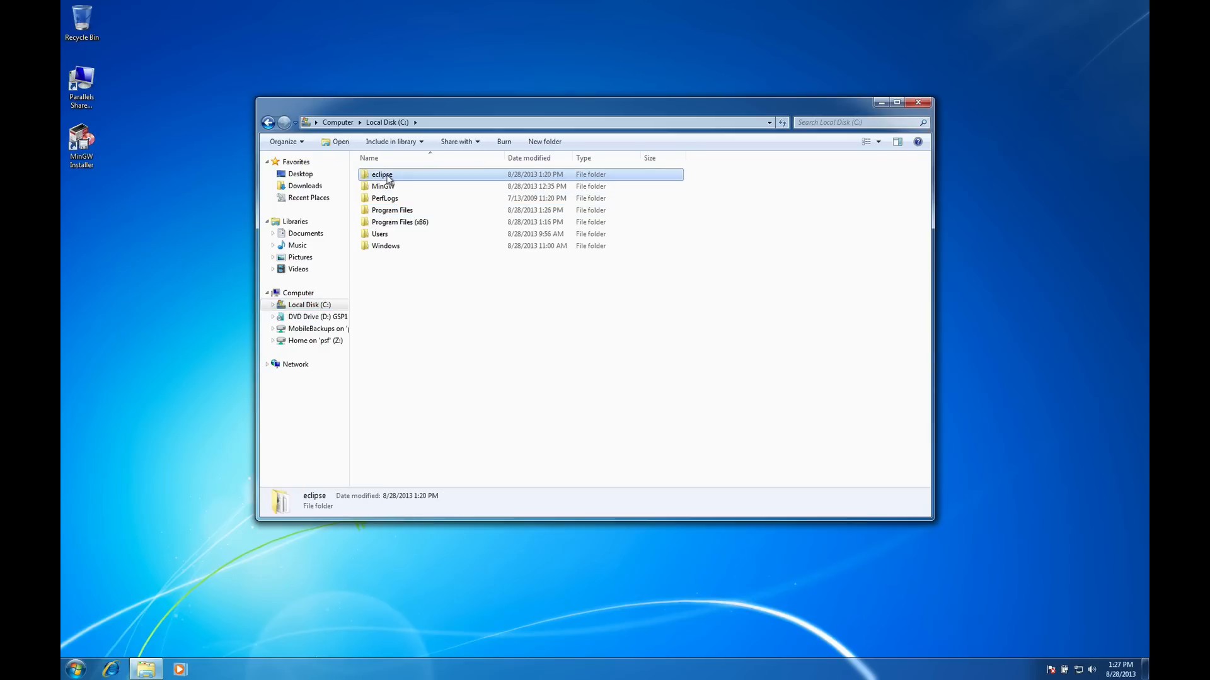
double_click(382, 175)
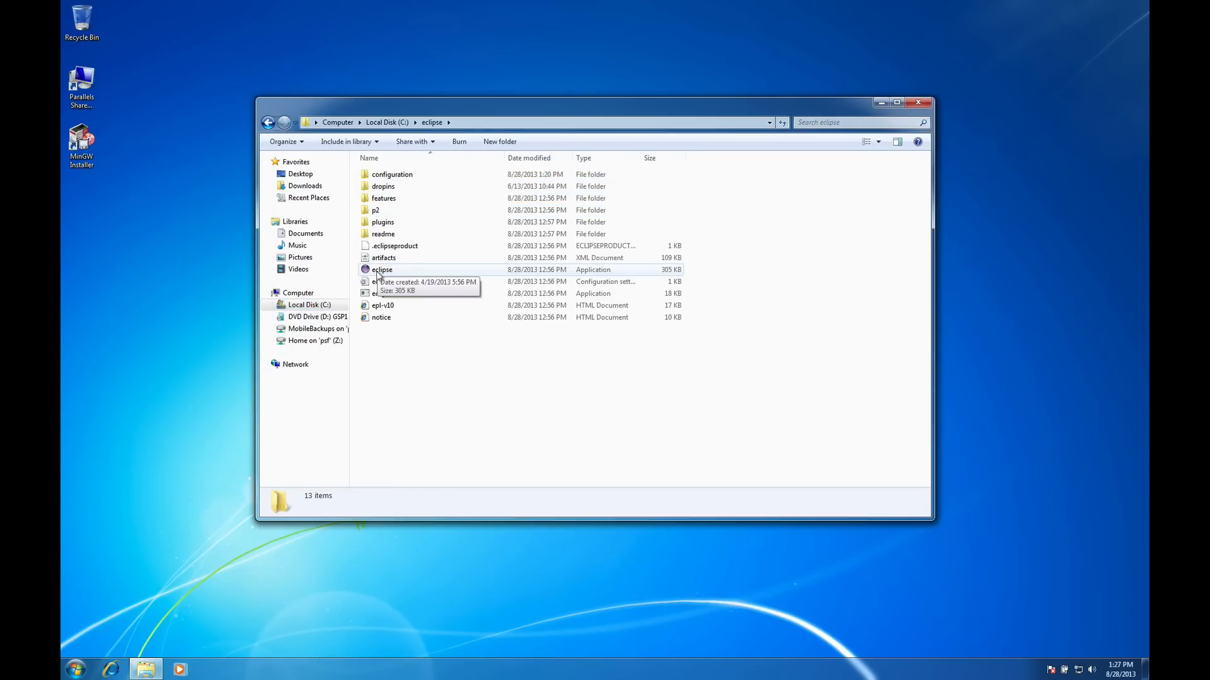
double_click(382, 269)
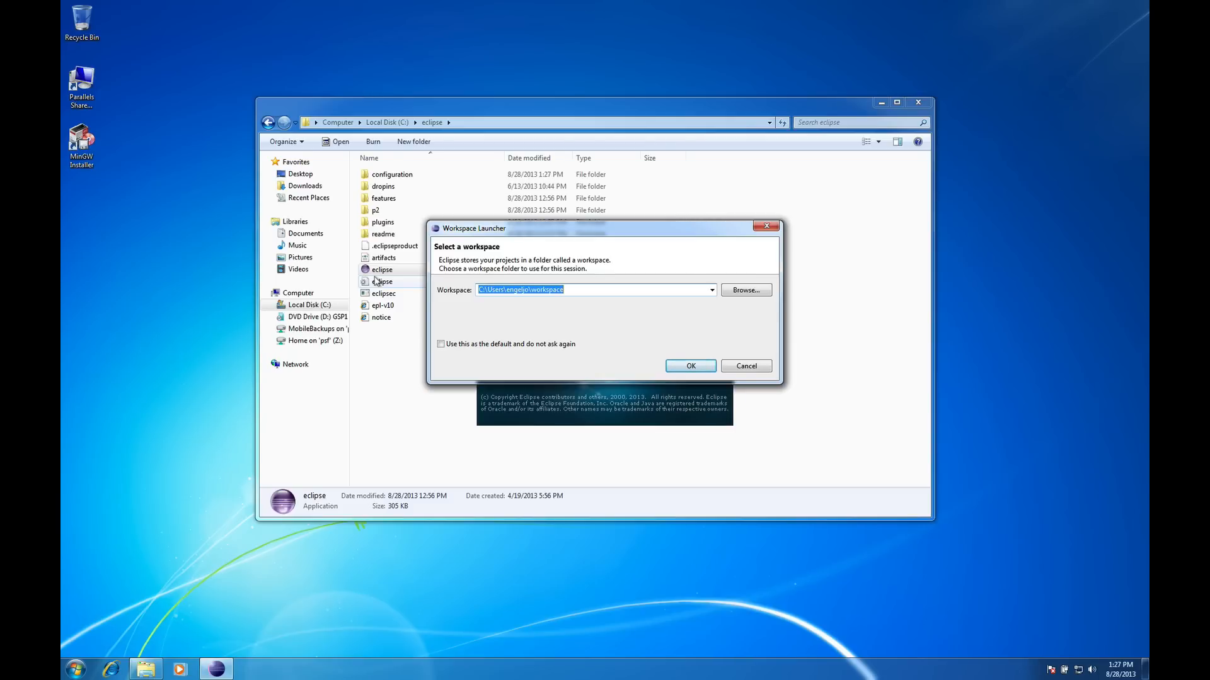
click(688, 365)
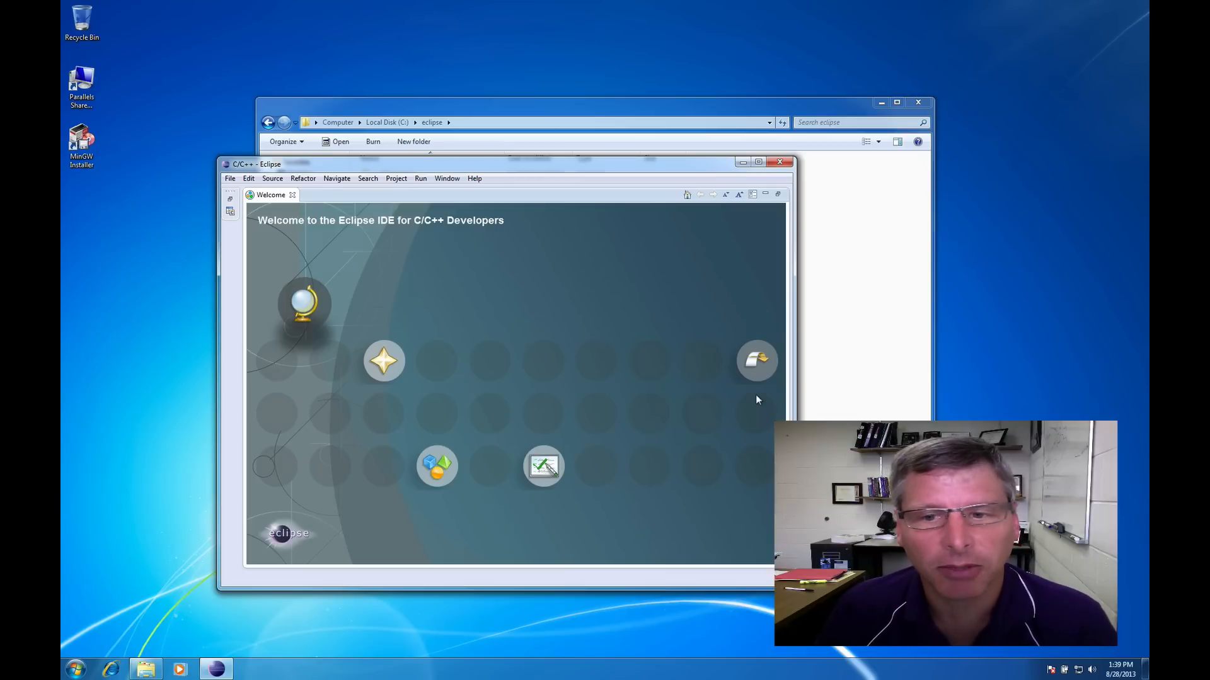
mouse_move(756, 360)
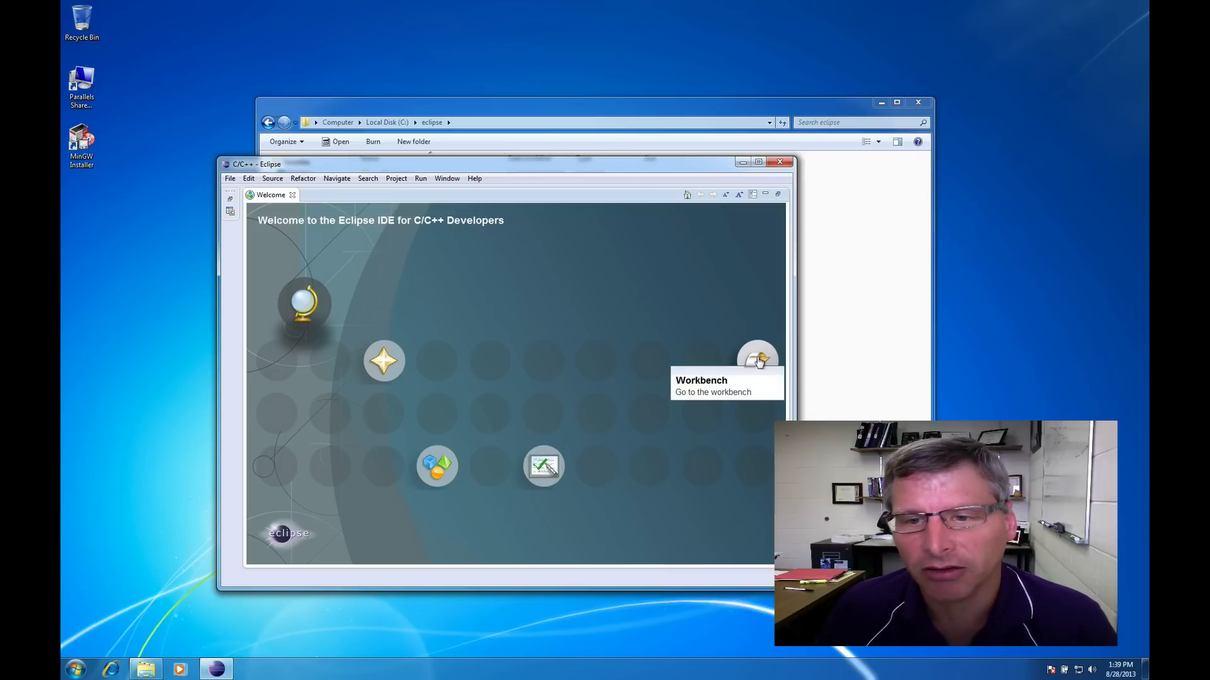
From the workbench, create C project 'HELLO' as a Hello World ANSI C project using MinGW GCC.
click(94, 58)
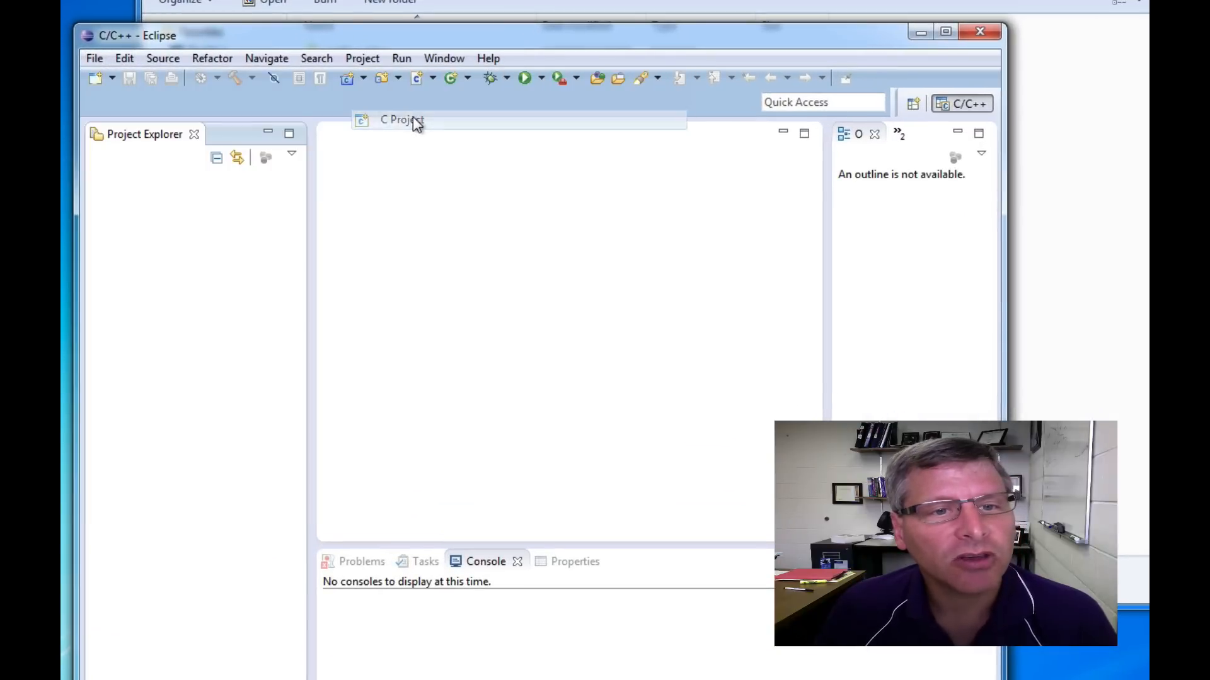
click(401, 119)
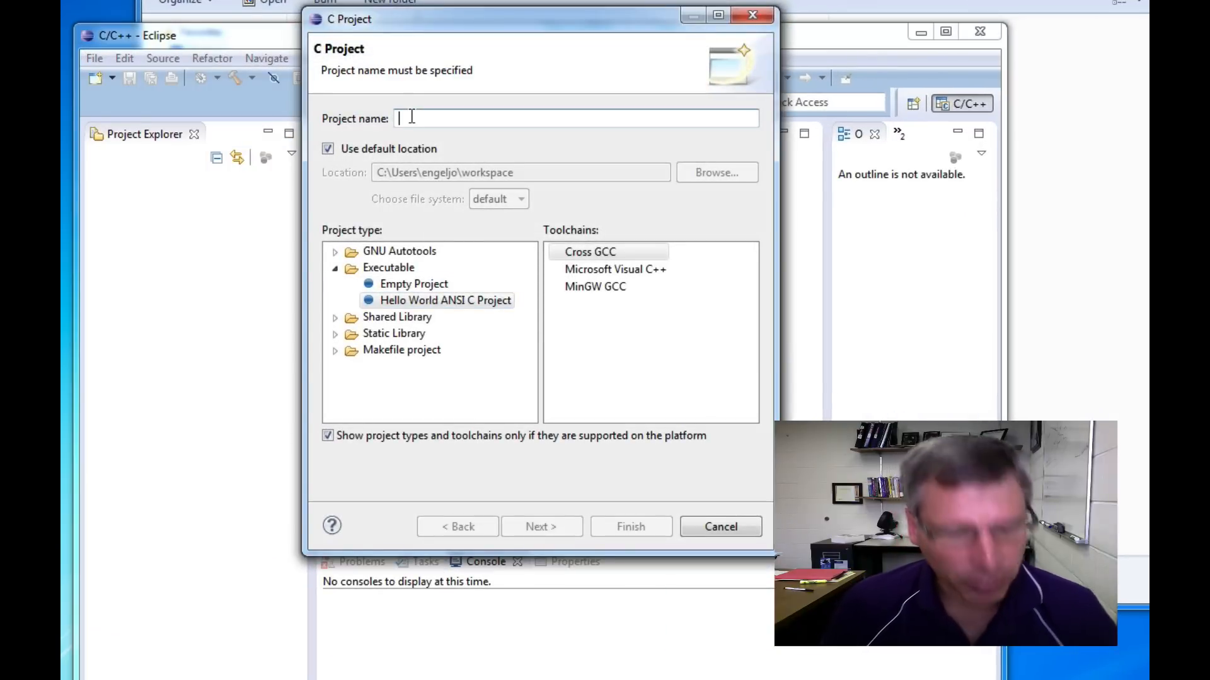
text(HE)
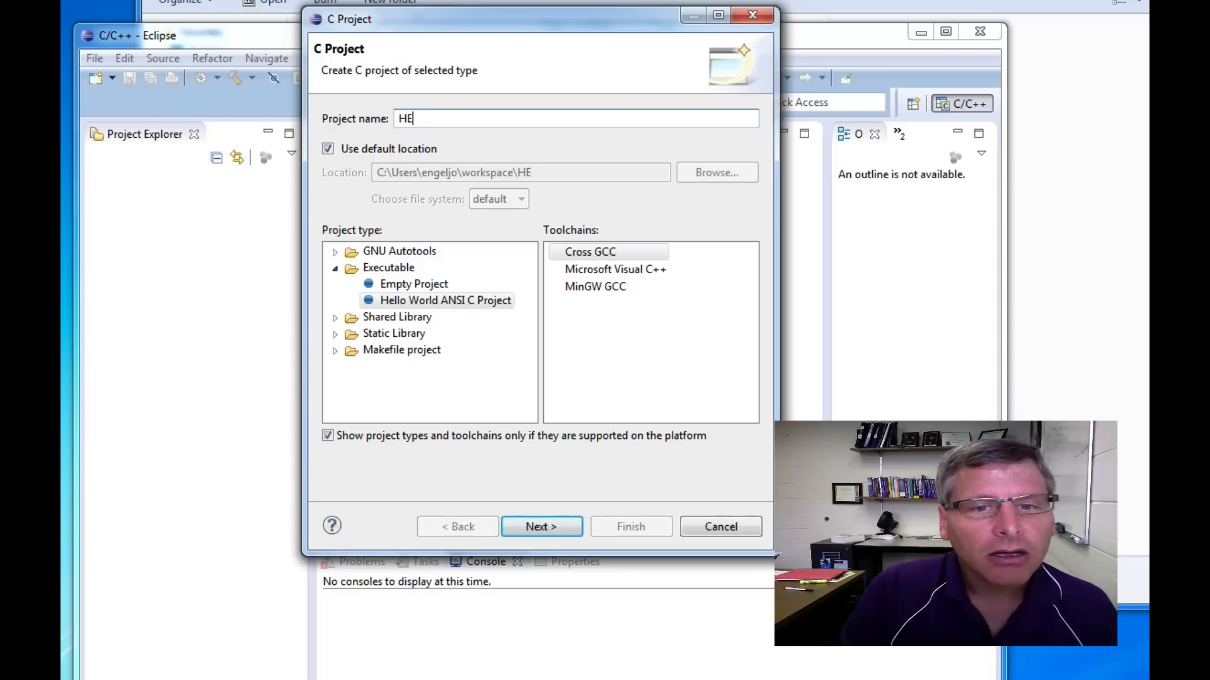
text(LLO)
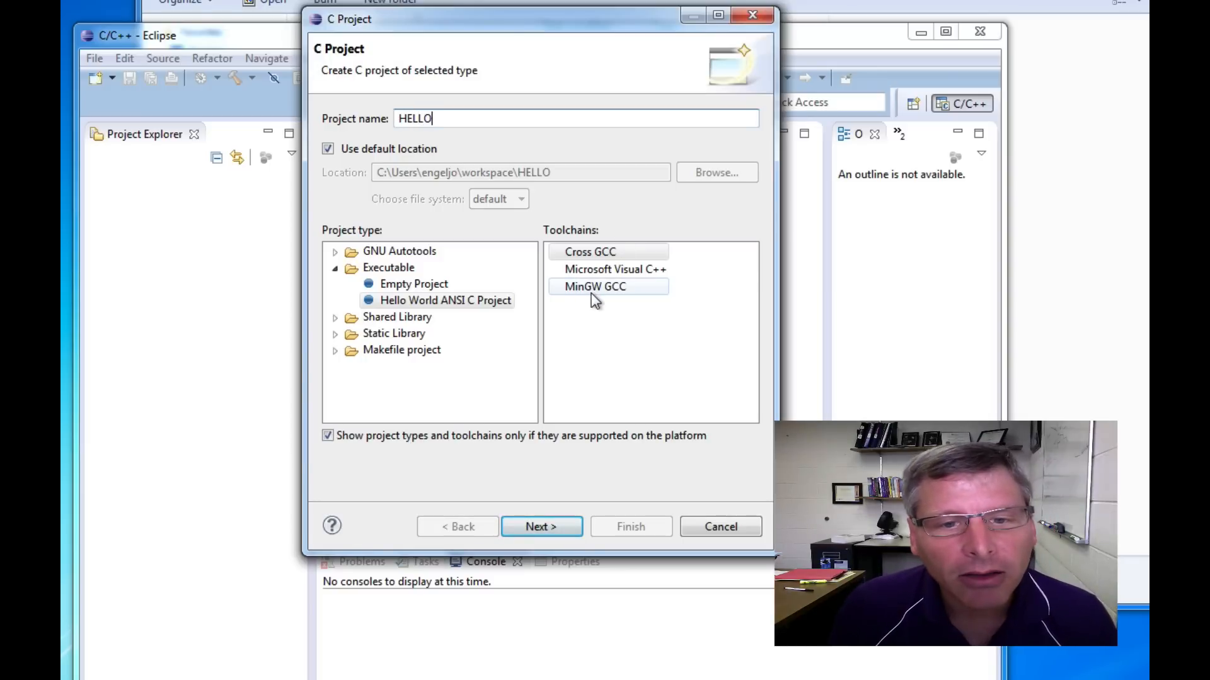
click(595, 286)
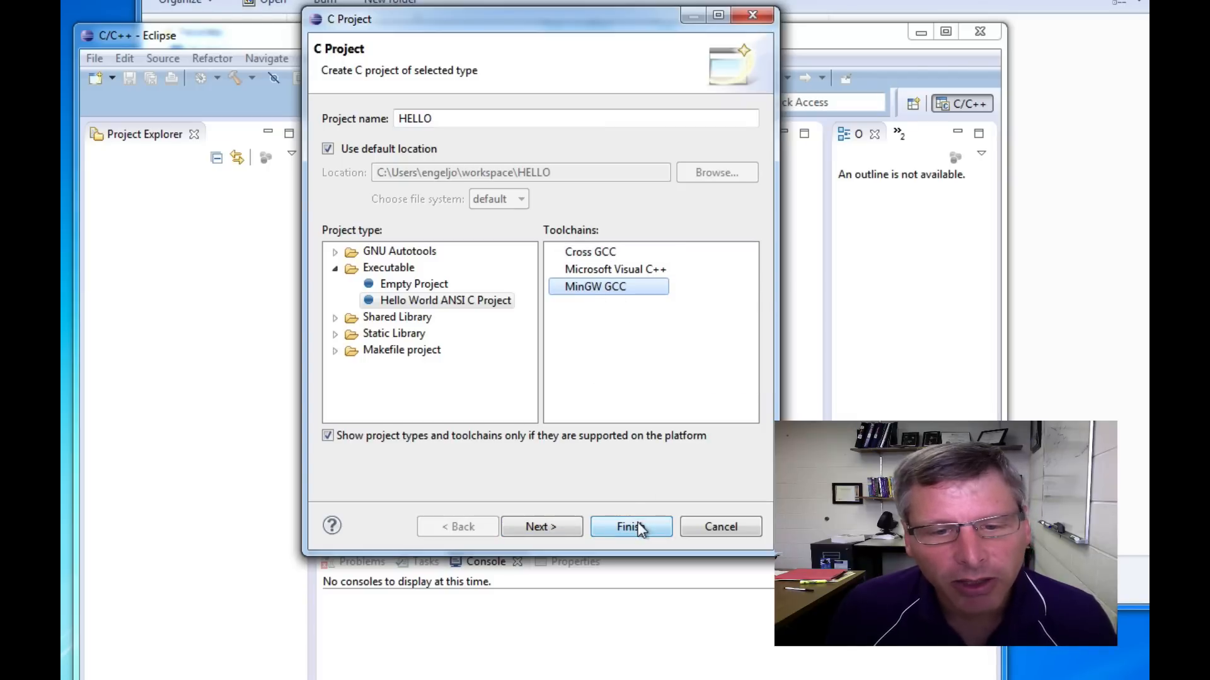
click(630, 526)
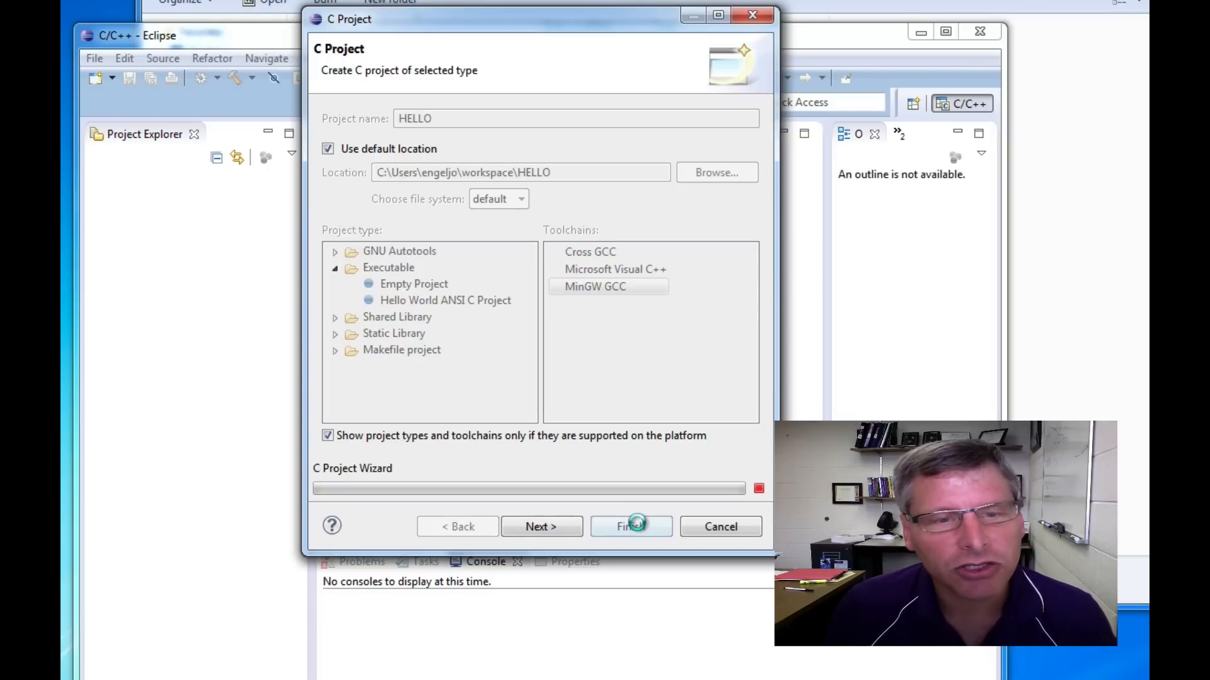
click(631, 527)
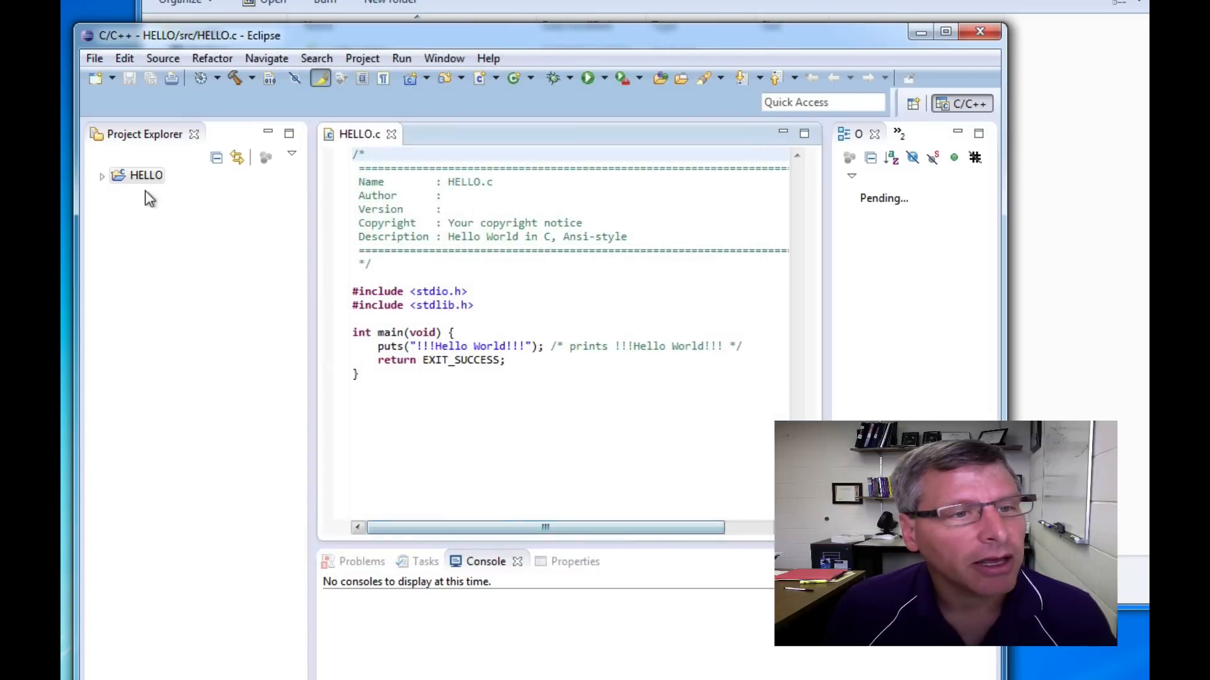
Build HELLO with Build All and run it, showing '!!!Hello World!!!' in the console.
click(101, 175)
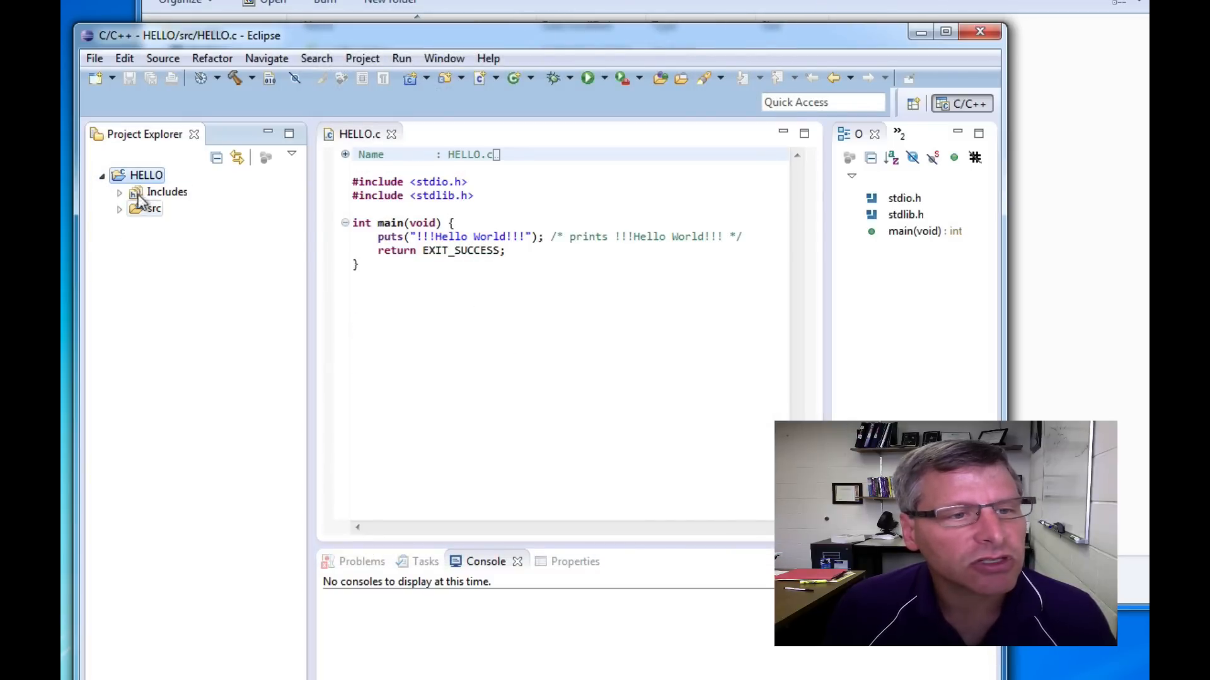
click(362, 58)
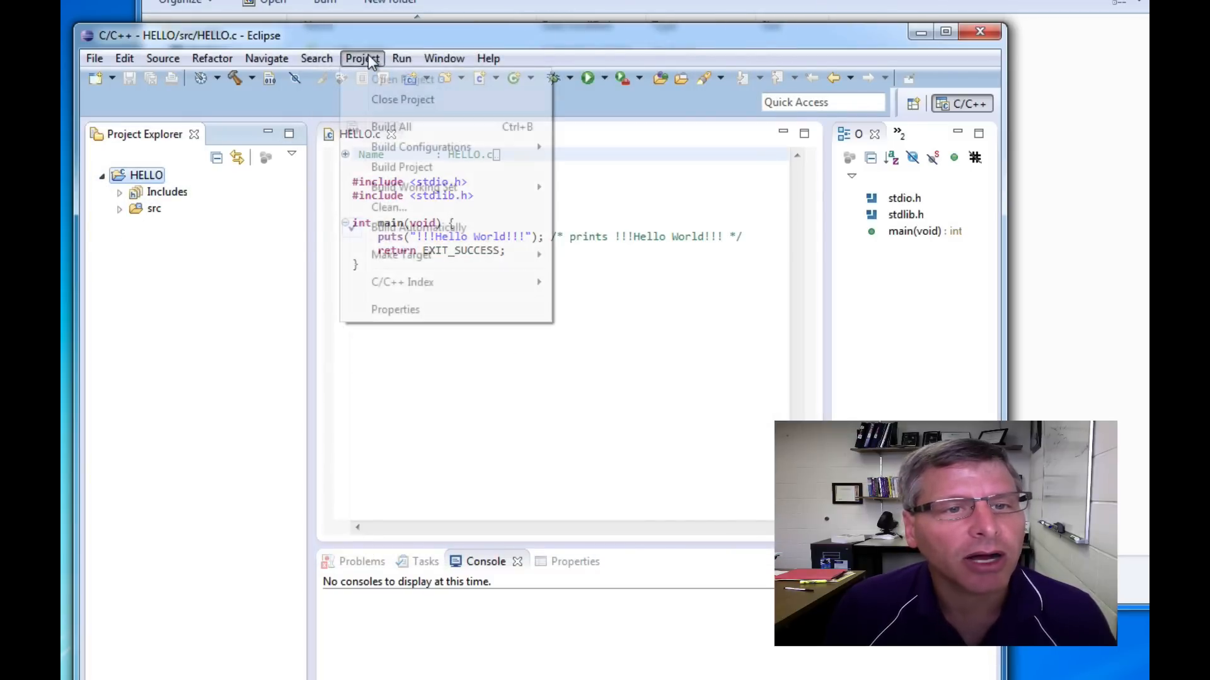
click(401, 166)
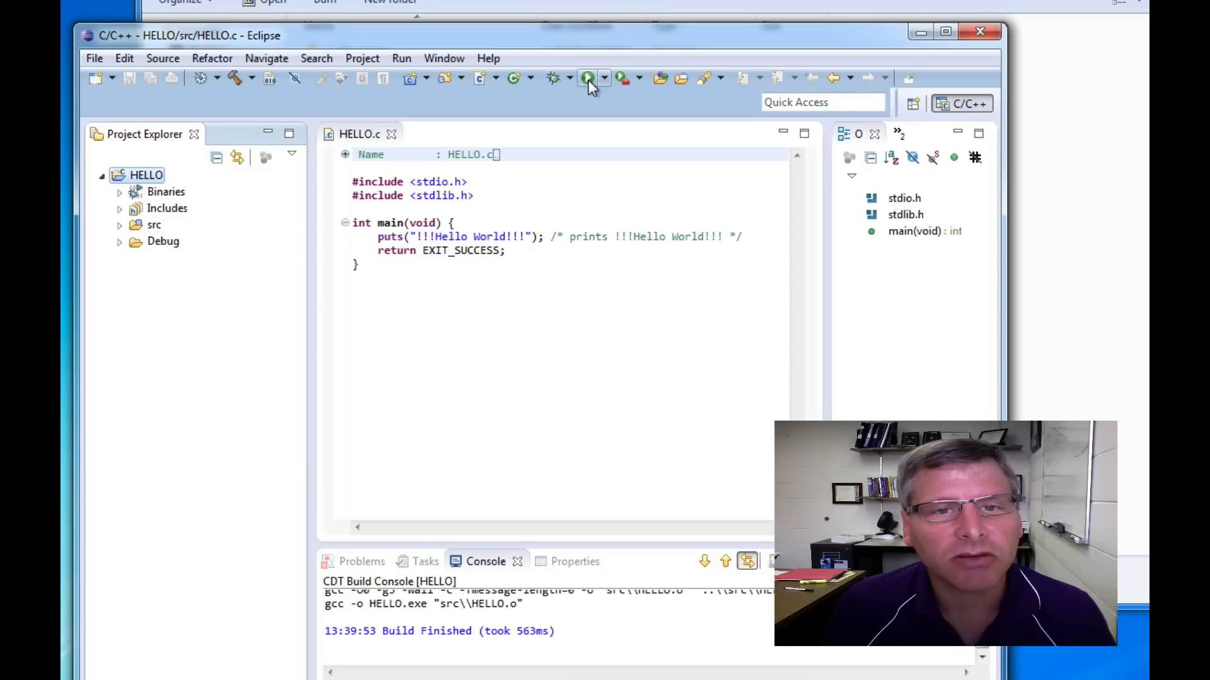
mouse_move(588, 78)
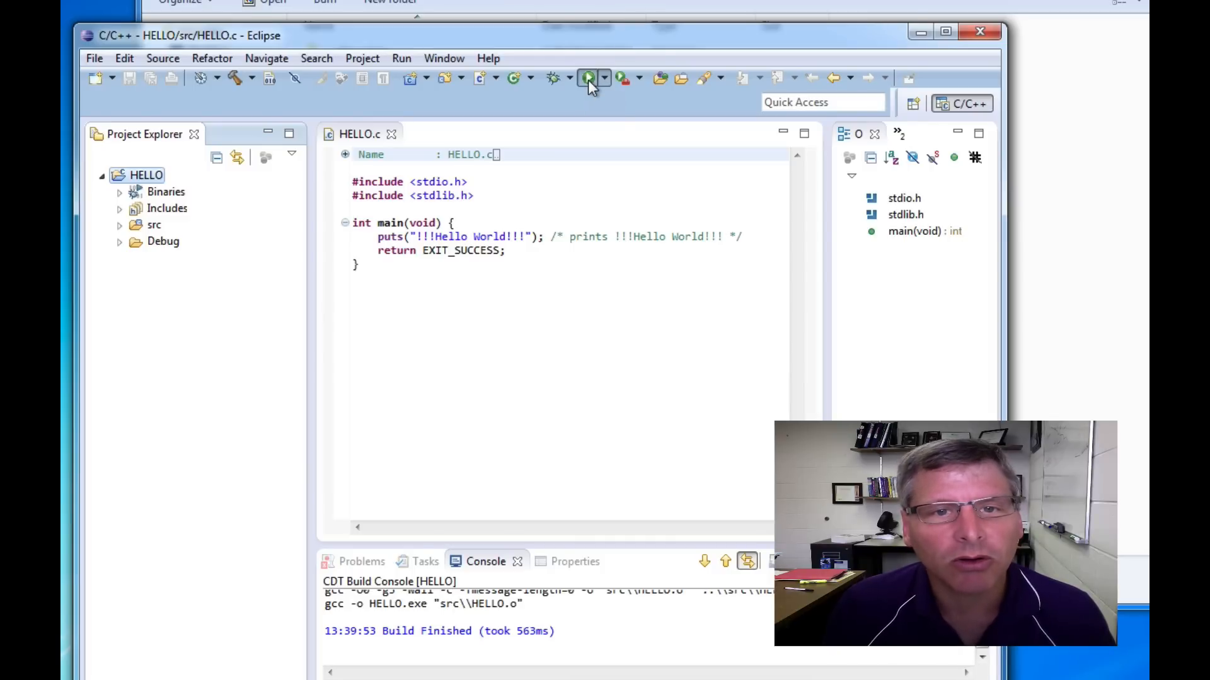
click(588, 77)
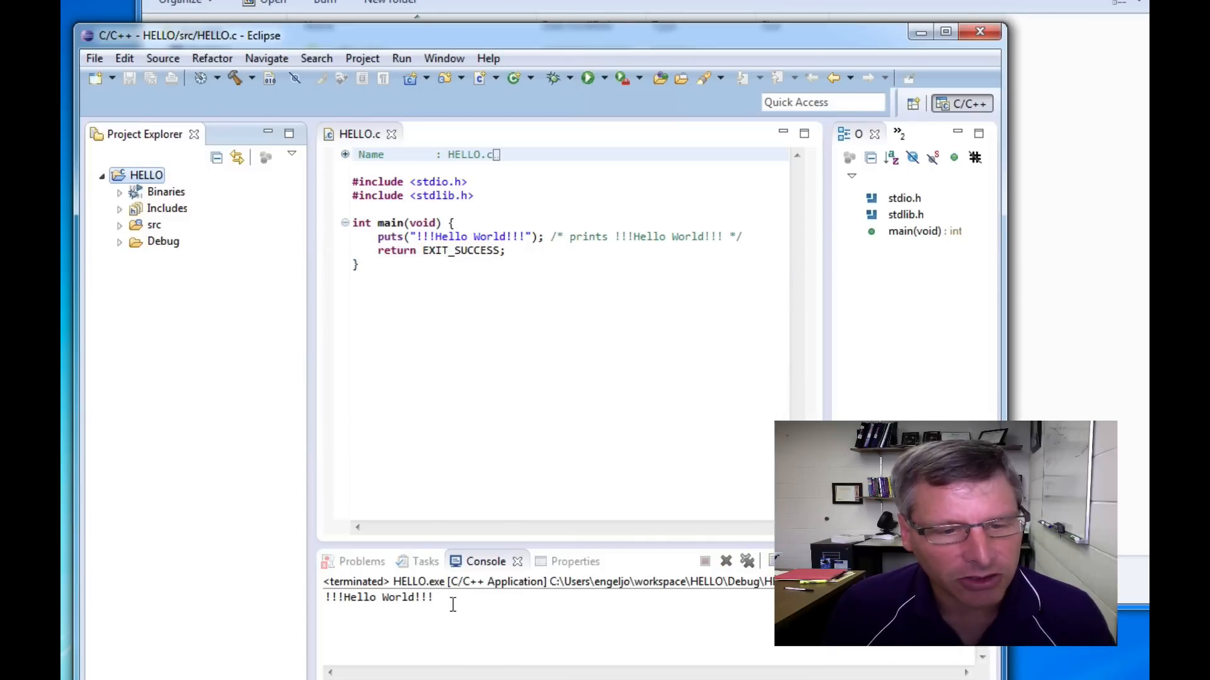
double_click(378, 596)
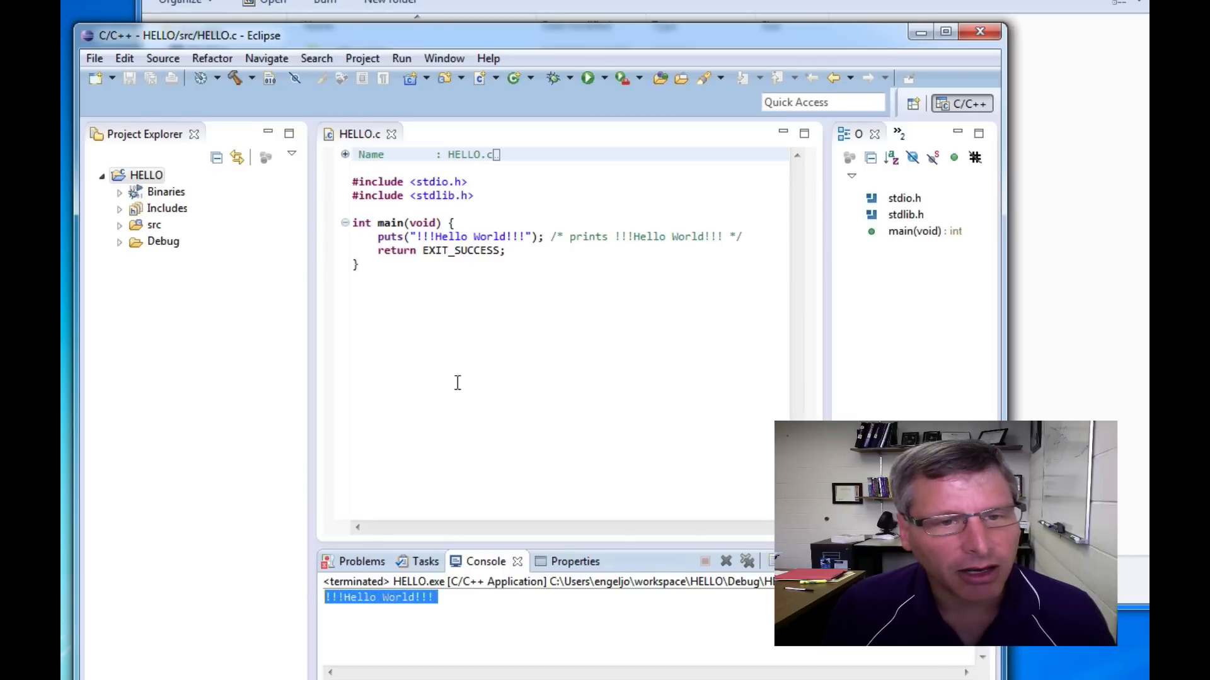